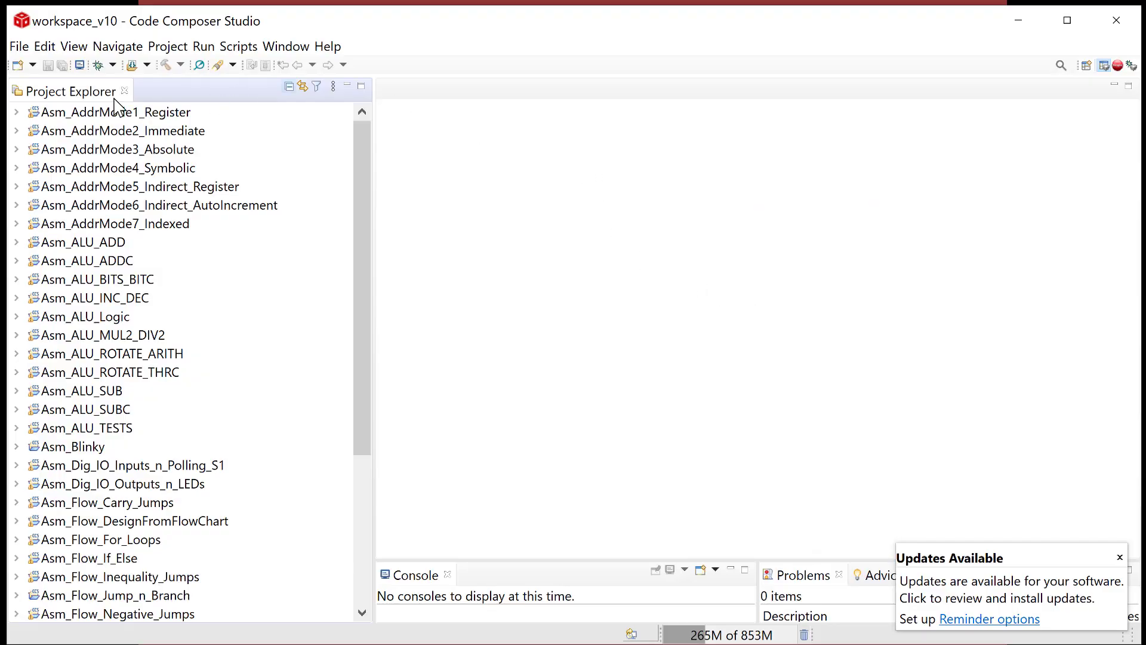
# Open the File menu to reach the New options, such as CCS Project
pyautogui.click(18, 46)
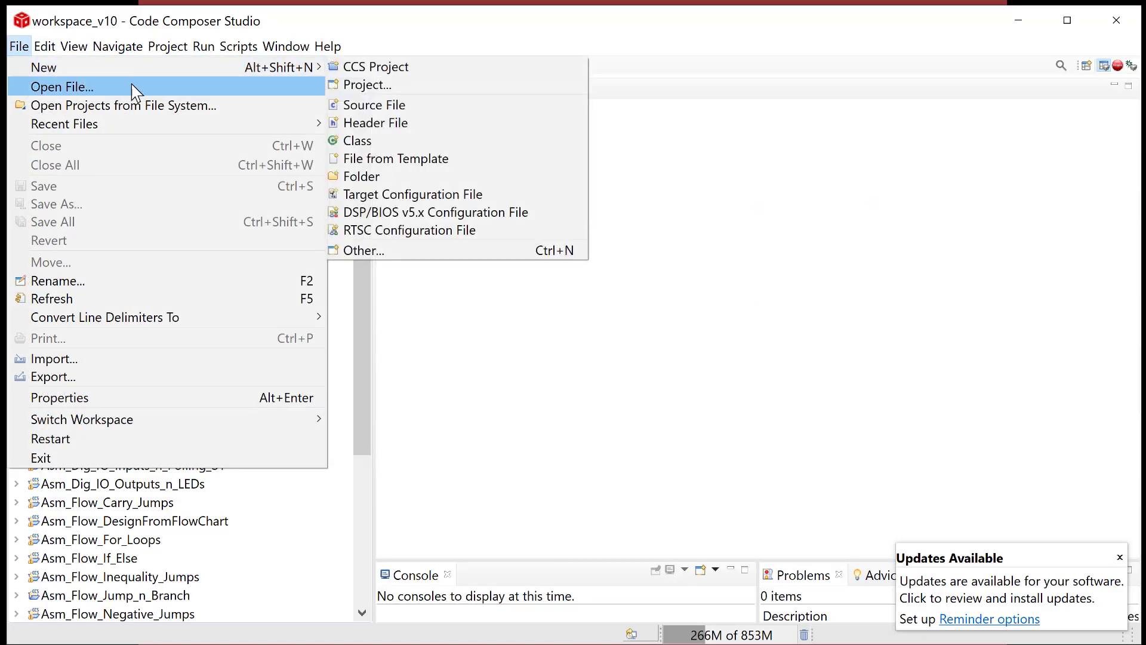
pyautogui.moveTo(43, 67)
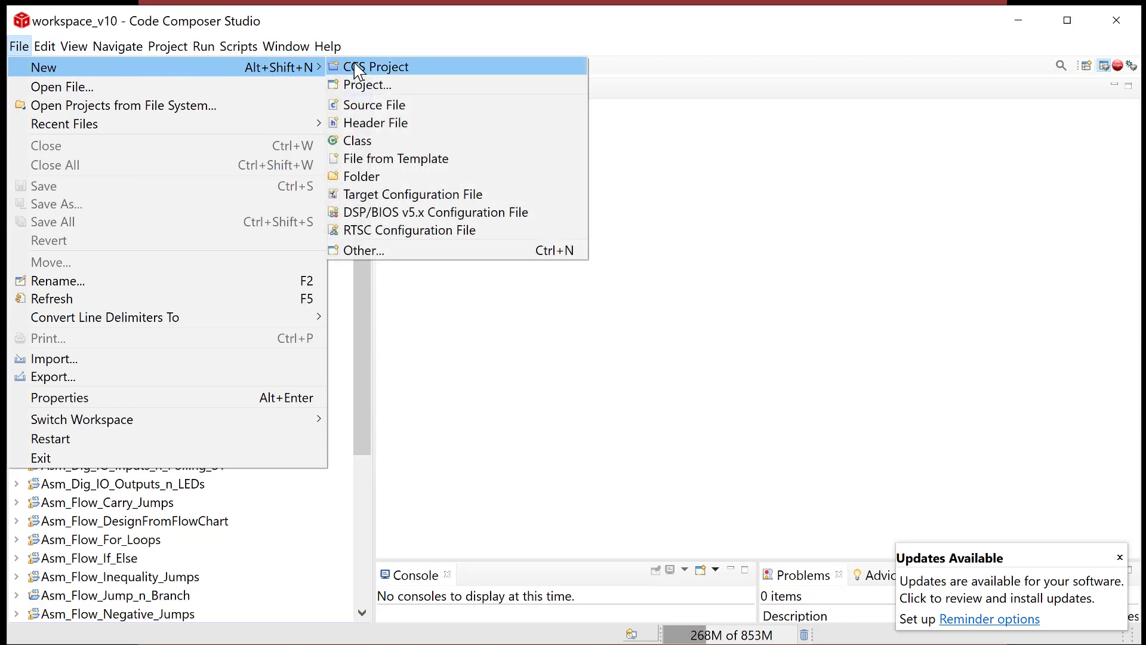
# Create CCS project 'Asm_Timer_Compare_CCR0' using the Empty Assembly-only Project template
pyautogui.click(378, 66)
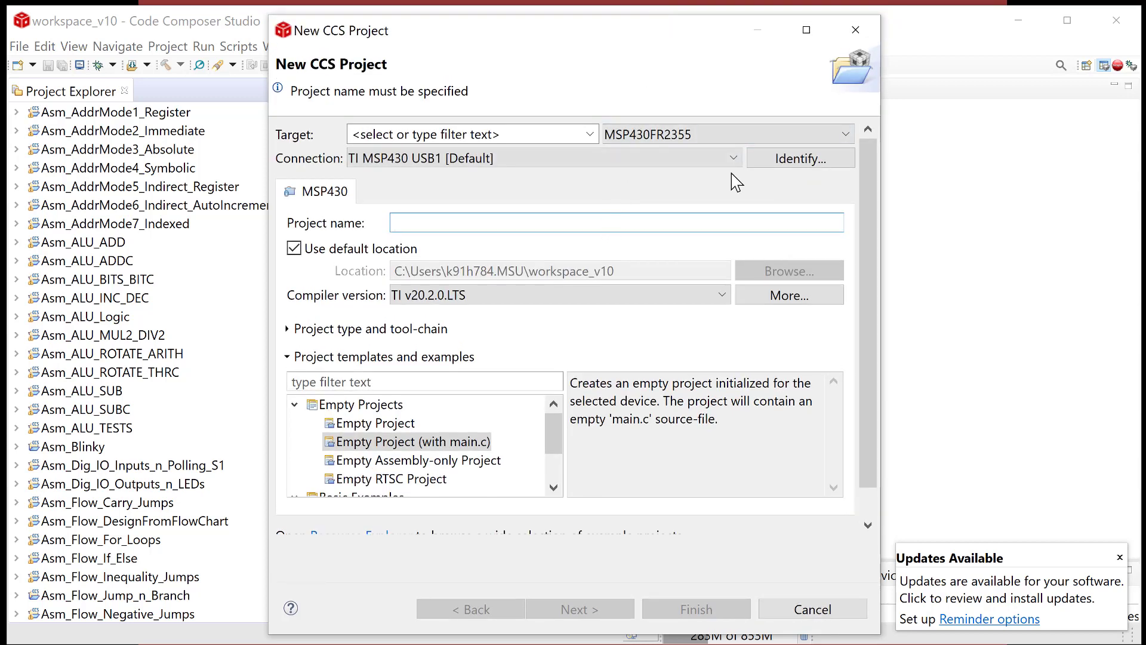
pyautogui.write('Asm_Timer')
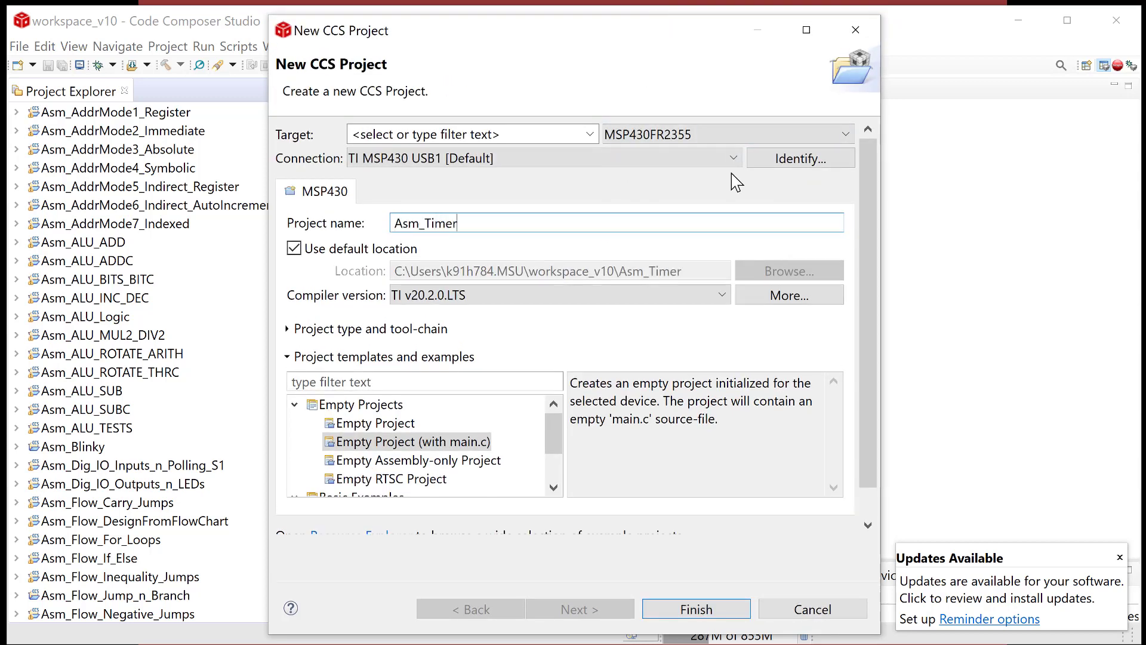
pyautogui.write('_')
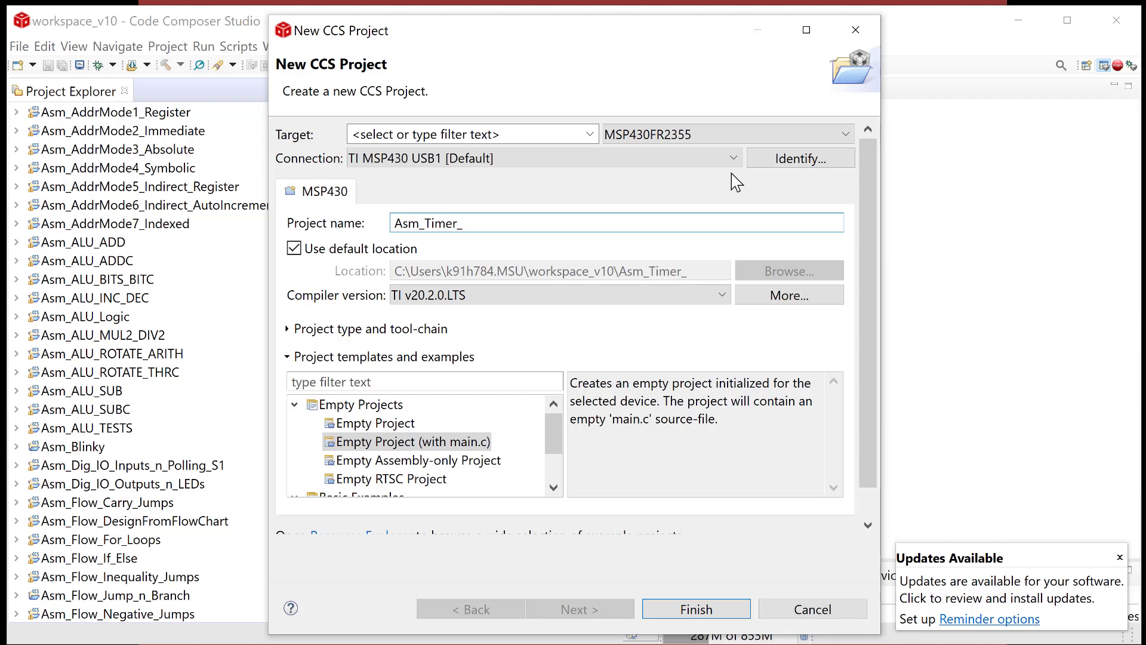
pyautogui.write('Compare_CCR')
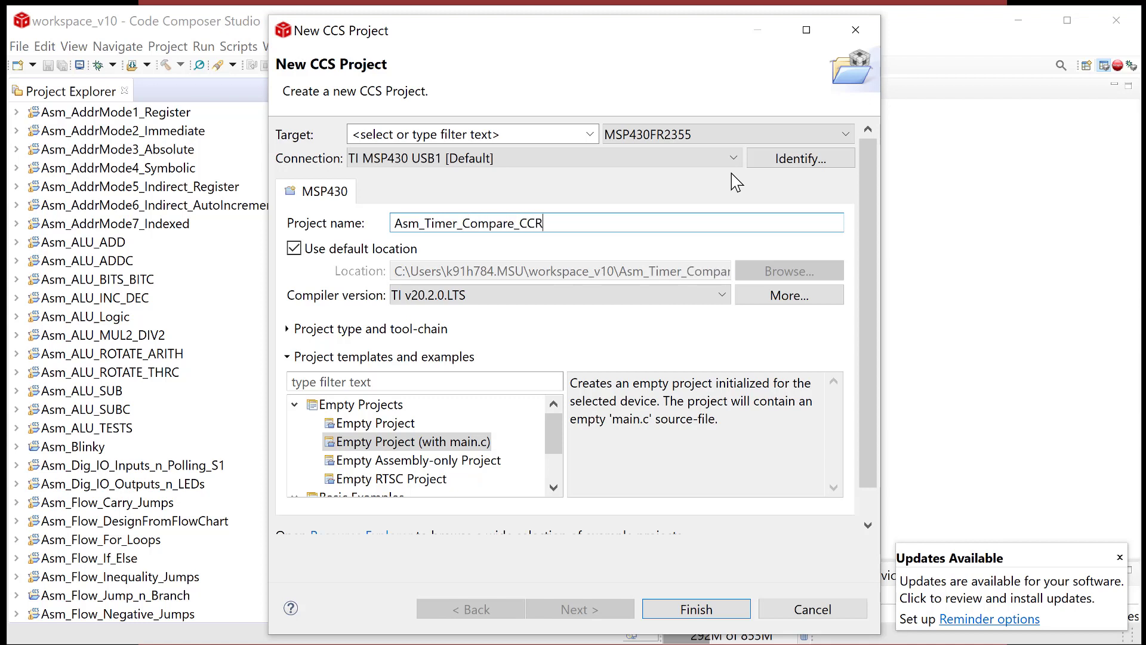
pyautogui.click(420, 459)
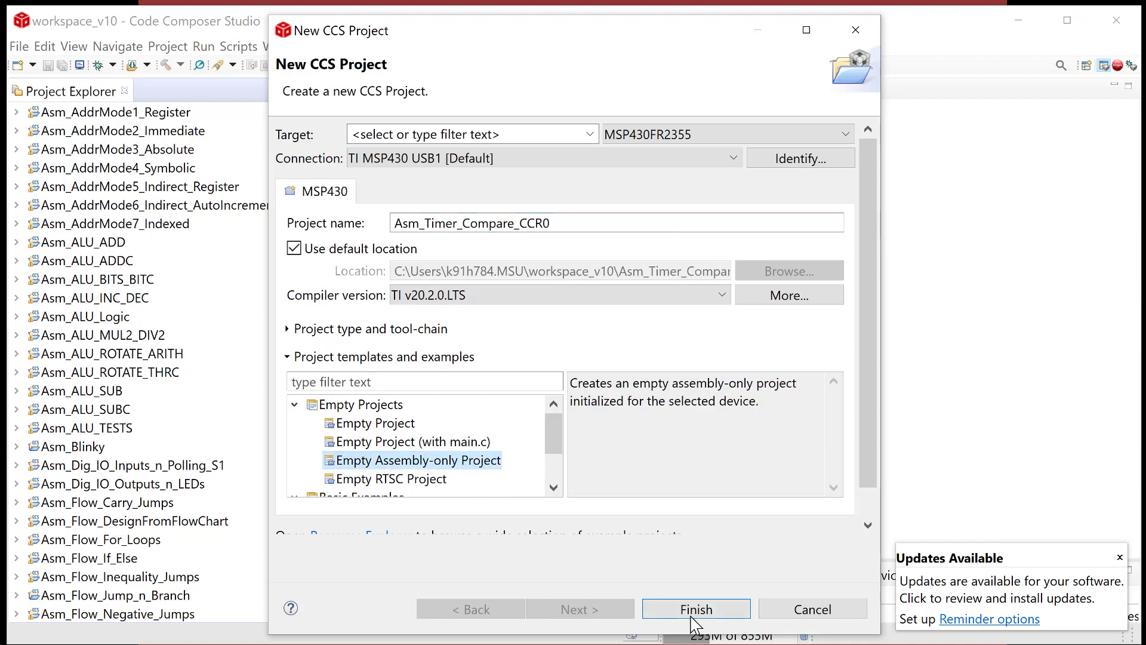
pyautogui.click(695, 608)
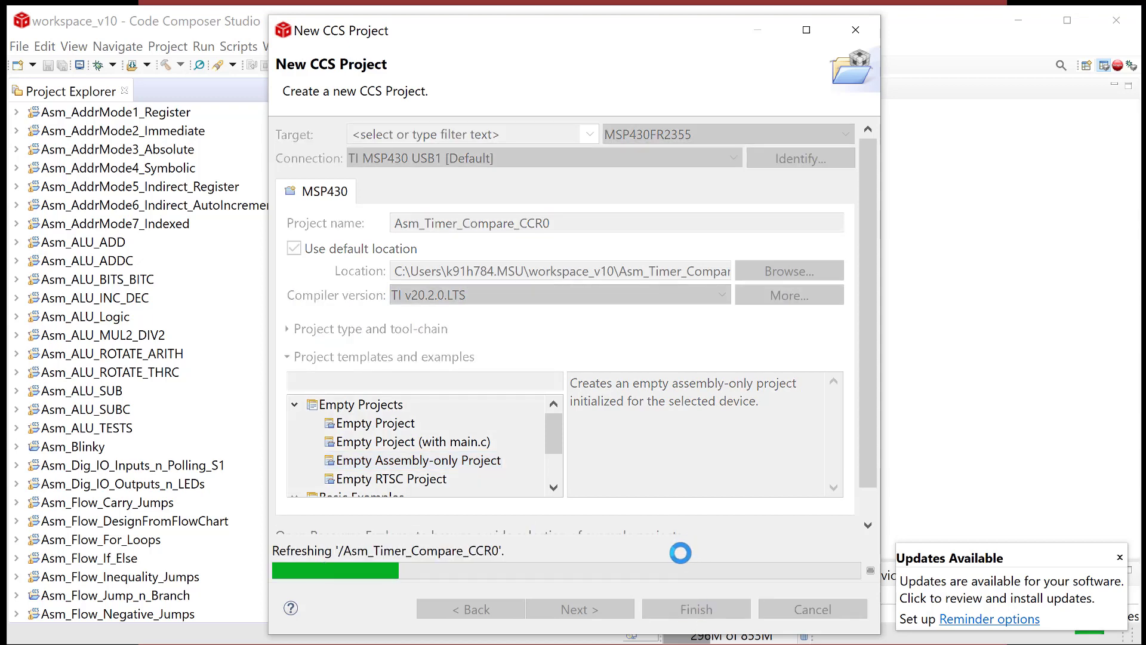
pyautogui.click(695, 609)
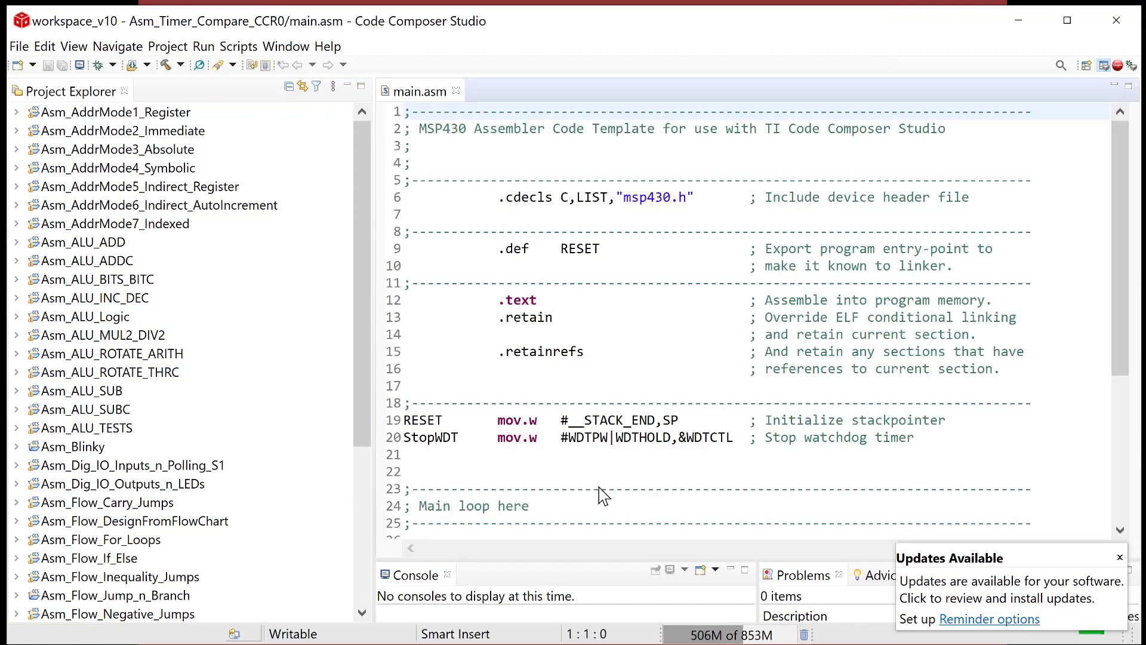
# Add the init: label with 'bis.b #BIT0,&P1DIR' commented as setting P1.0 to output
pyautogui.click(484, 334)
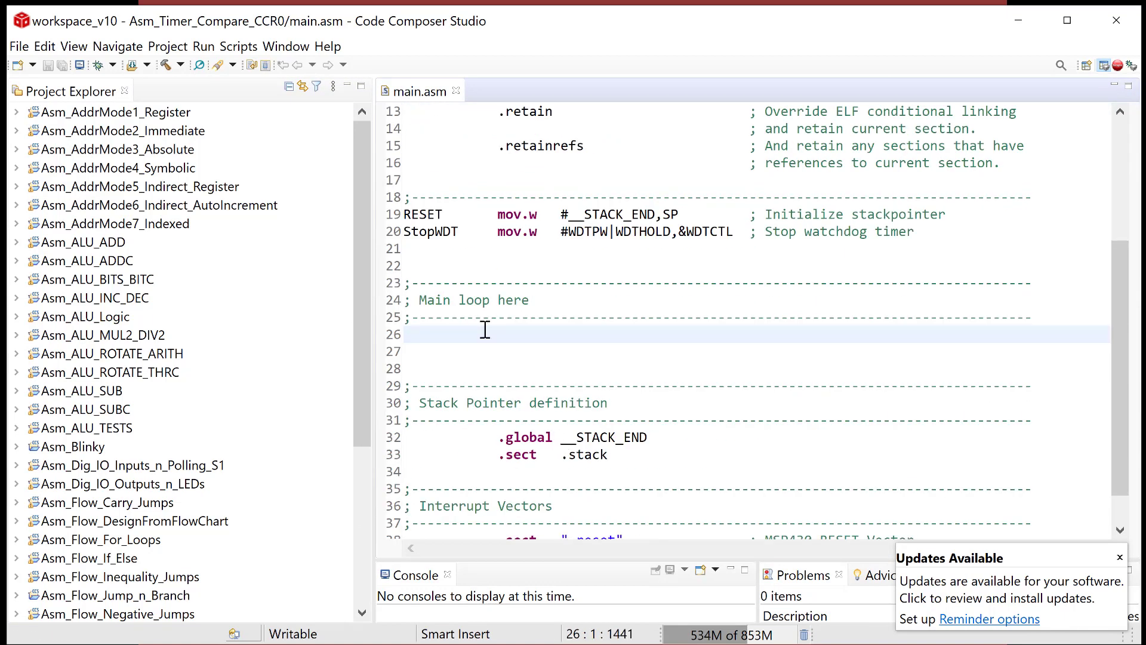
pyautogui.write('ini')
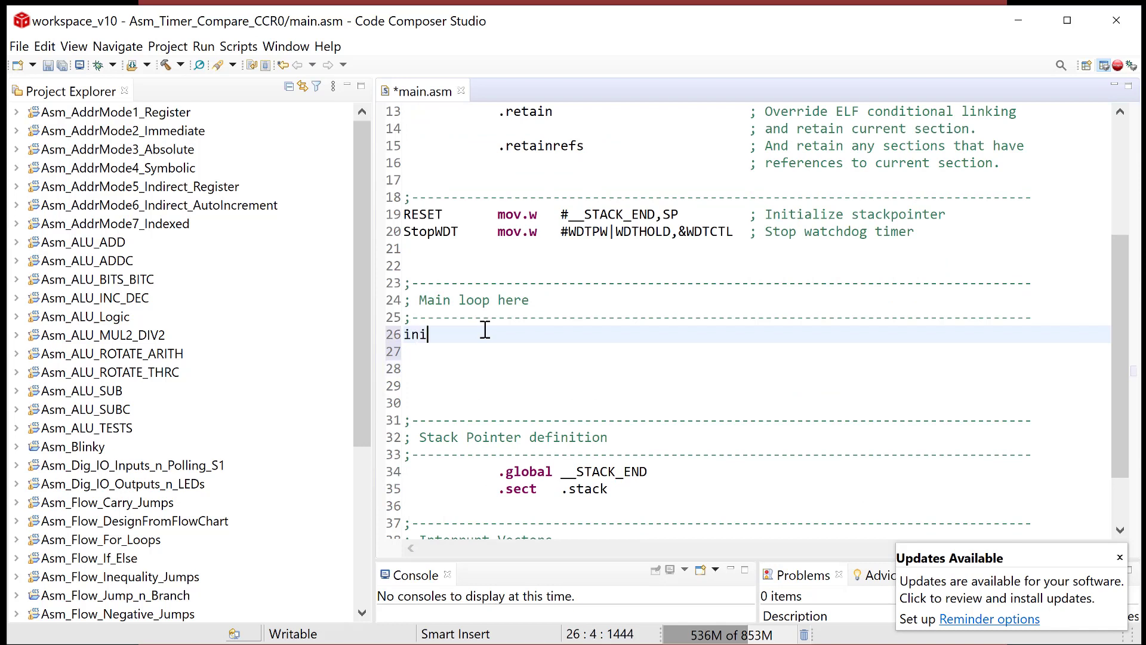
pyautogui.write('t:')
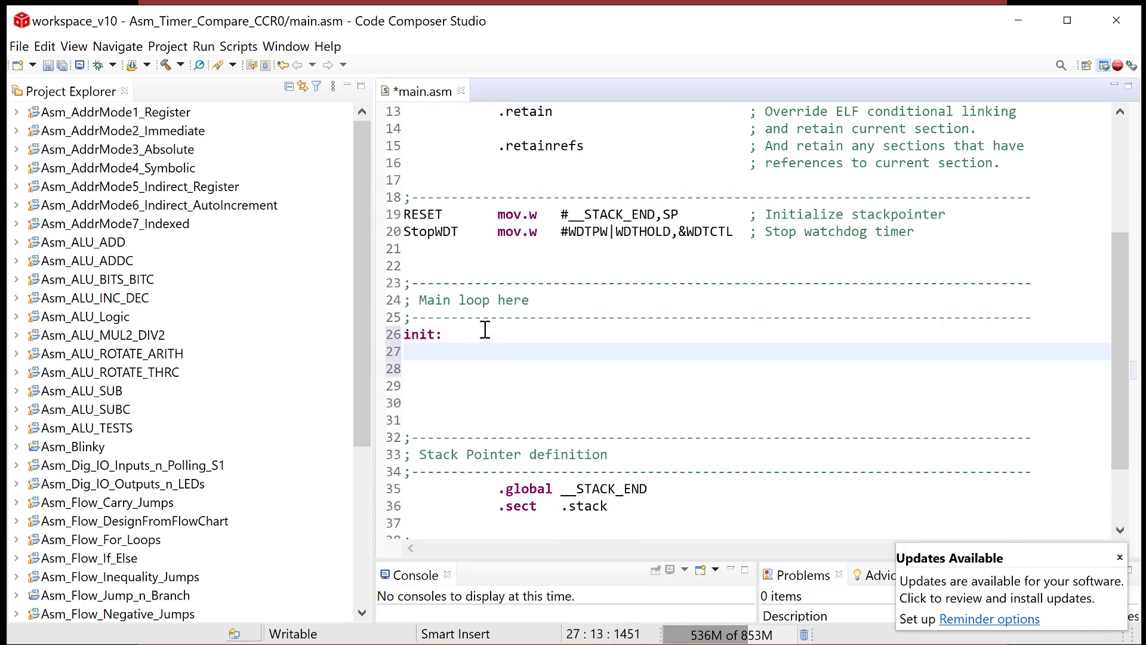
pyautogui.write('bis')
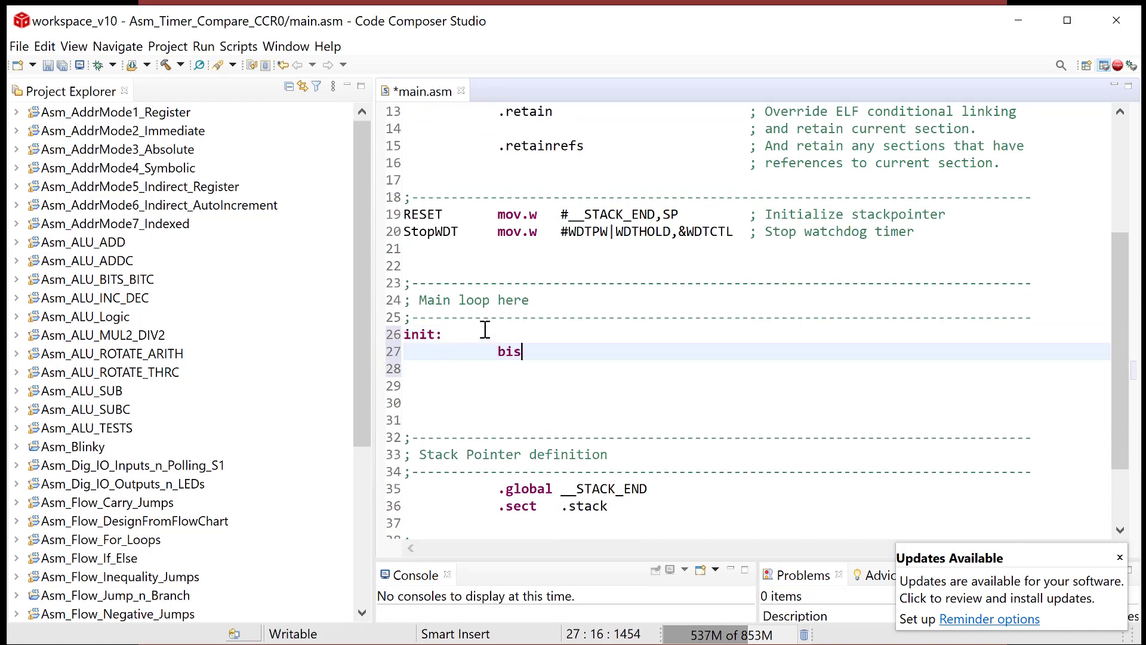
pyautogui.write('.b')
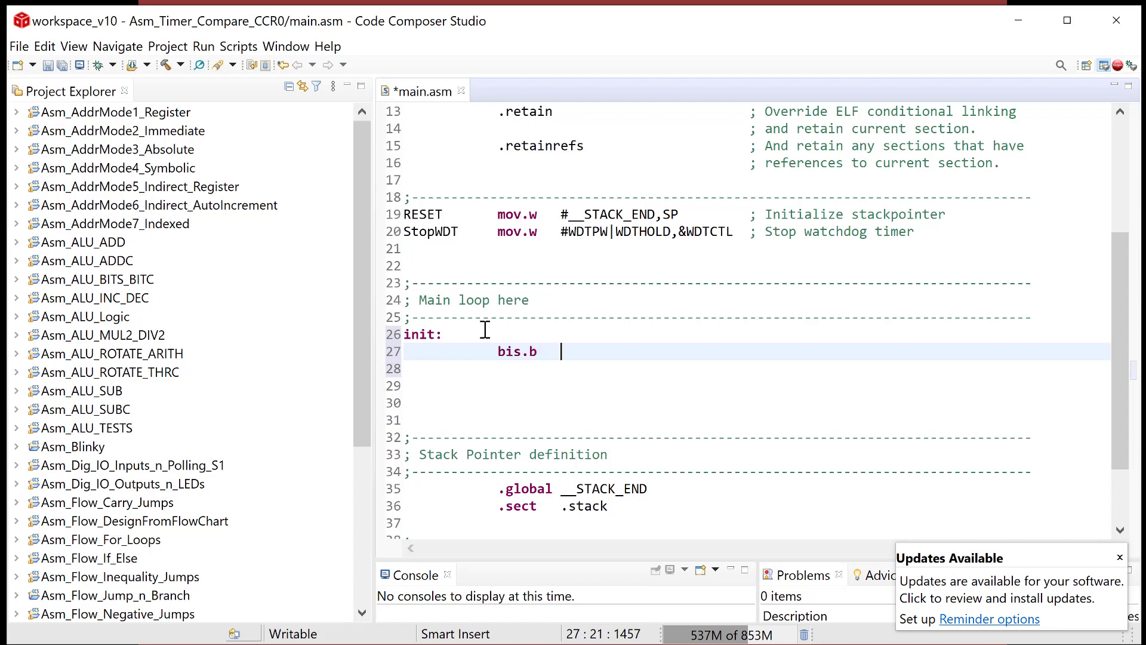
pyautogui.write('#BIT')
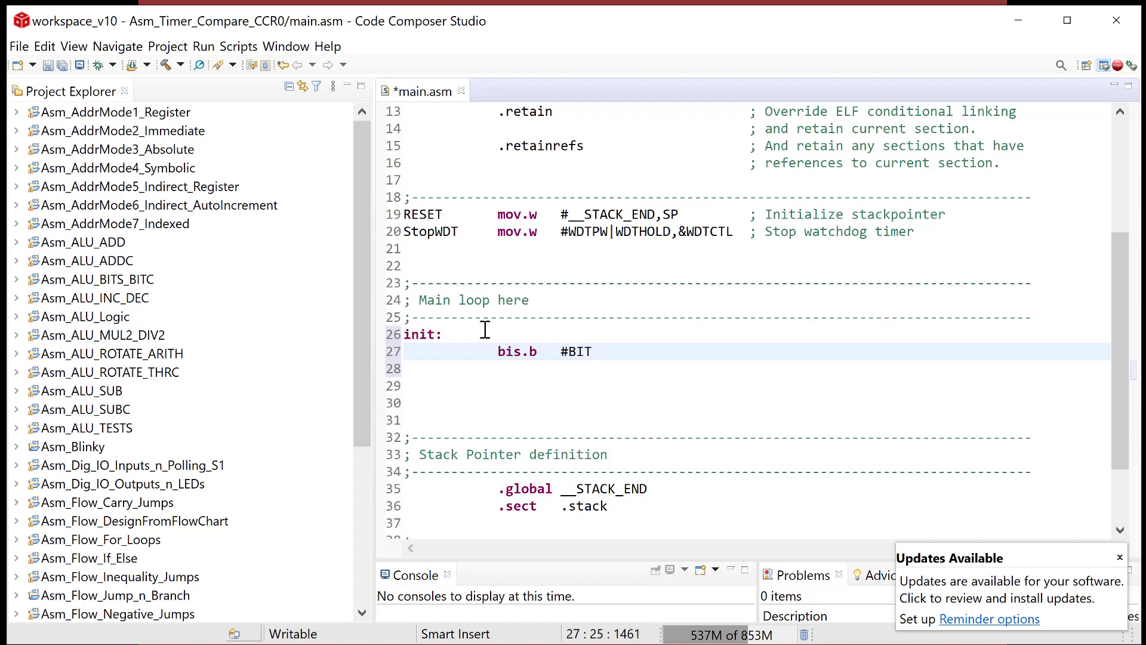
pyautogui.write('0')
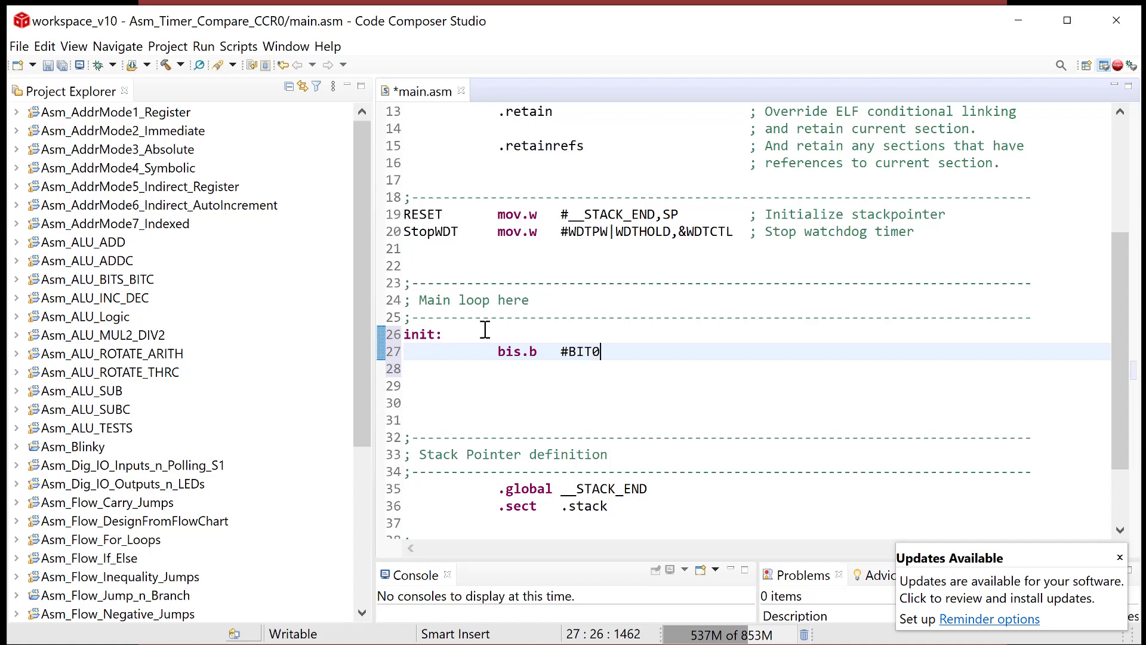
pyautogui.write(',')
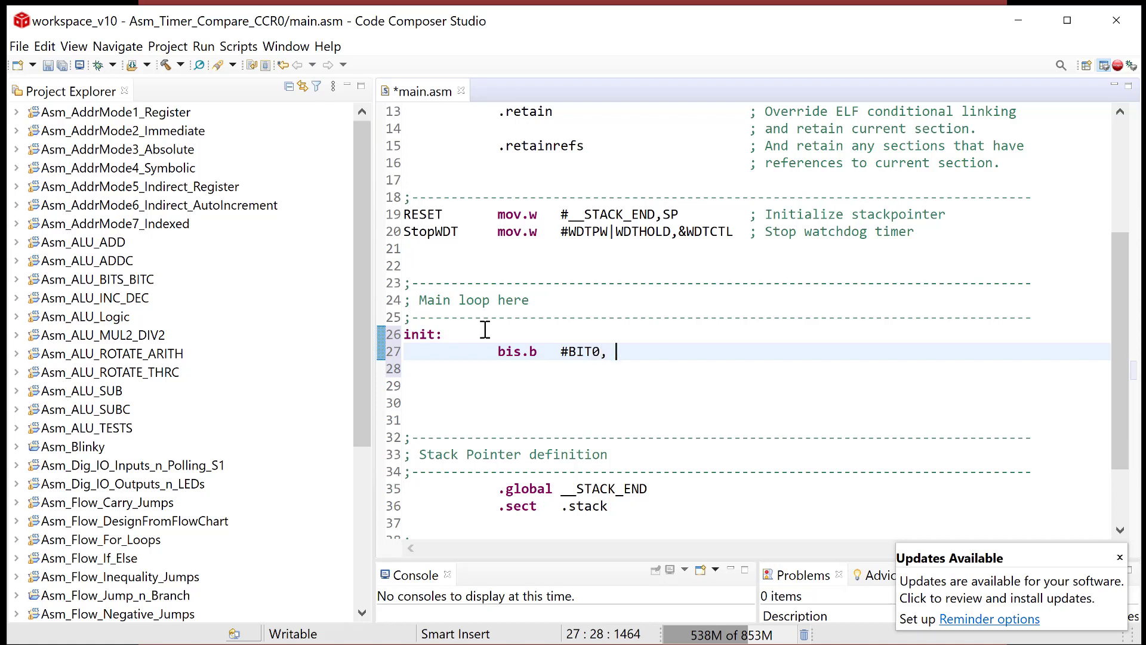
pyautogui.write('&P1')
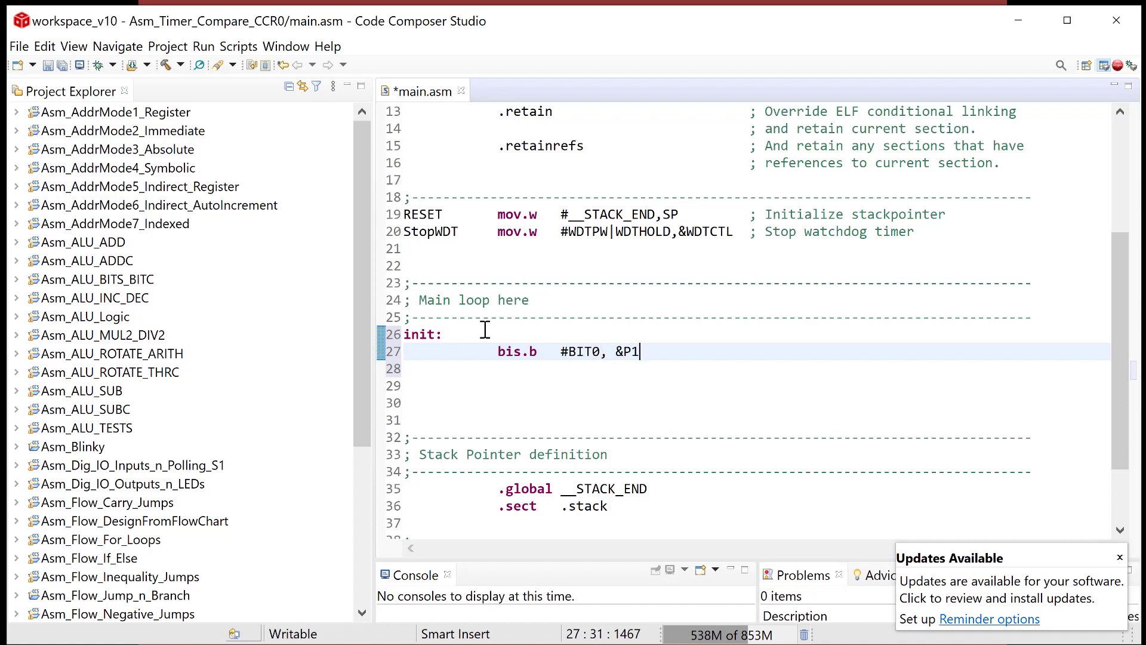
pyautogui.write('DIR\t;')
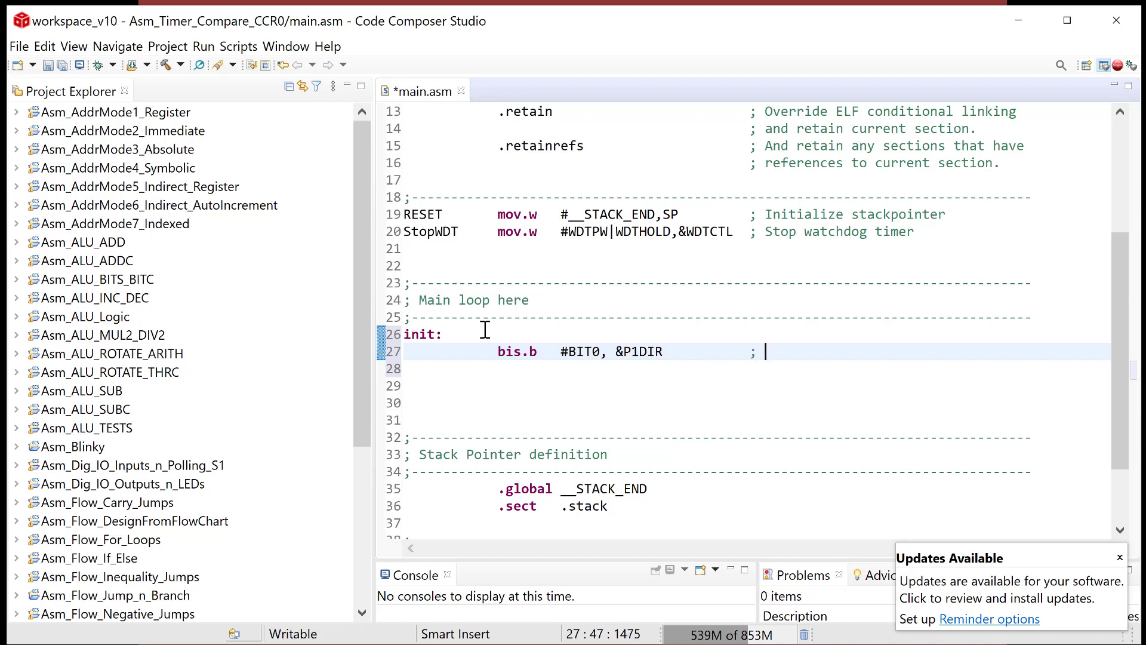
pyautogui.write('set P1.0')
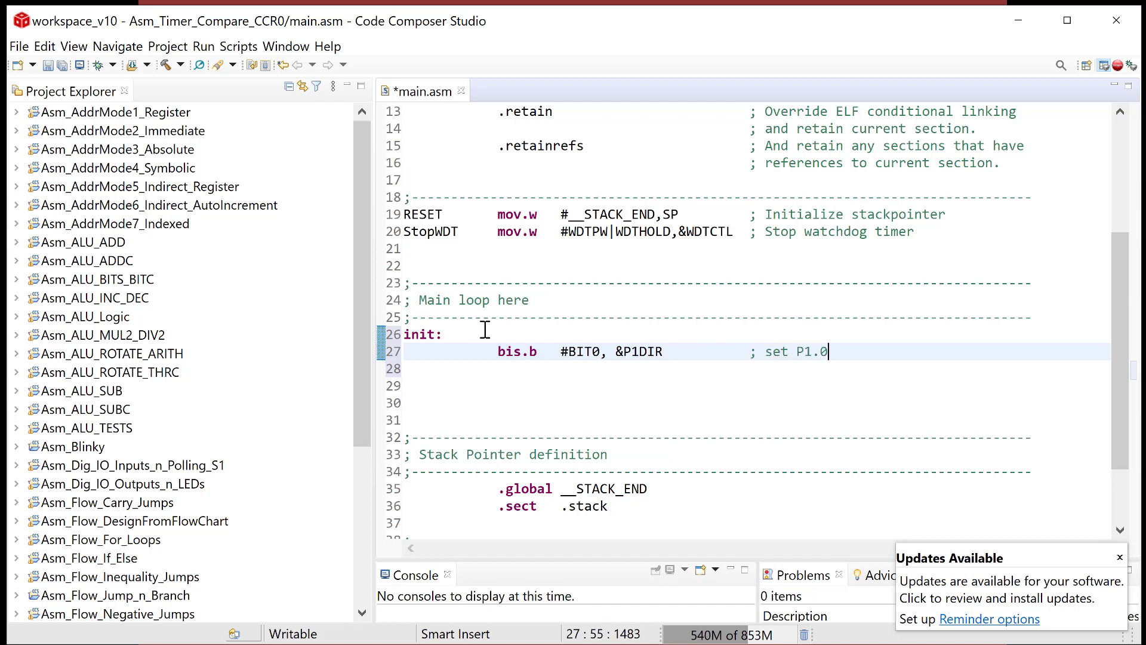
pyautogui.write('to output (LED1')
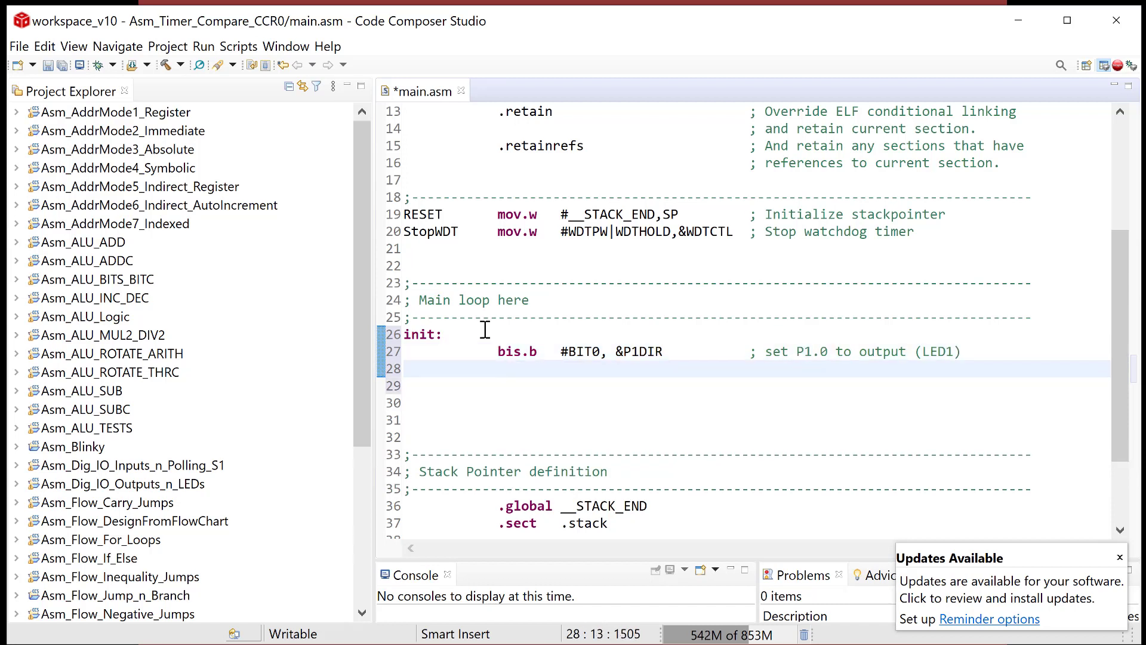
# Add a bic line on P1OUT commented 'LED1 off initial'
pyautogui.write('bic.b   #BIT0, &')
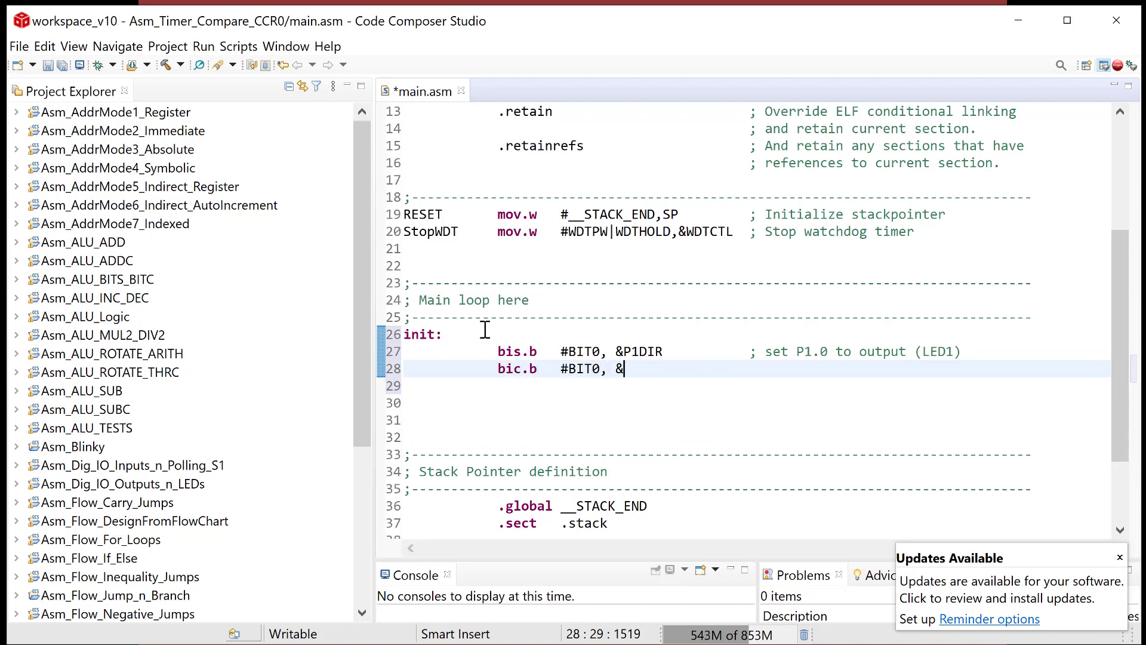
pyautogui.write('P1OUT')
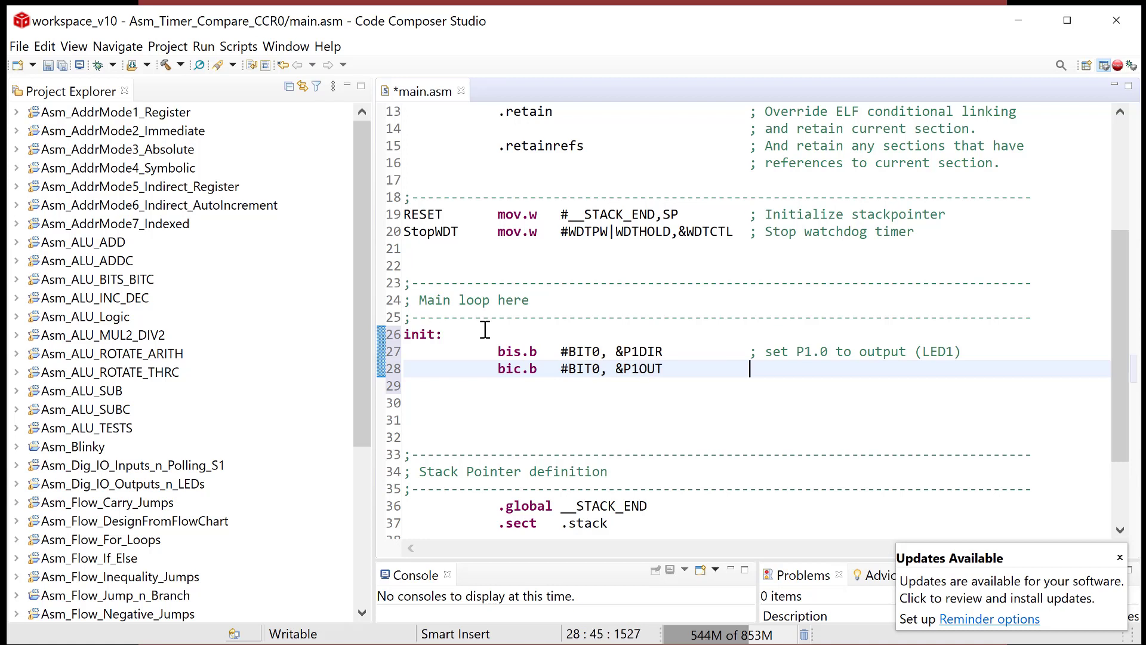
pyautogui.write('; LED1')
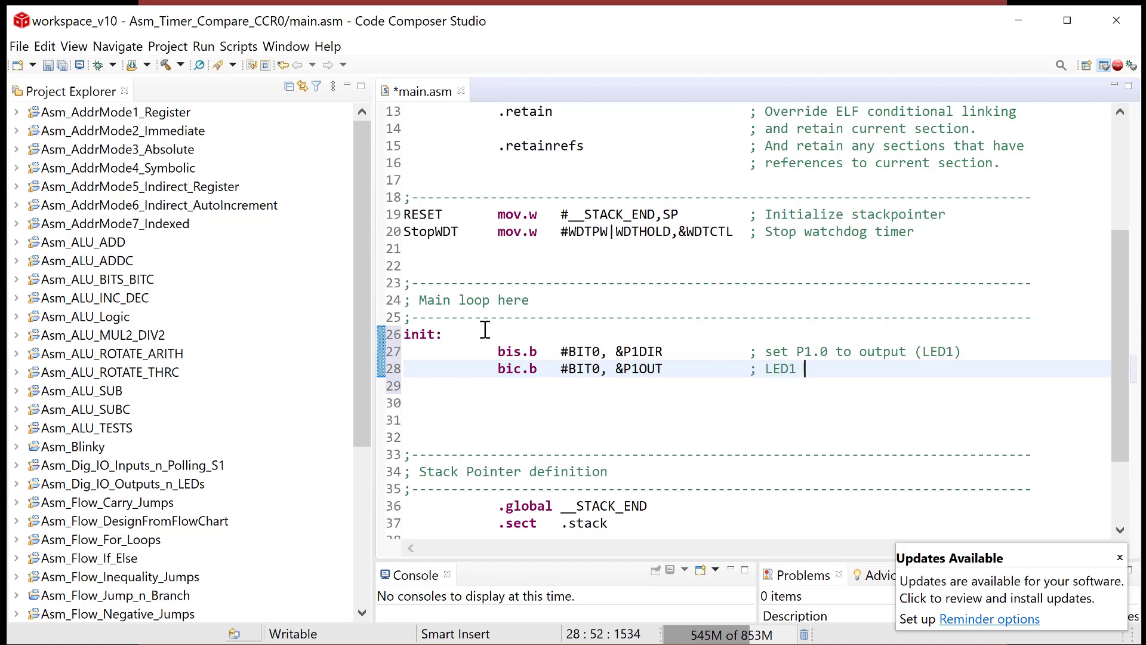
pyautogui.write('off initially')
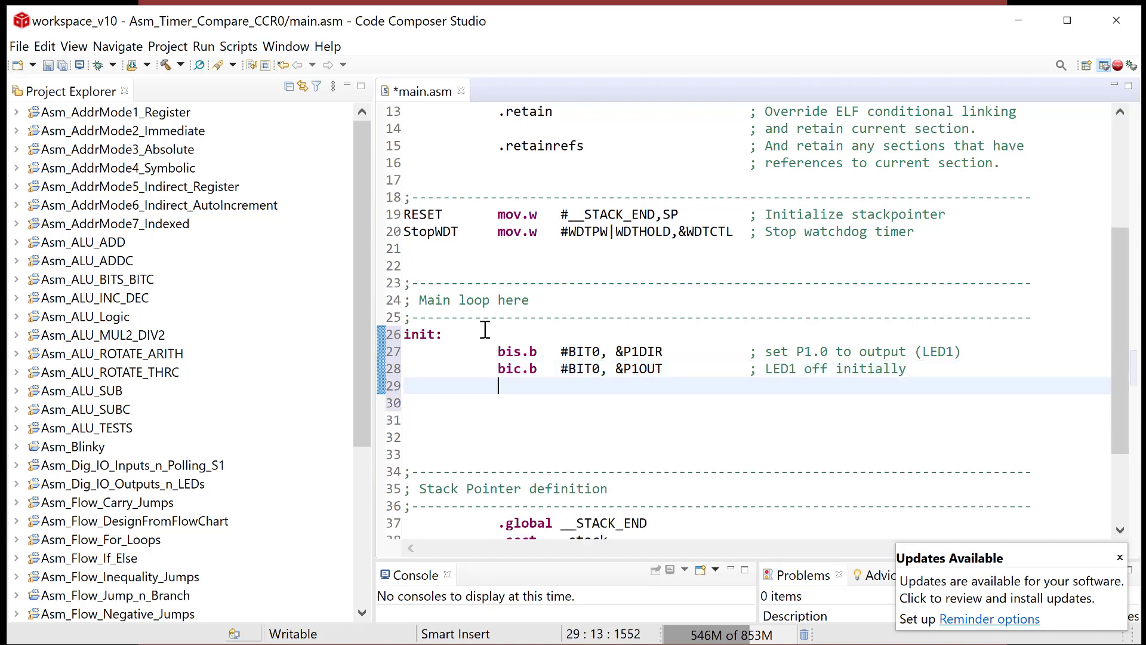
# Add 'bic.b #LOCKLPM5,&PM5CTL0' commented as turning on digital I/O
pyautogui.write('bic.b')
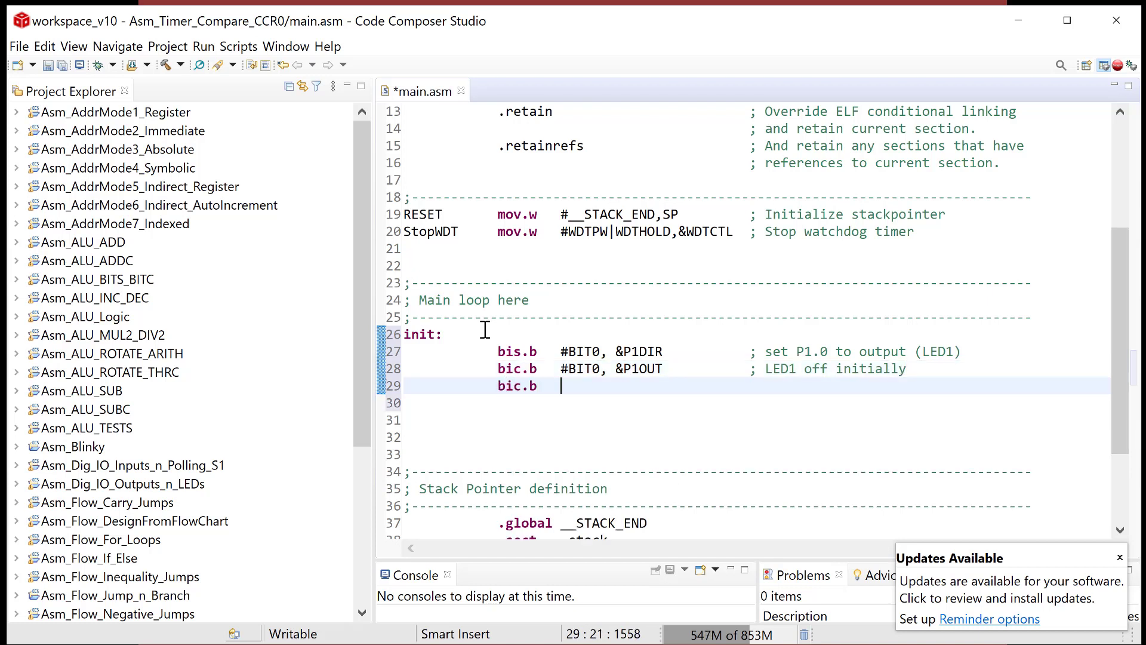
pyautogui.write('#LOCKL')
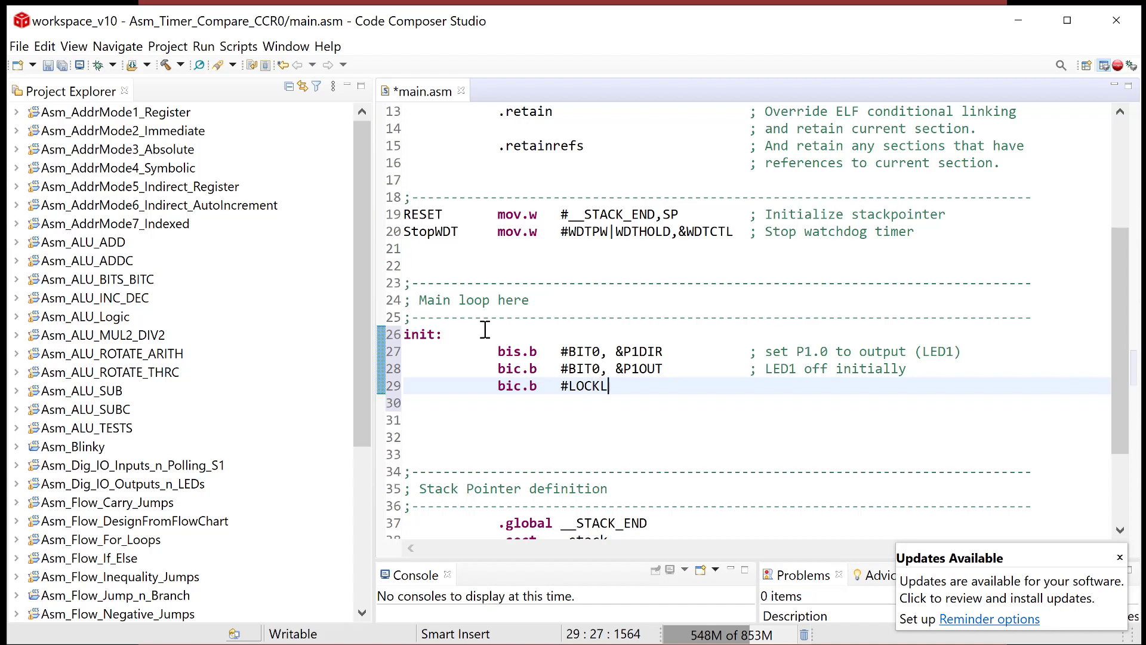
pyautogui.write('PM5,')
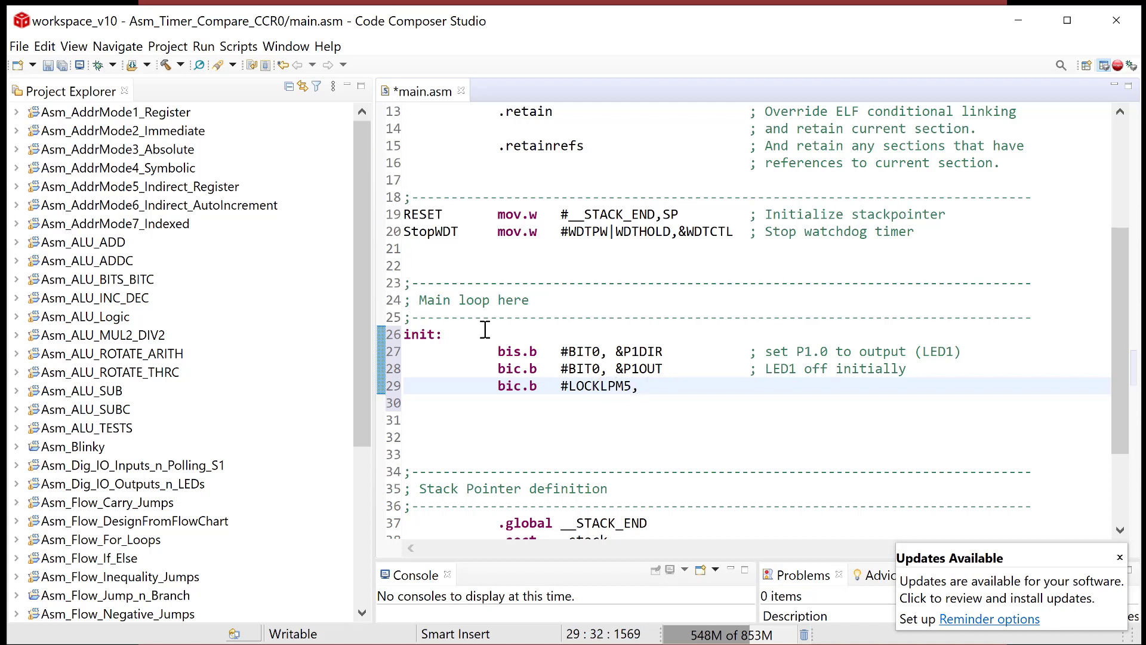
pyautogui.write('&P')
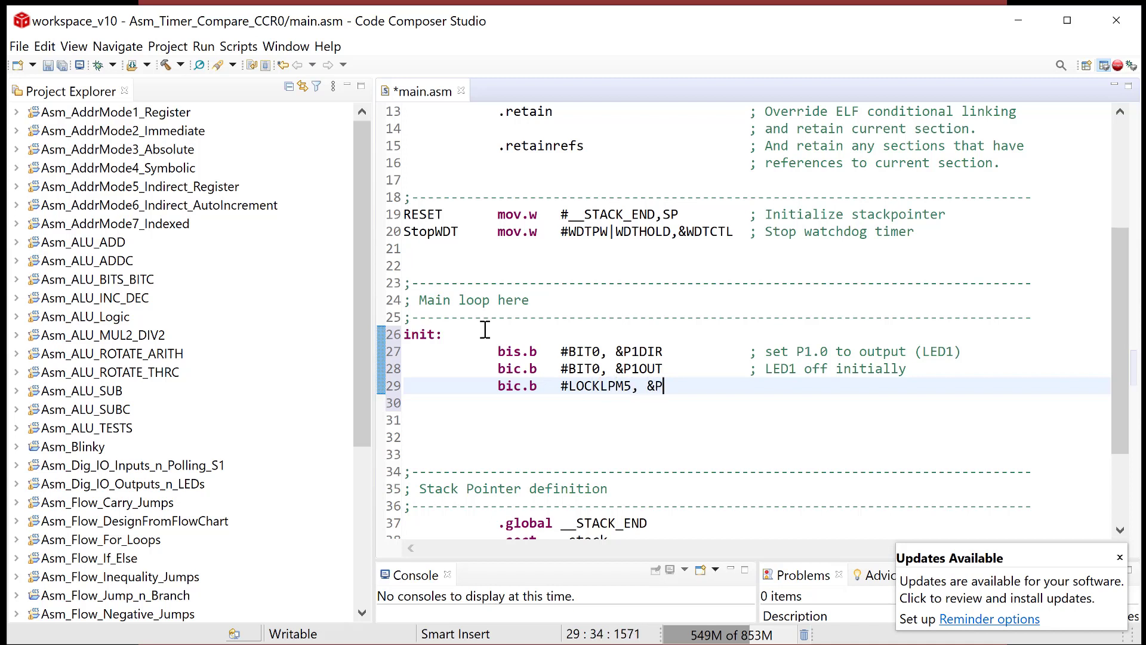
pyautogui.write('M5CT')
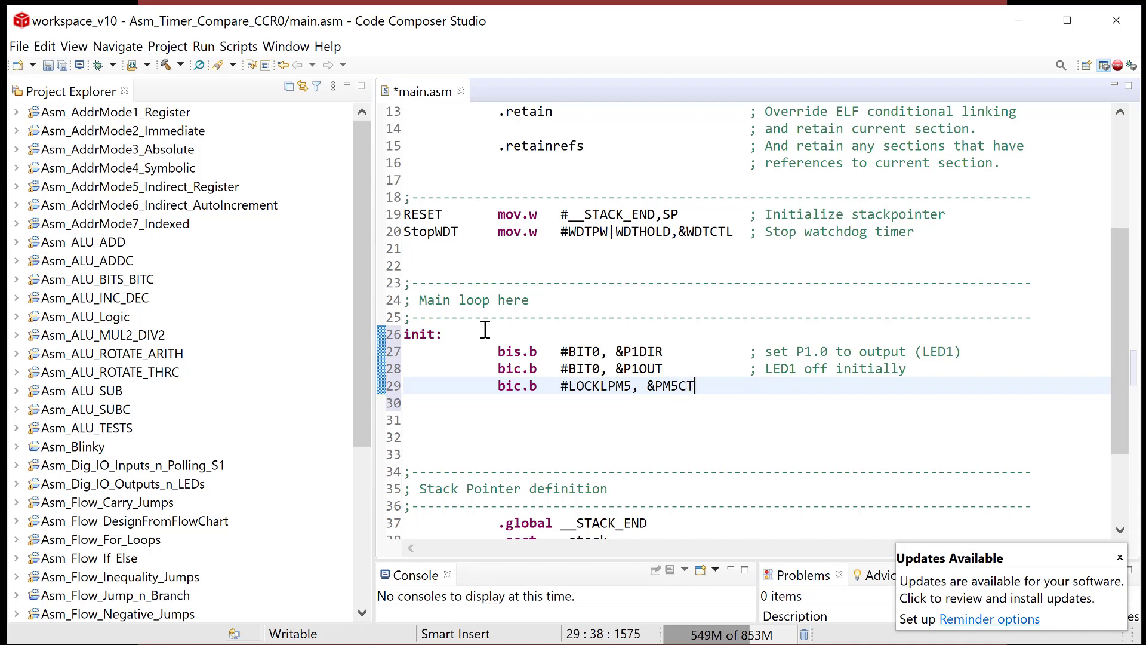
pyautogui.write('L0\t;')
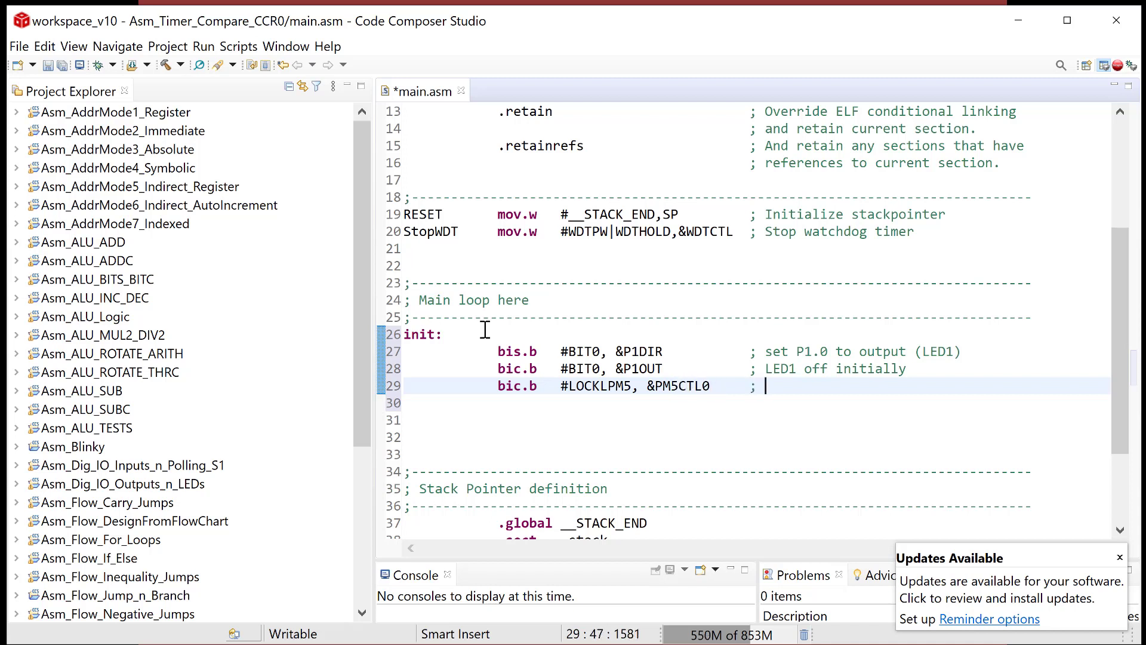
pyautogui.write('turn on digital')
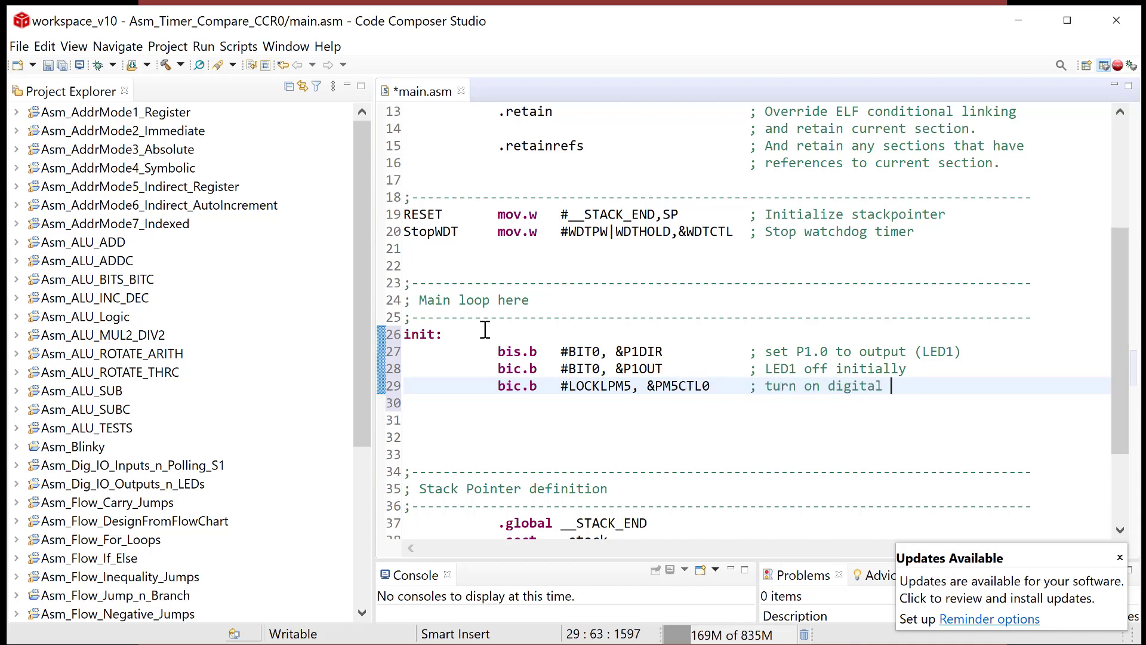
pyautogui.write('I/O')
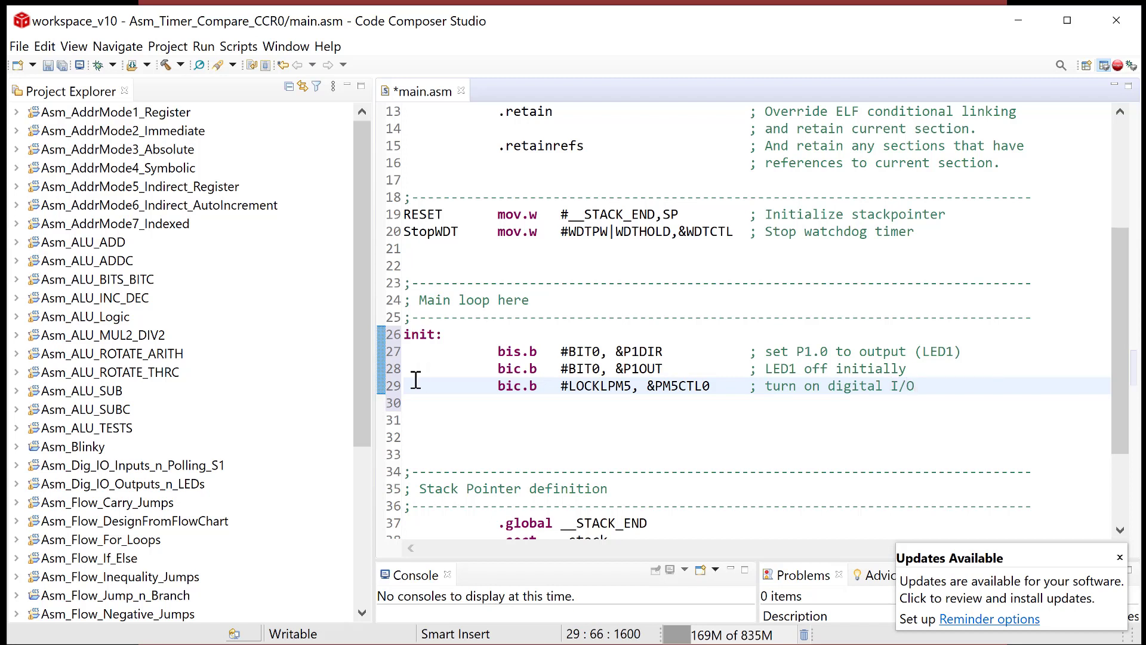
pyautogui.moveTo(446, 335)
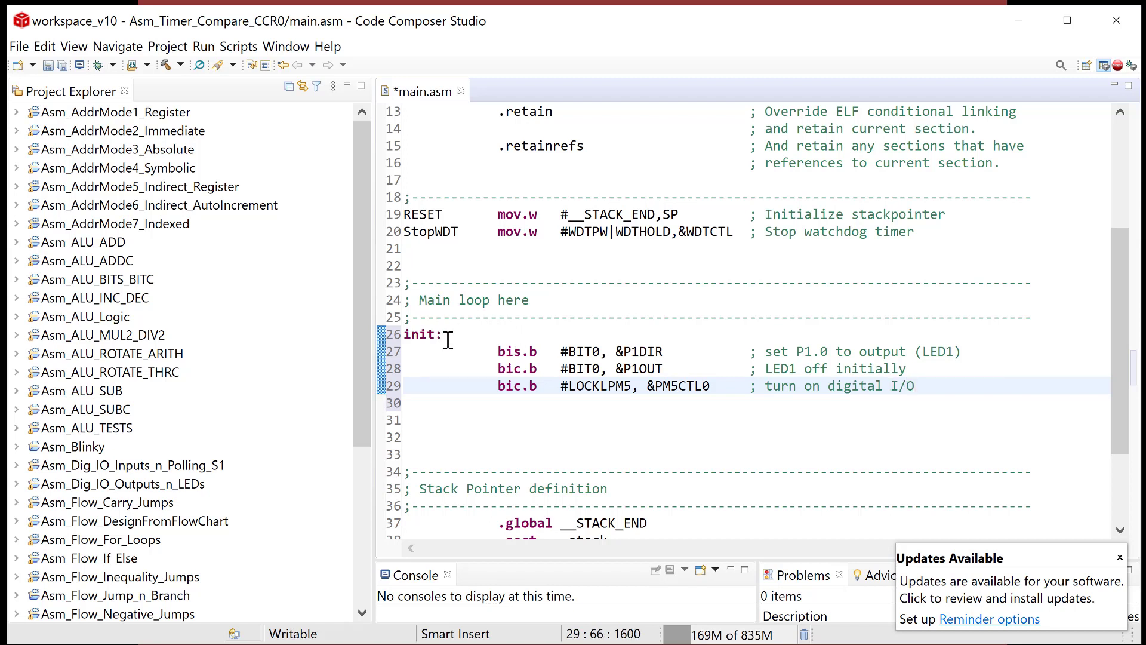
# Insert a ';setup LED1' comment under init: and begin the ';setup timer B0' header
pyautogui.press('Return')
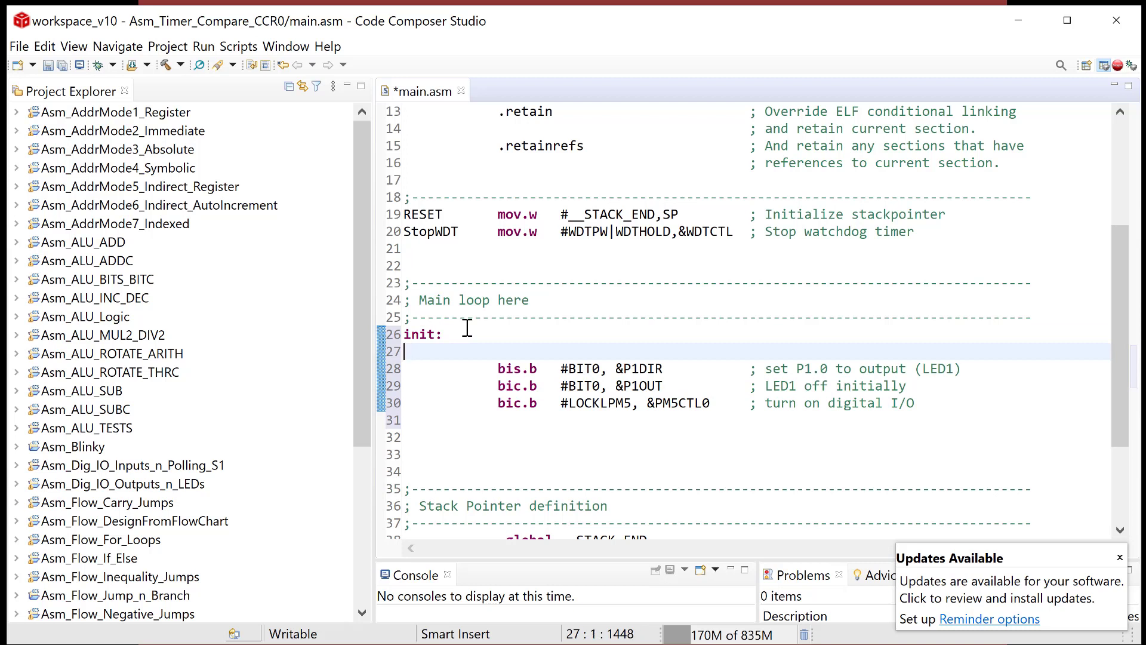
pyautogui.write(';')
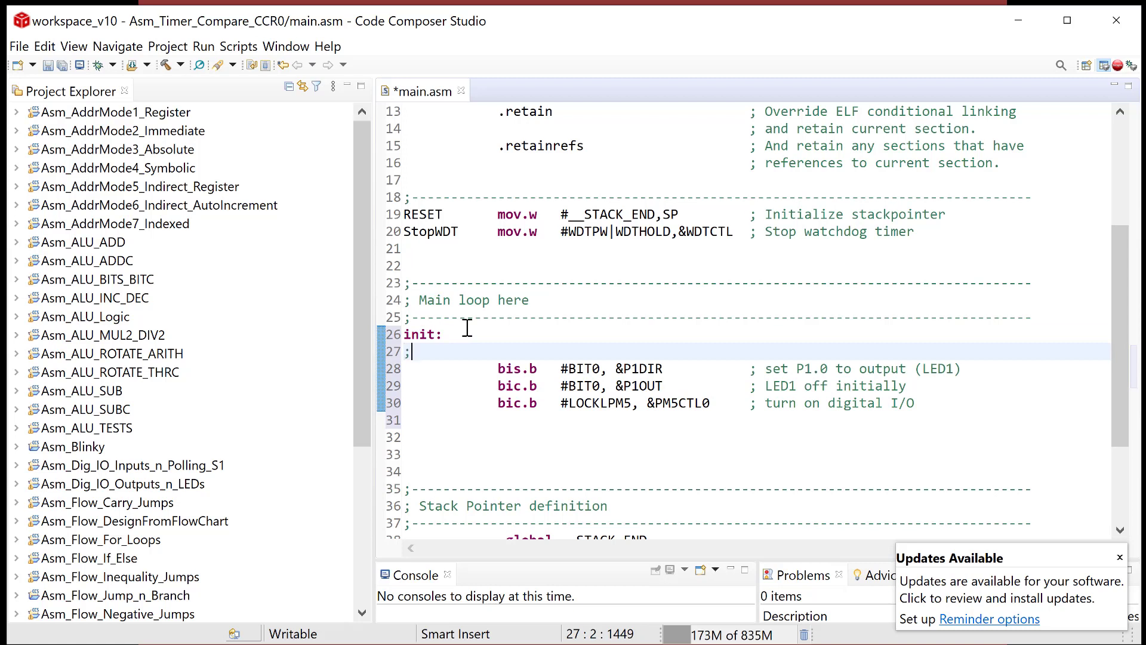
pyautogui.write('setup')
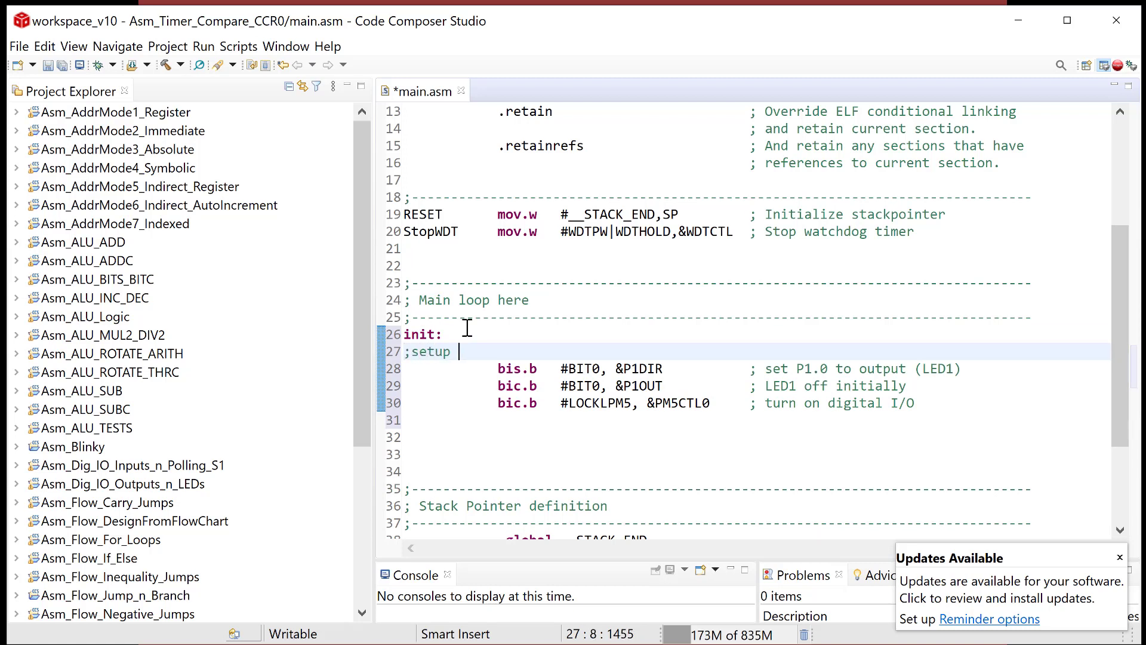
pyautogui.write('LED1')
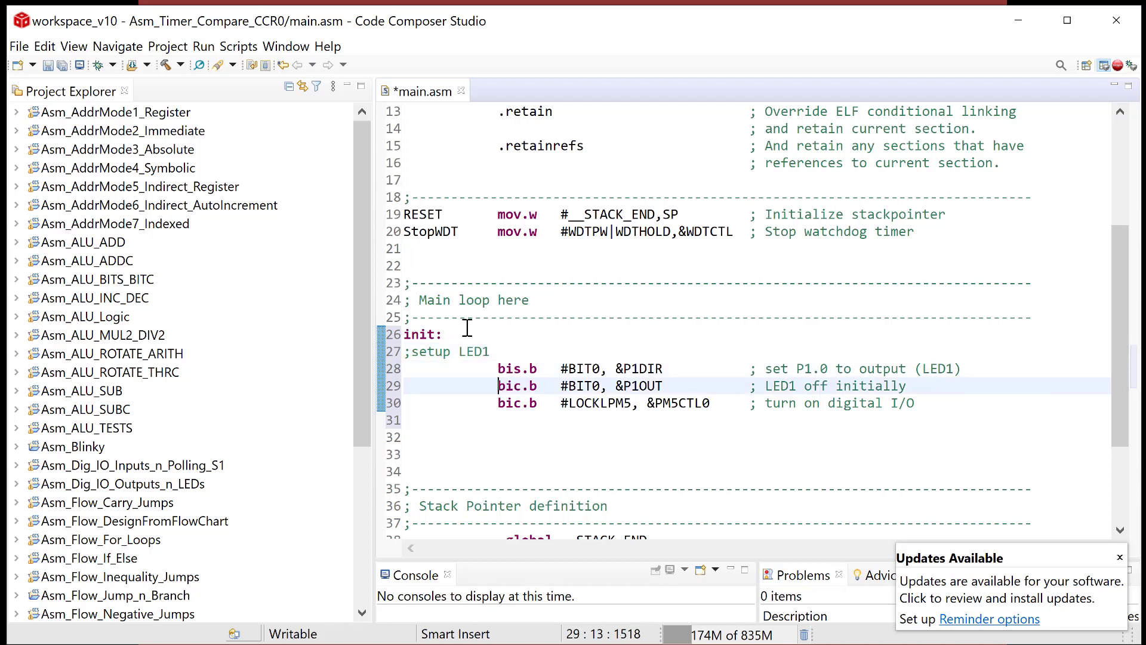
pyautogui.write(';setup timer B0')
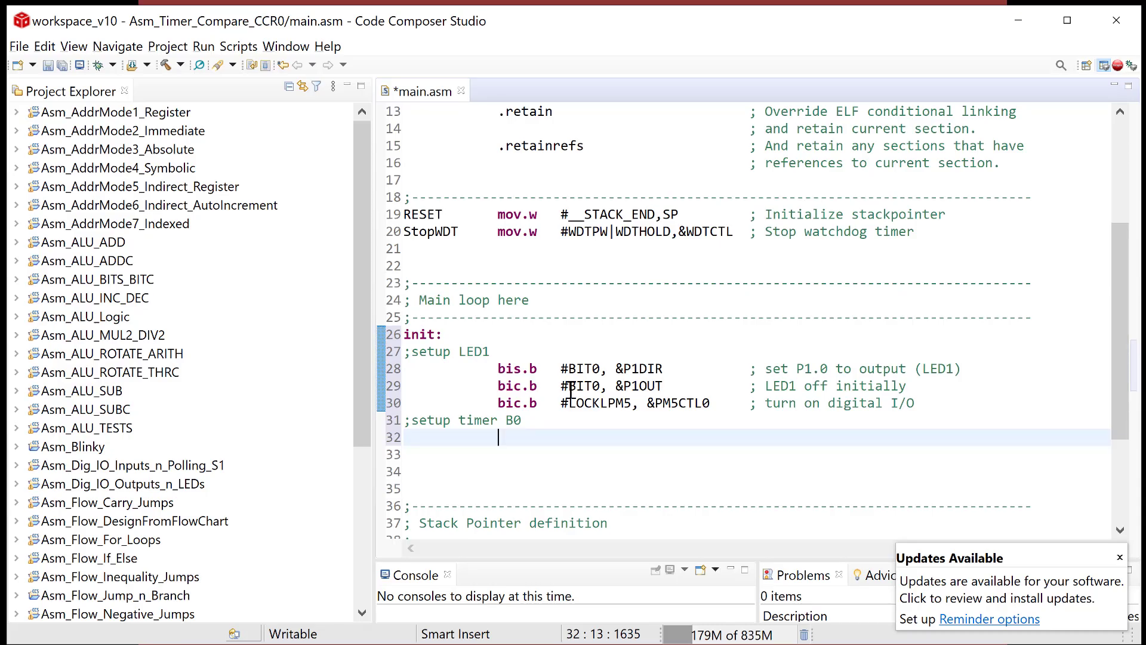
# Add 'bis.w #TBCLR, &TB0CTL' with the comment '; clear timer'
pyautogui.write('mi')
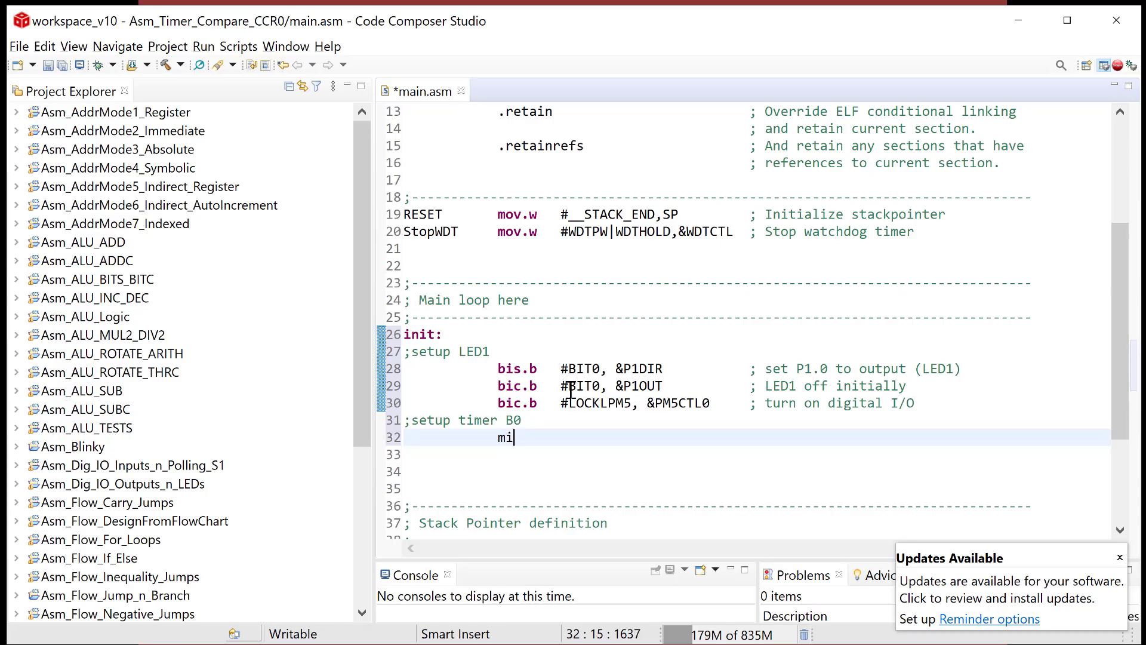
pyautogui.write('bis')
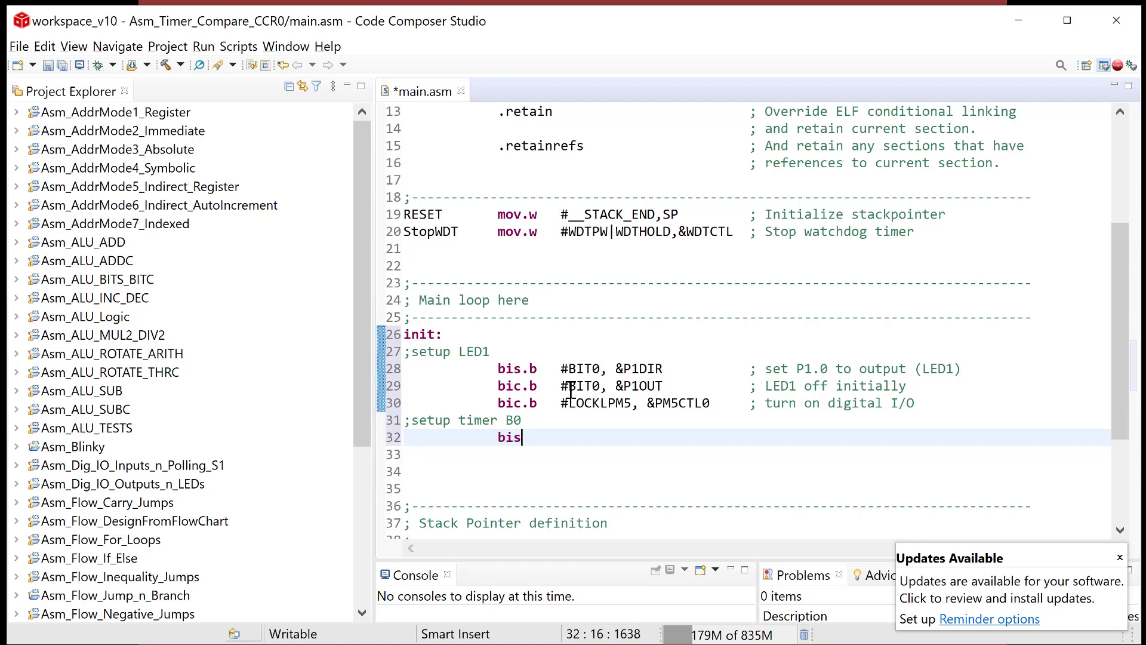
pyautogui.write('.w')
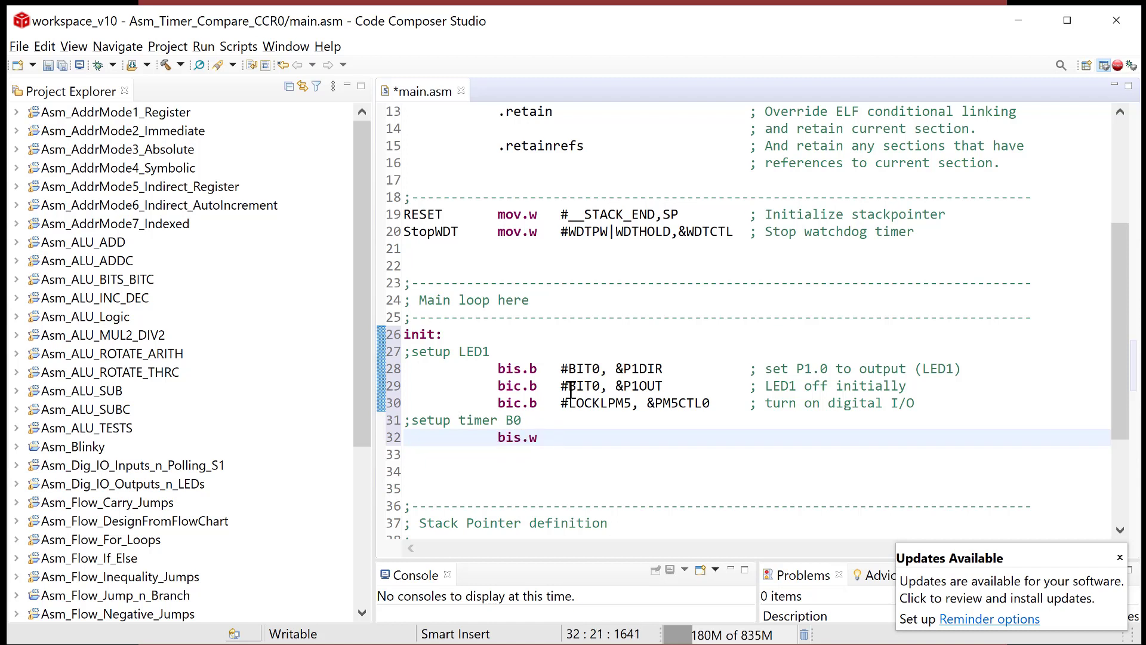
pyautogui.write('#')
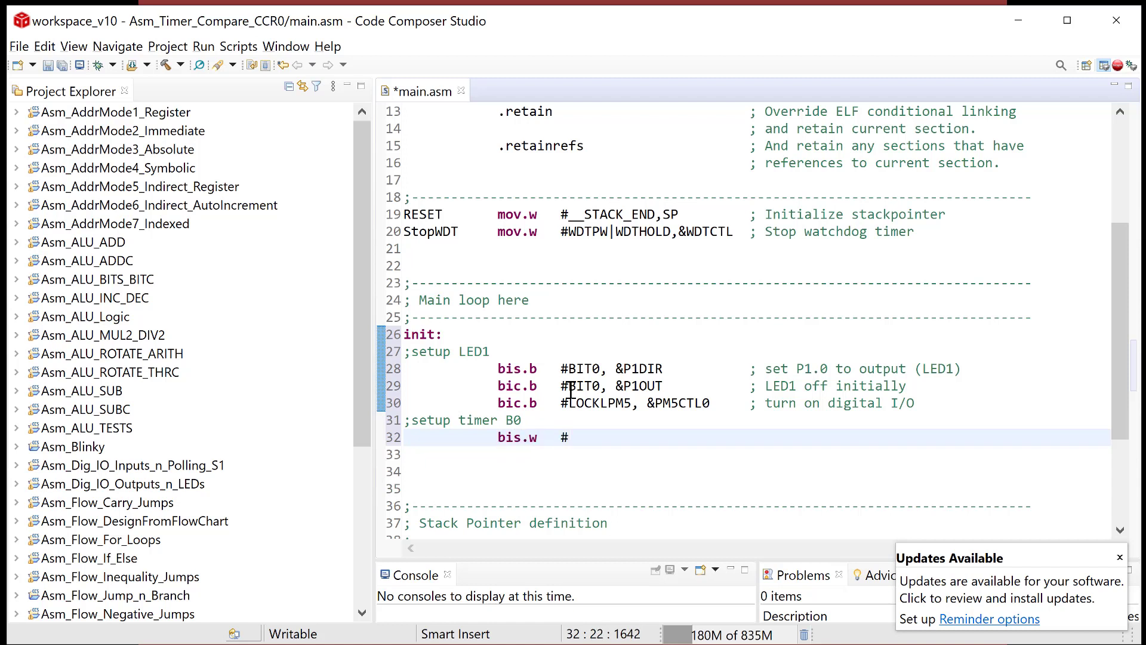
pyautogui.write('TBCLK')
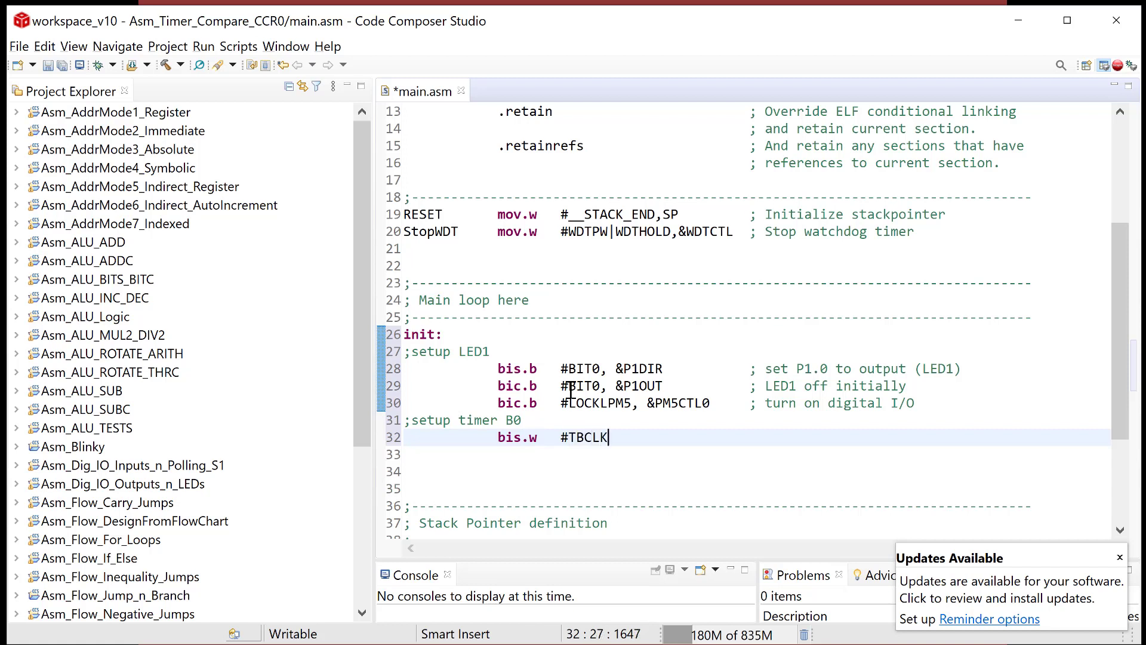
pyautogui.press('BackSpace')
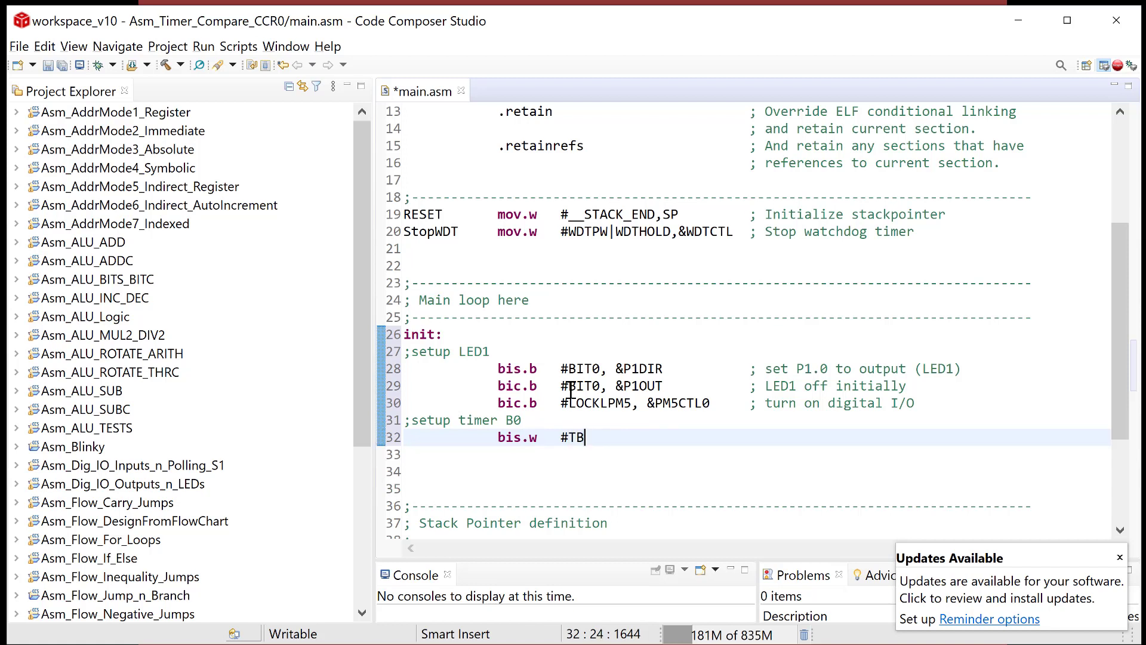
pyautogui.write('CLR,')
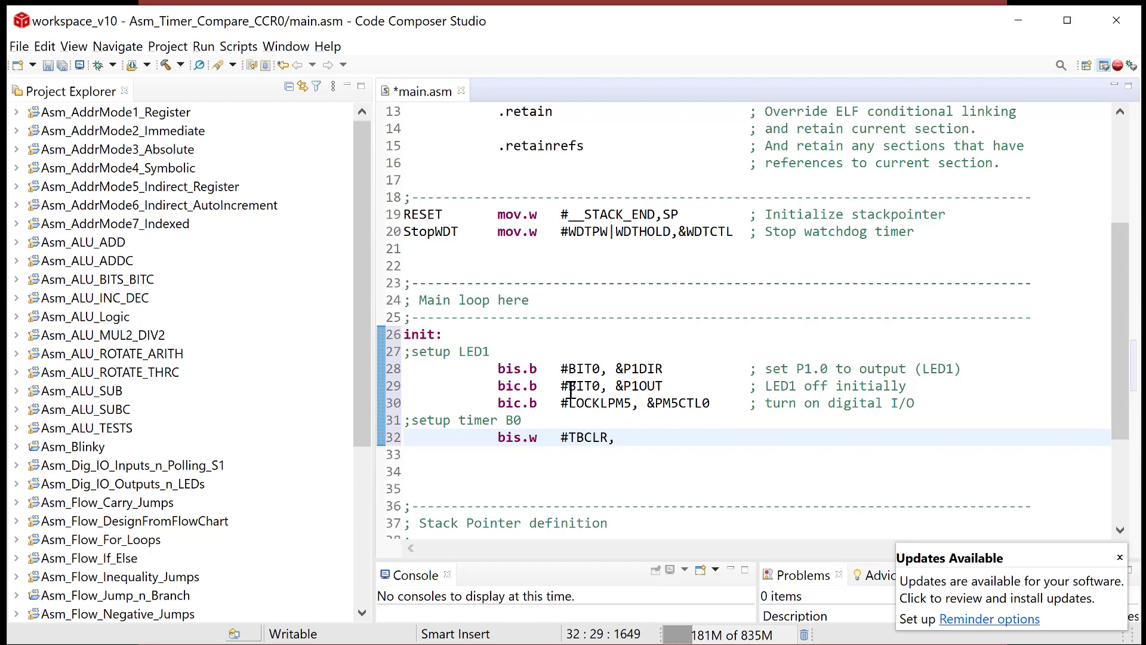
pyautogui.write('&')
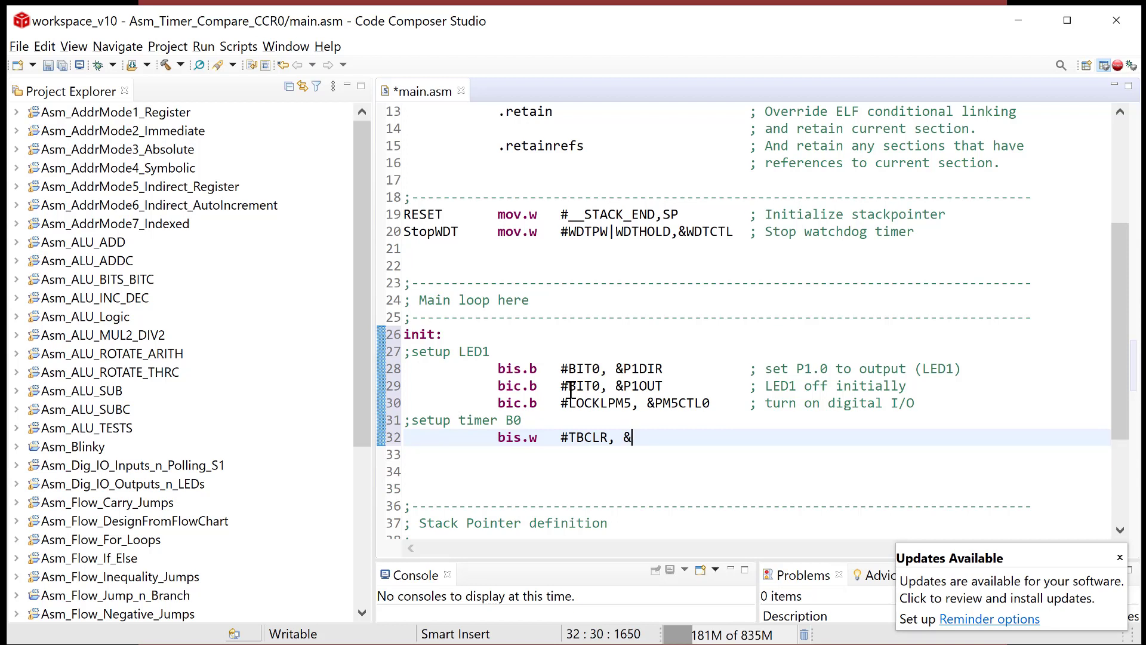
pyautogui.write('TB0CTL')
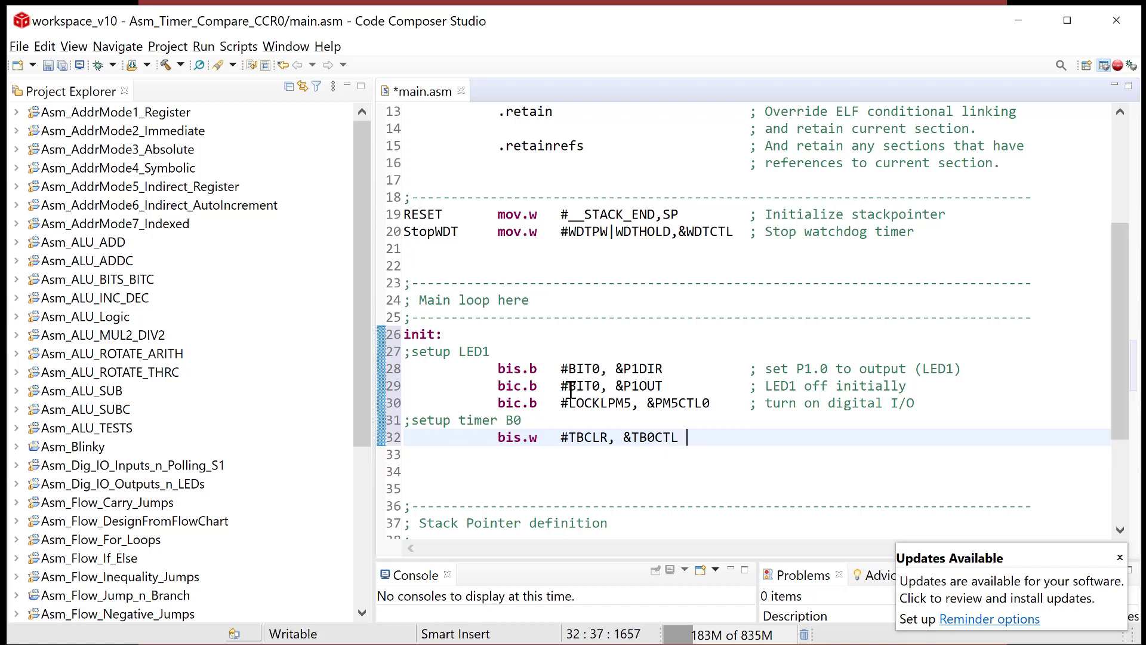
pyautogui.write('; clear ti')
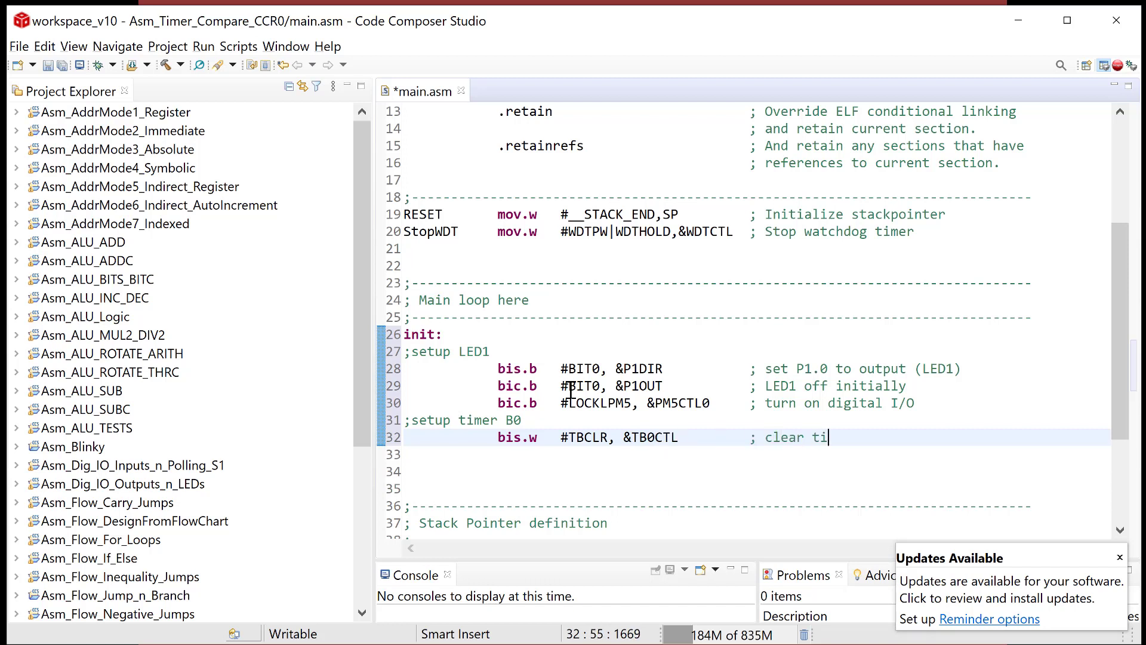
pyautogui.press('Return')
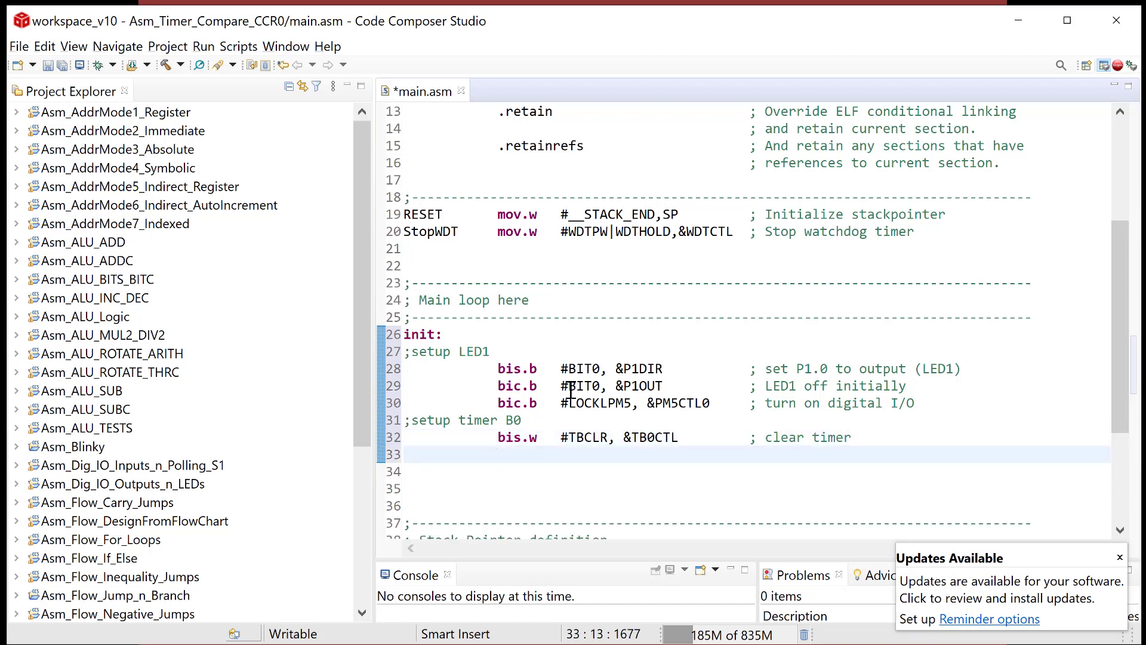
pyautogui.click(499, 454)
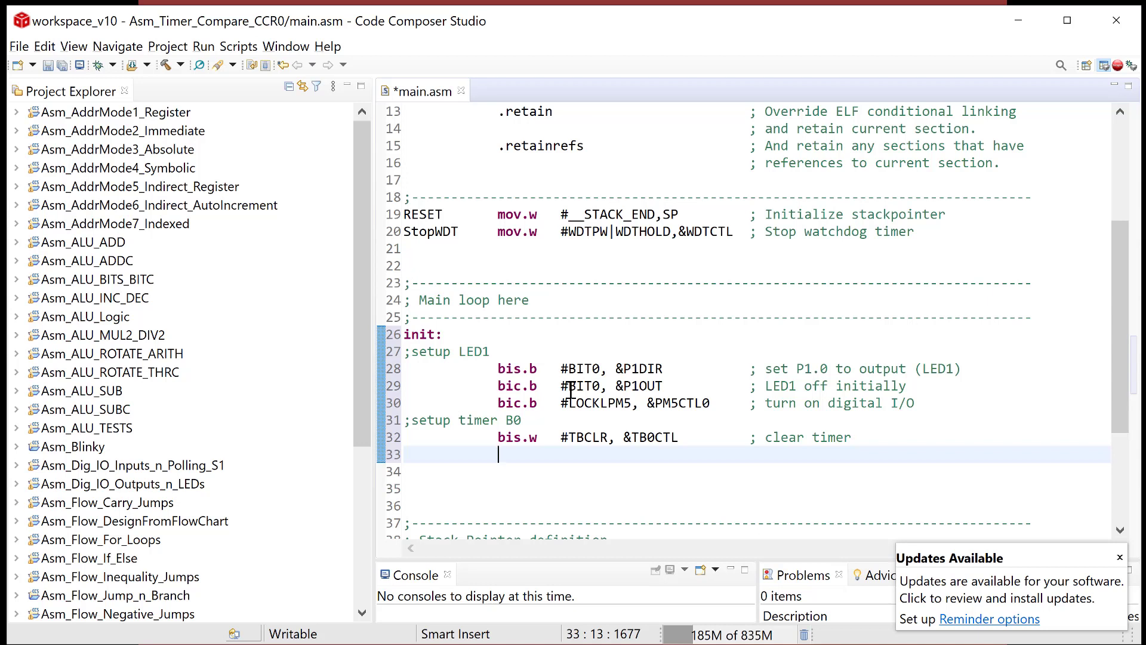
pyautogui.moveTo(577, 424)
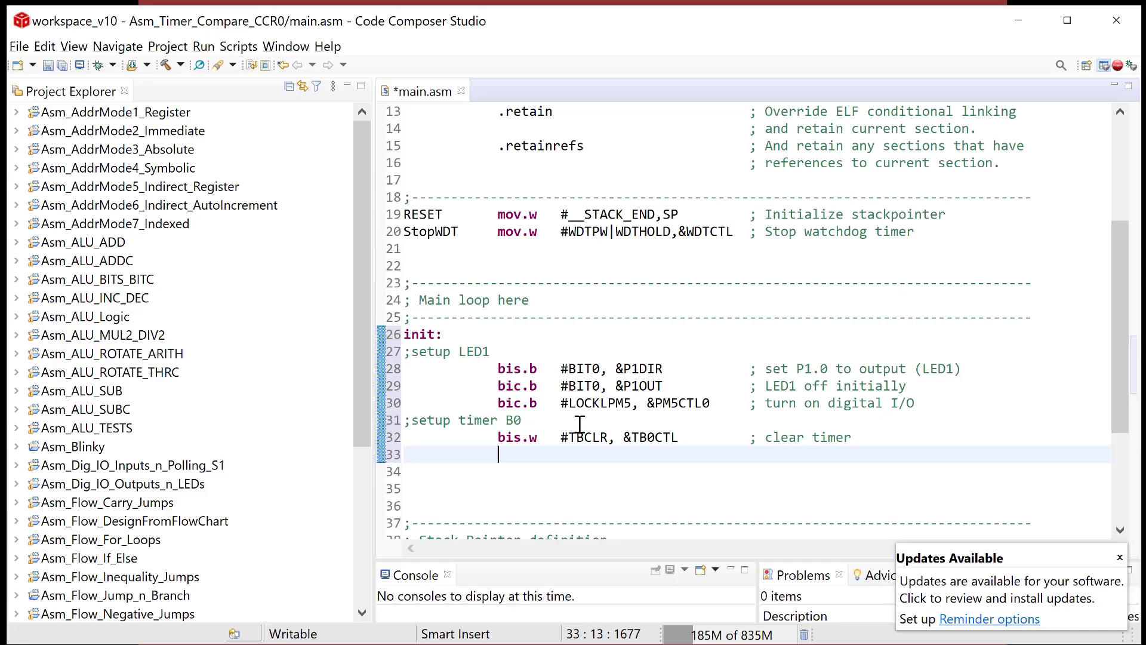
# Add 'bis.w #TBSSEL__ACLK, &TB0CTL' commented as choosing ACLK as source
pyautogui.write('bis.w')
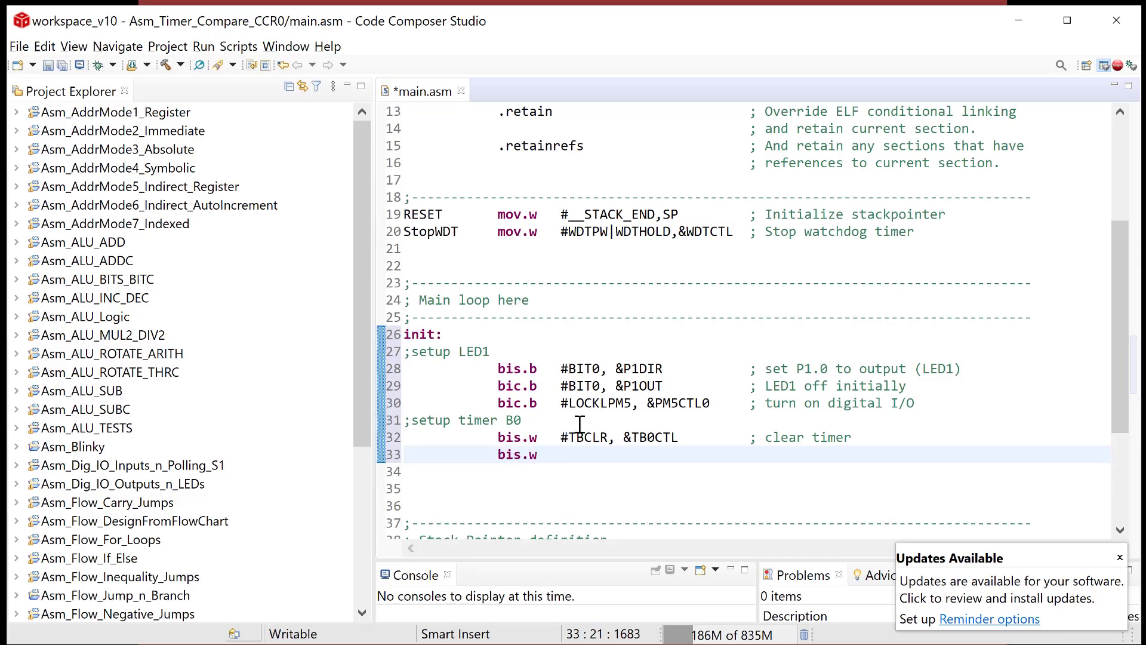
pyautogui.write('#T')
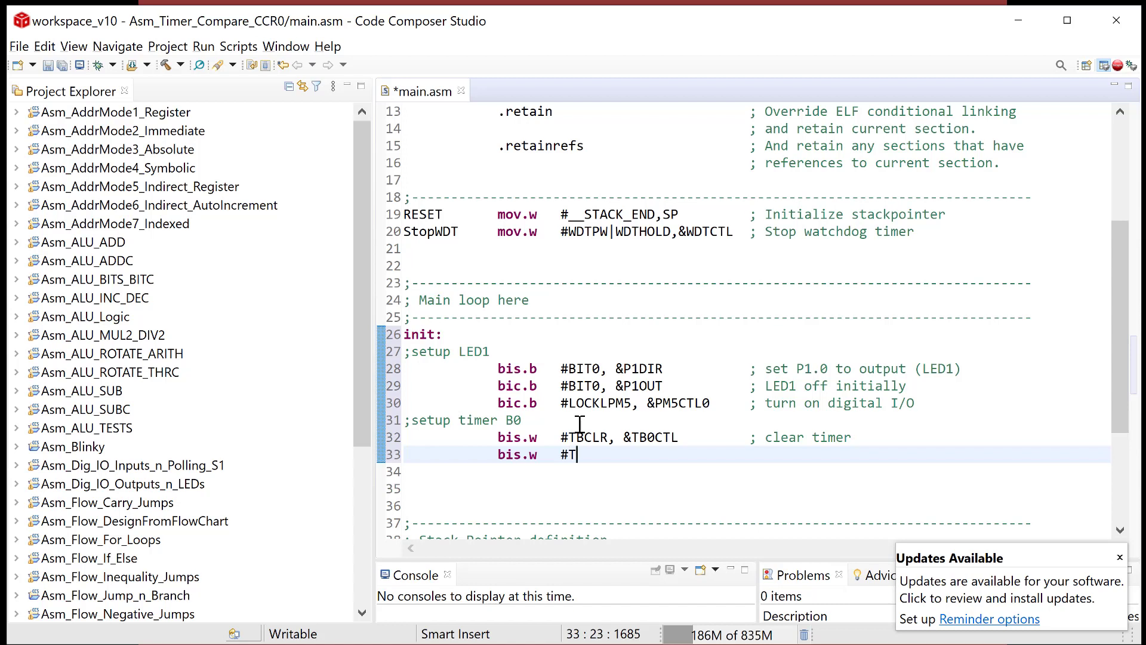
pyautogui.write('BSSEL__')
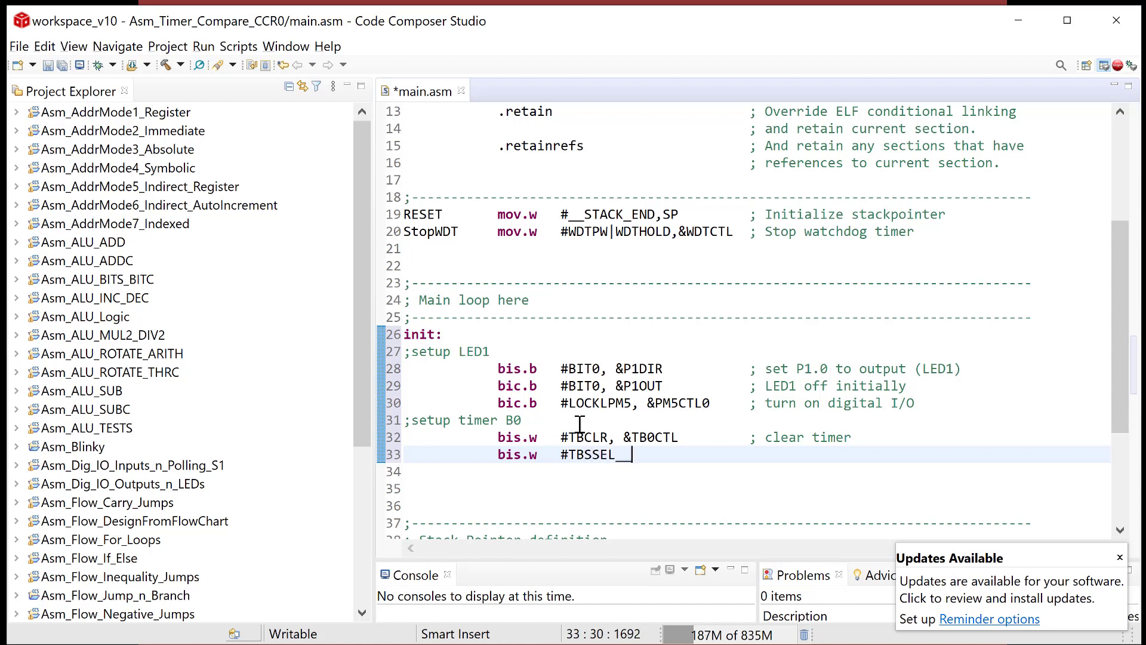
pyautogui.write('ACLK,')
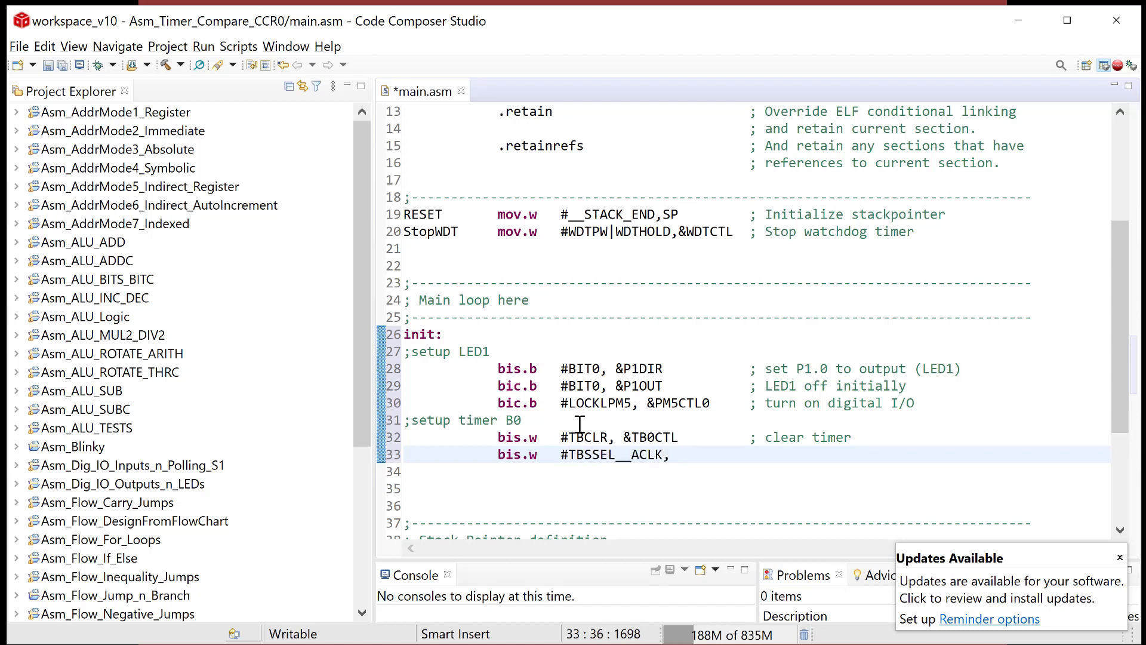
pyautogui.write('&TB0CTL')
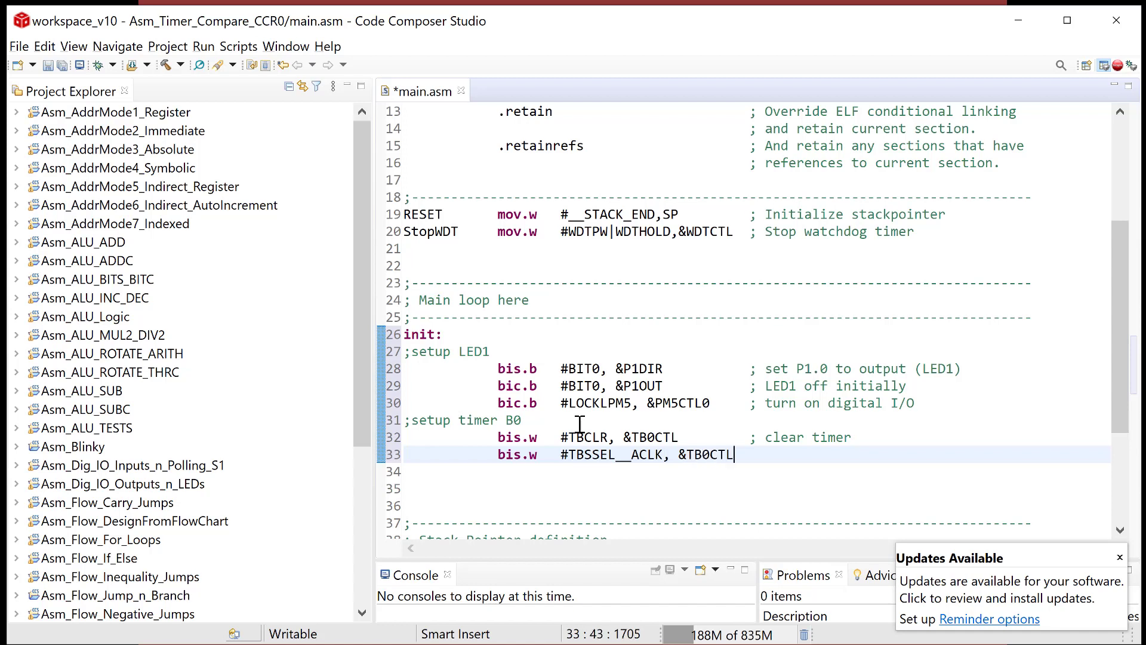
pyautogui.write('; choose ACLK a')
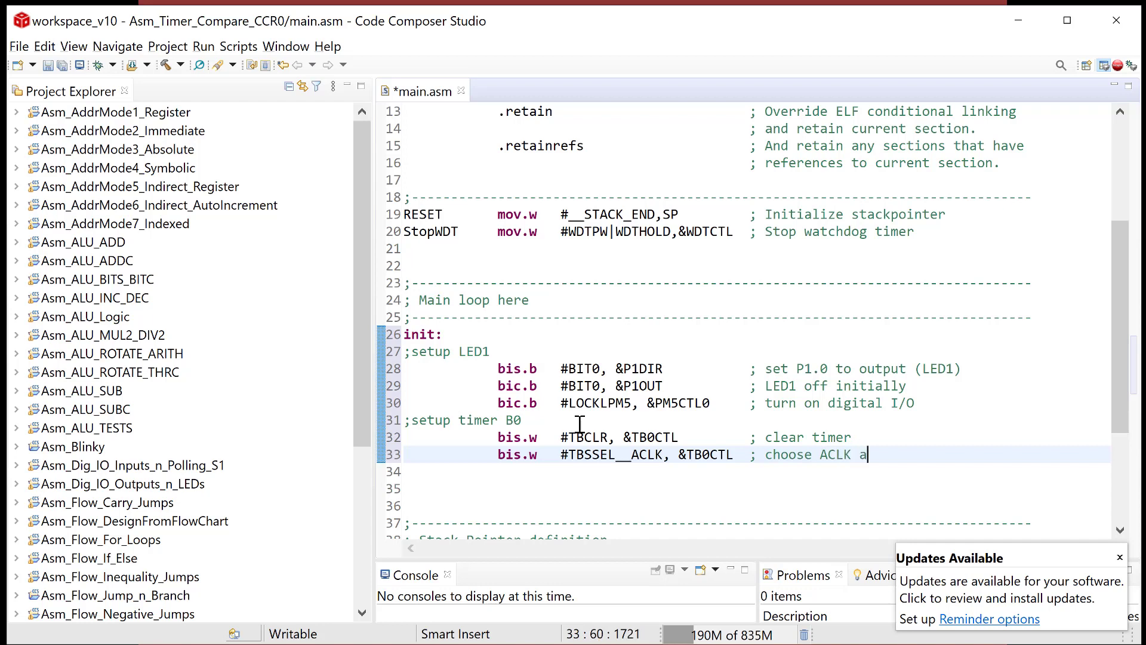
pyautogui.write('s source')
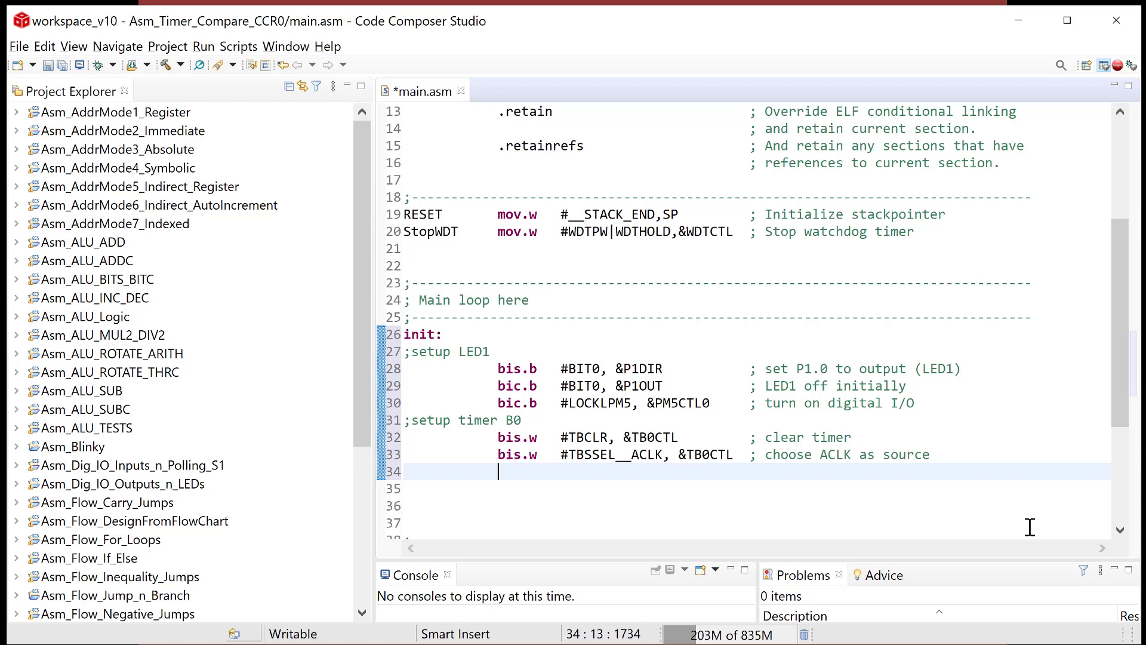
# Add 'bis.w #MC__UP, &TB0CTL' commented 'put timer into UP mode'
pyautogui.write('bis')
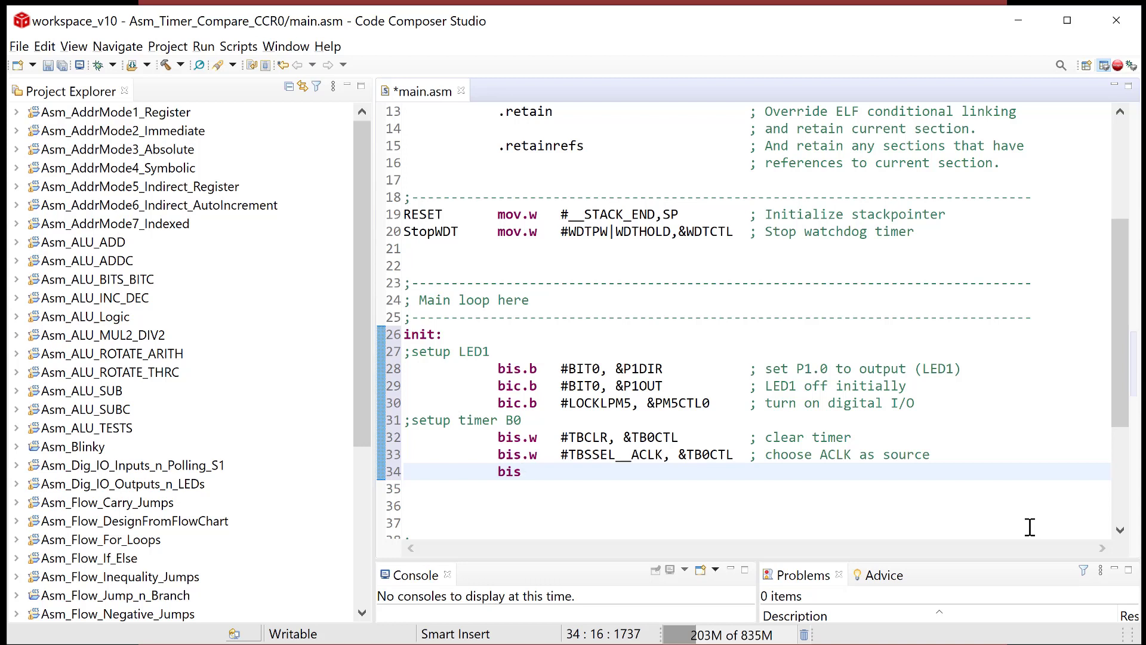
pyautogui.write('.w')
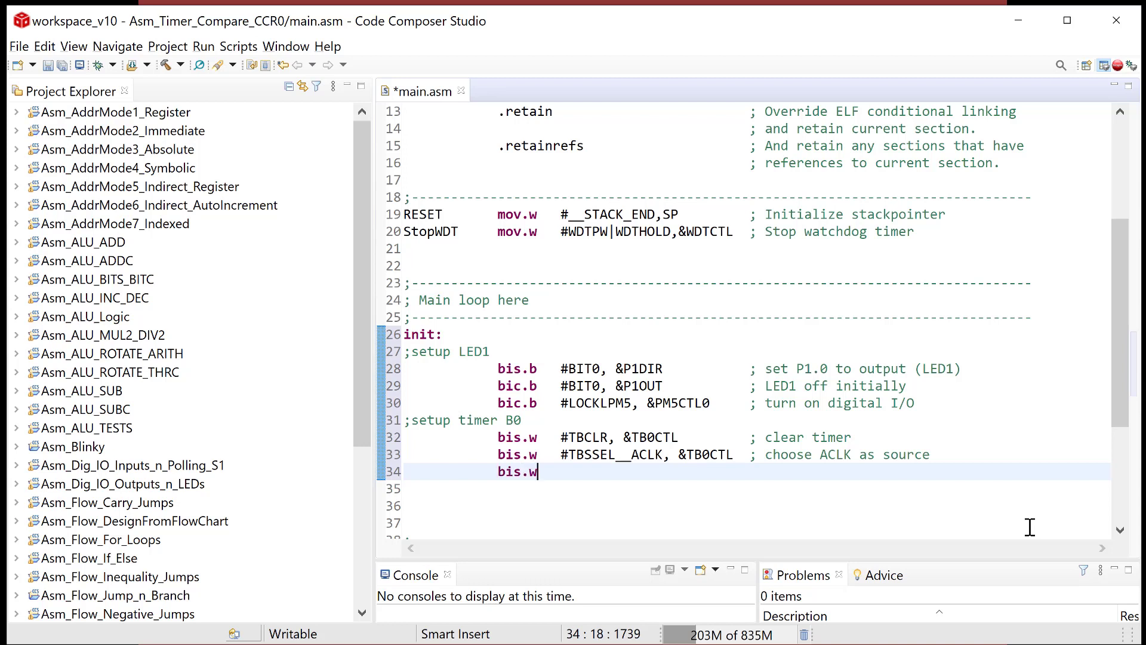
pyautogui.write('#M')
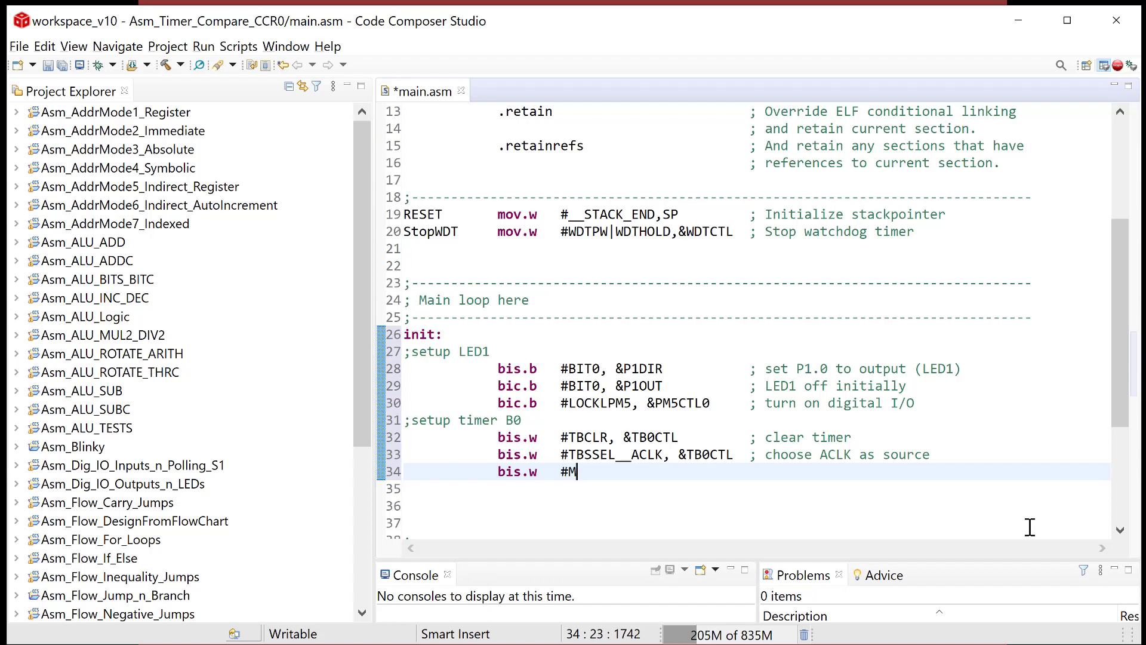
pyautogui.write('C__UP')
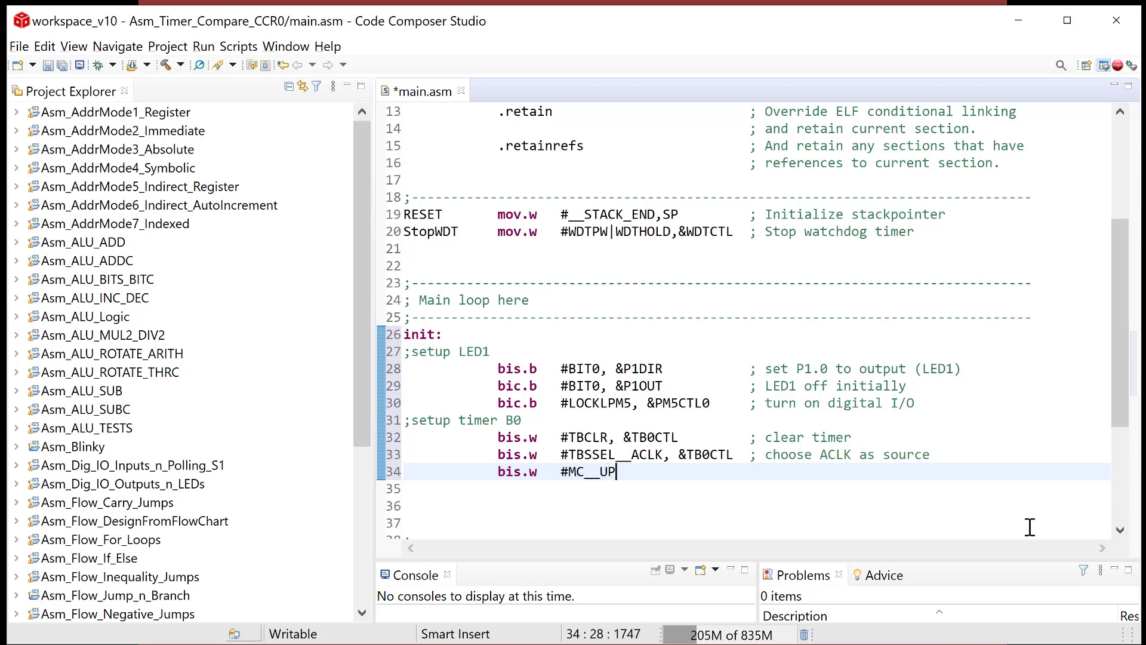
pyautogui.write(',')
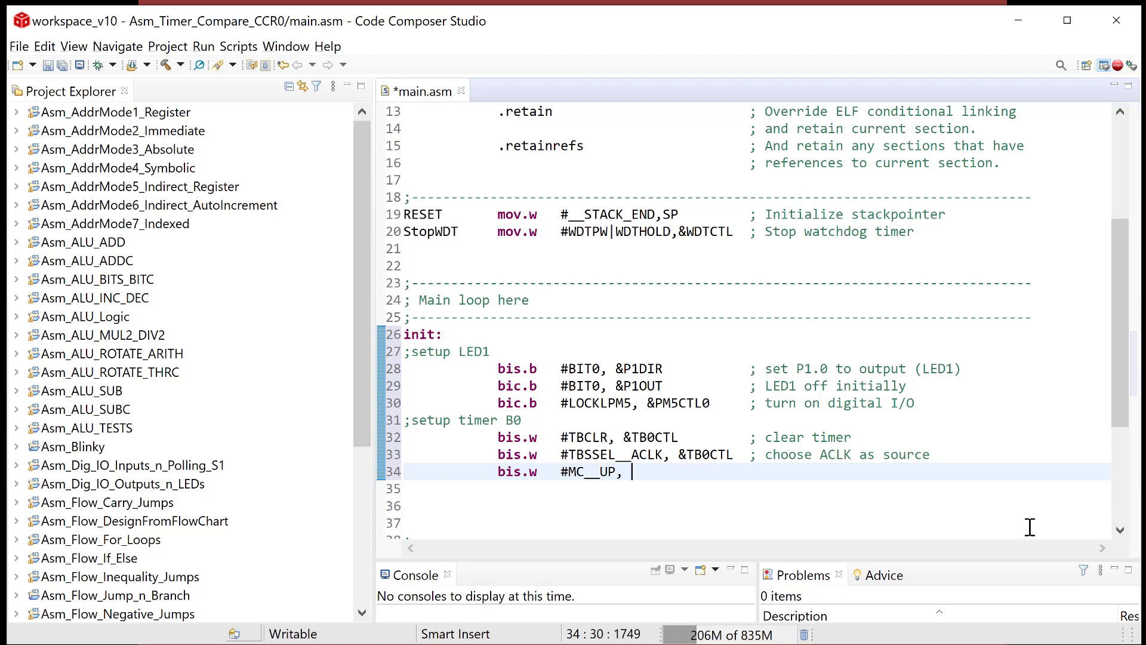
pyautogui.write('&')
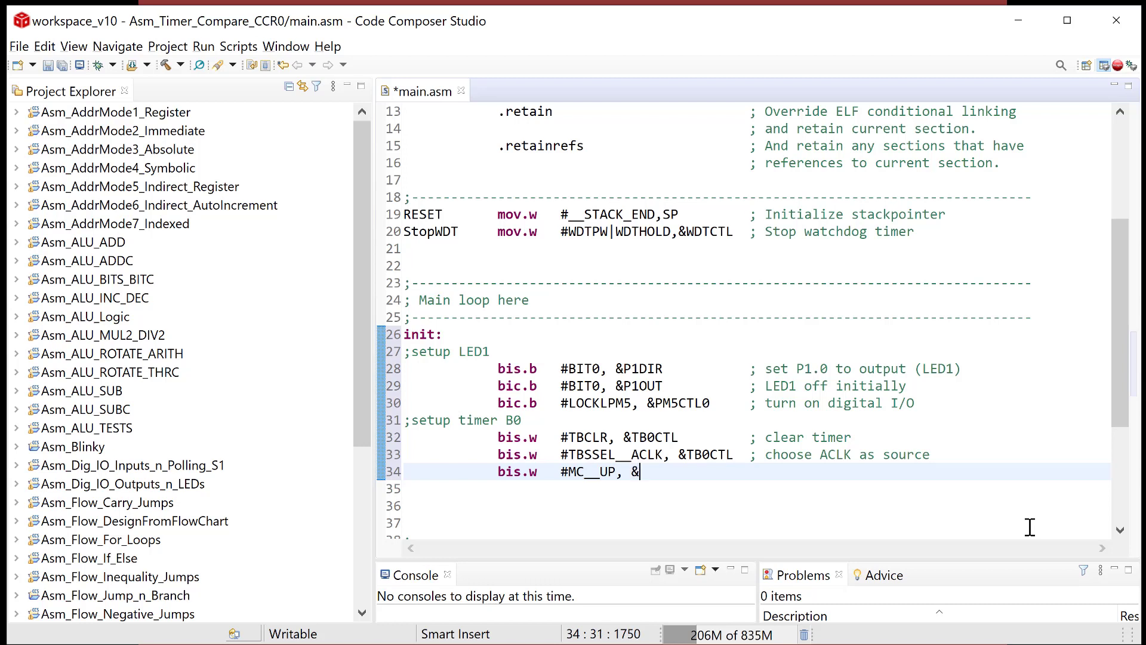
pyautogui.write('TB')
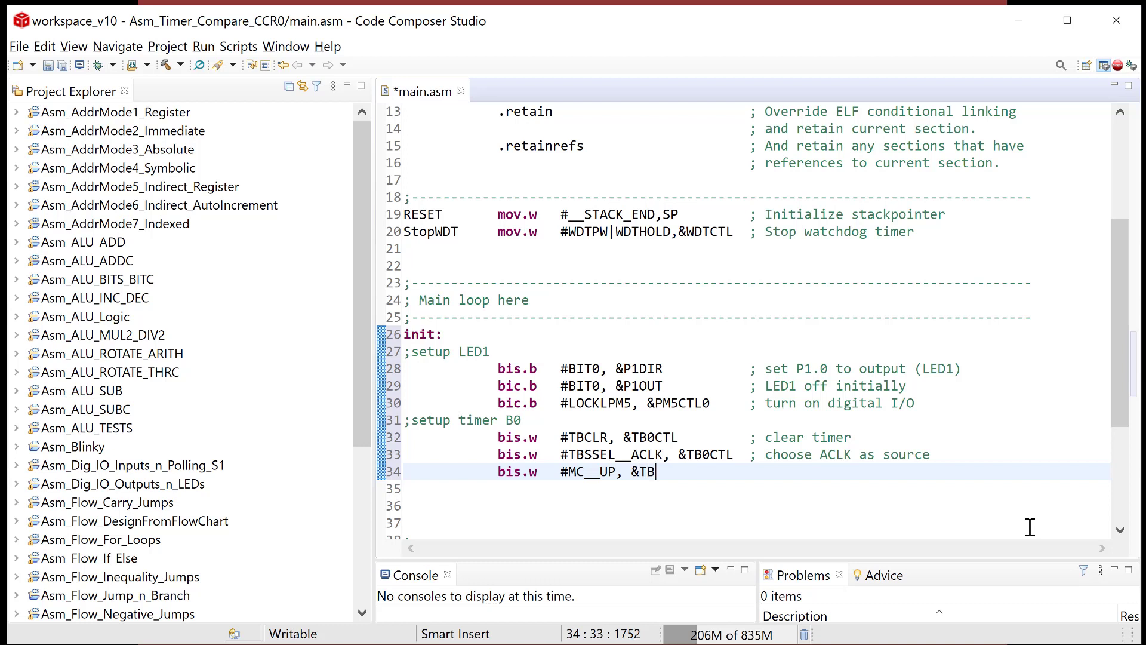
pyautogui.write('0CTL')
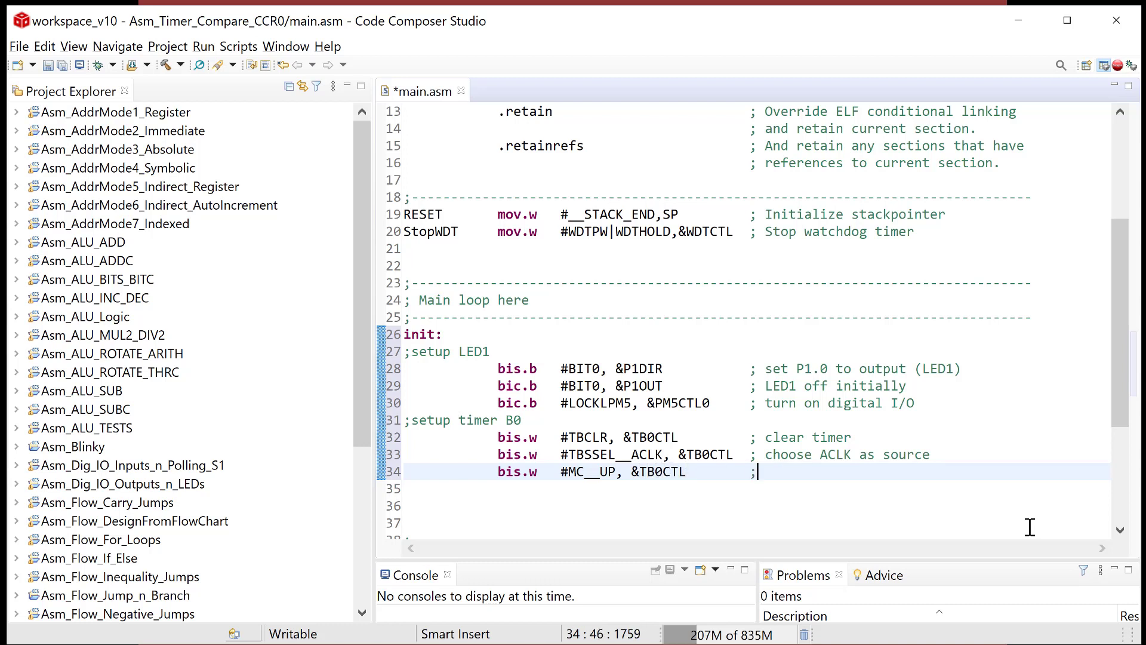
pyautogui.write('put timer into U')
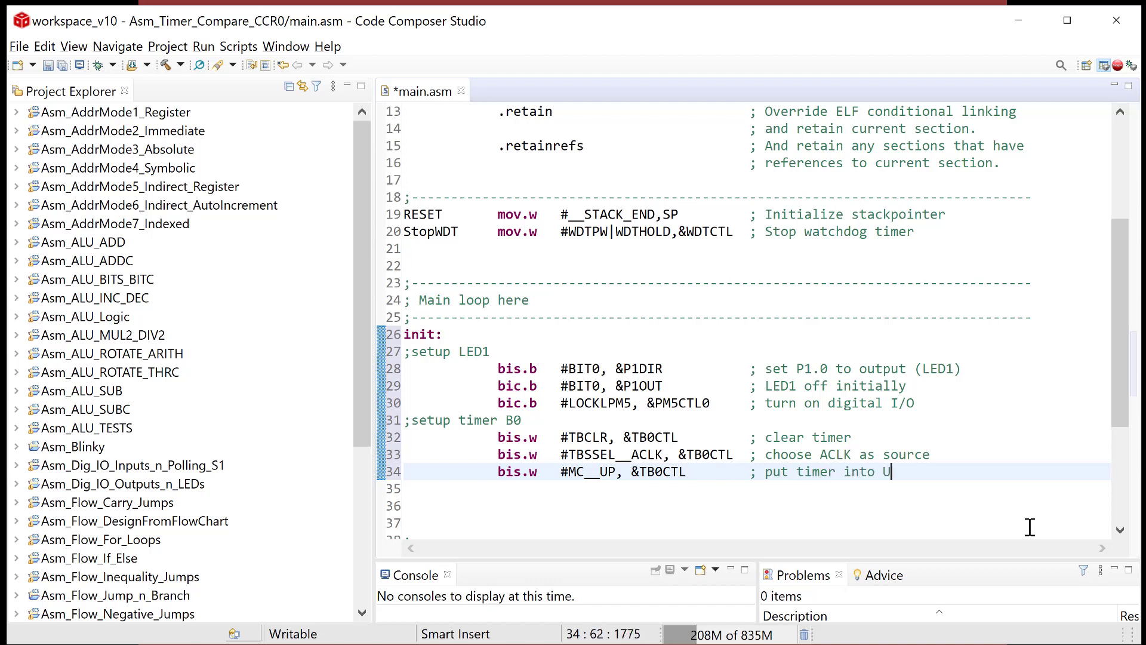
pyautogui.write('P mode')
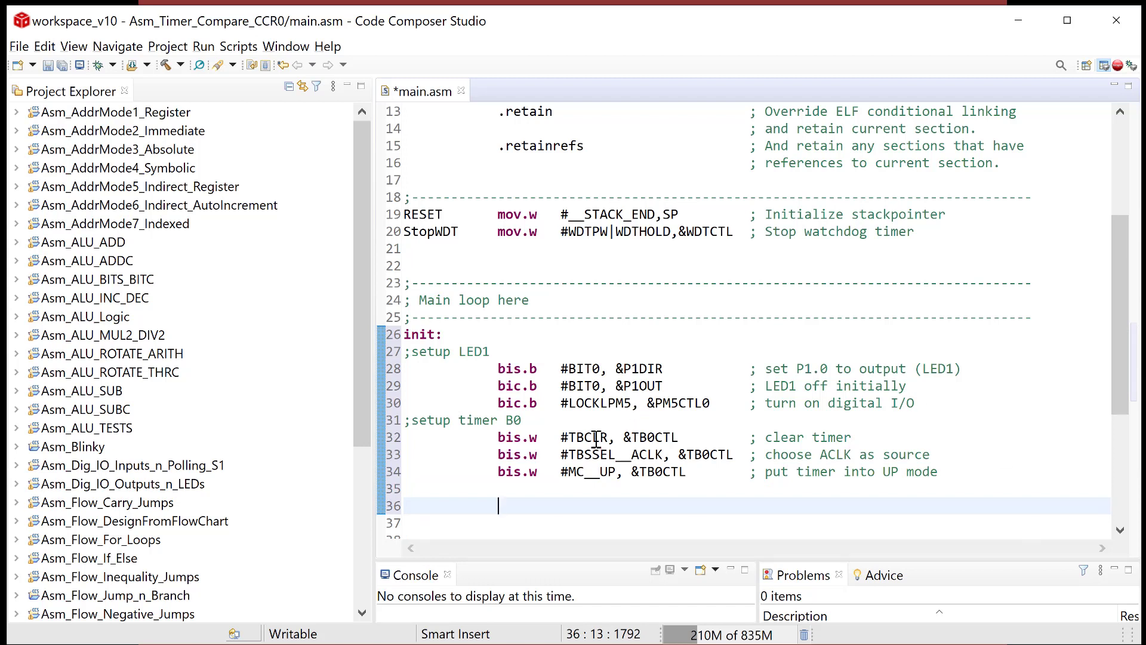
pyautogui.moveTo(726, 436)
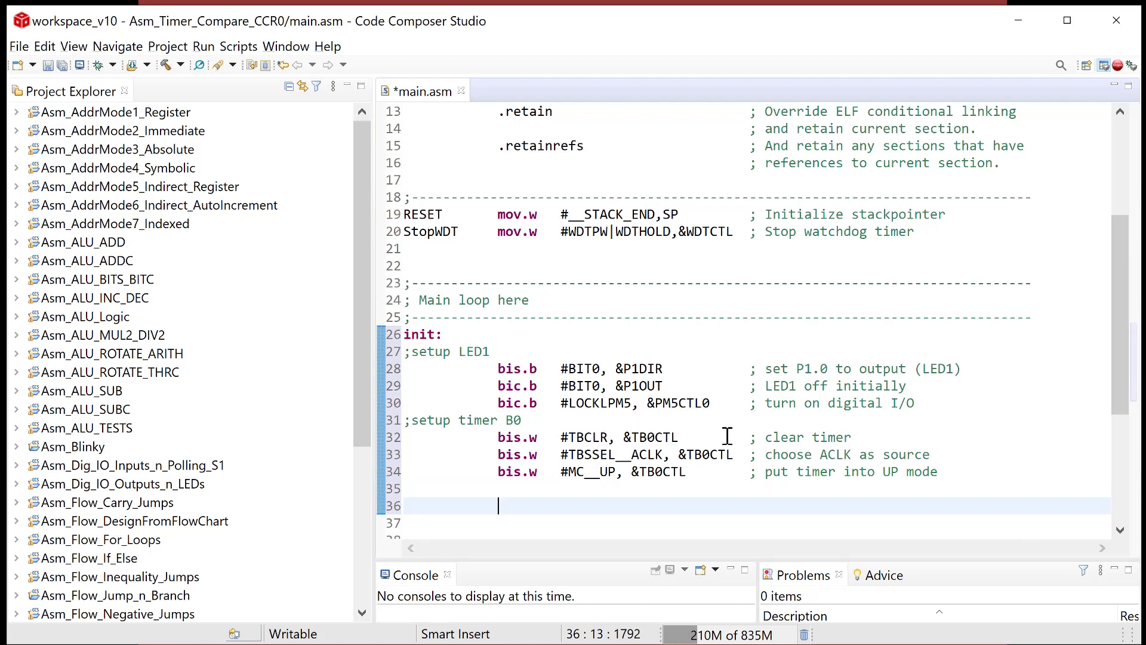
pyautogui.moveTo(643, 471)
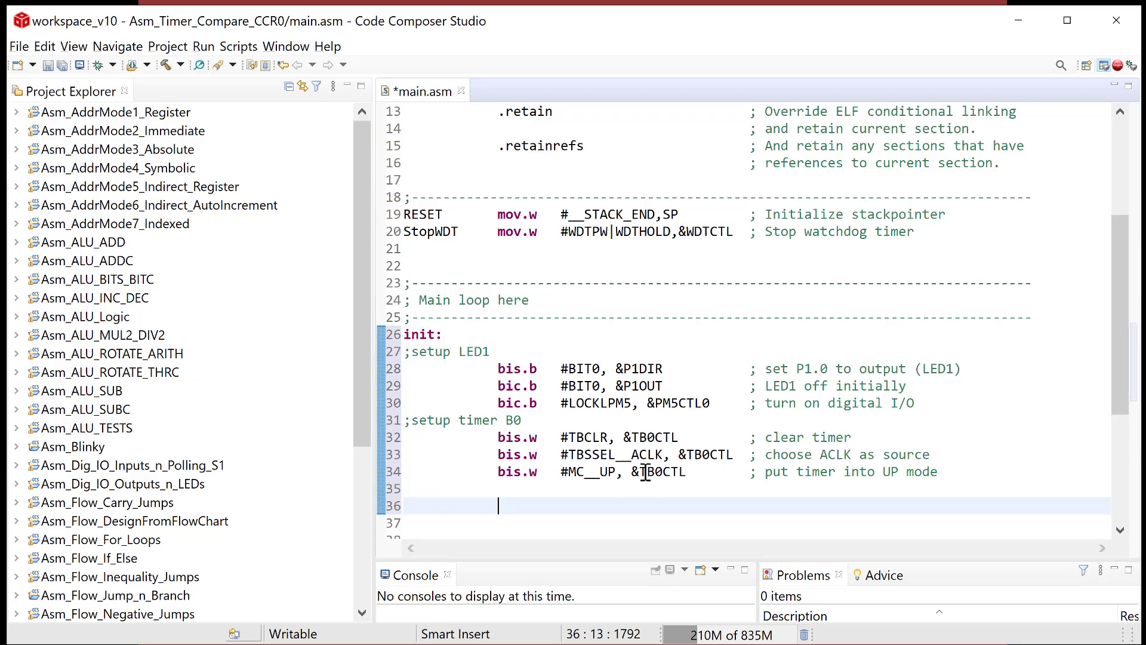
pyautogui.moveTo(695, 471)
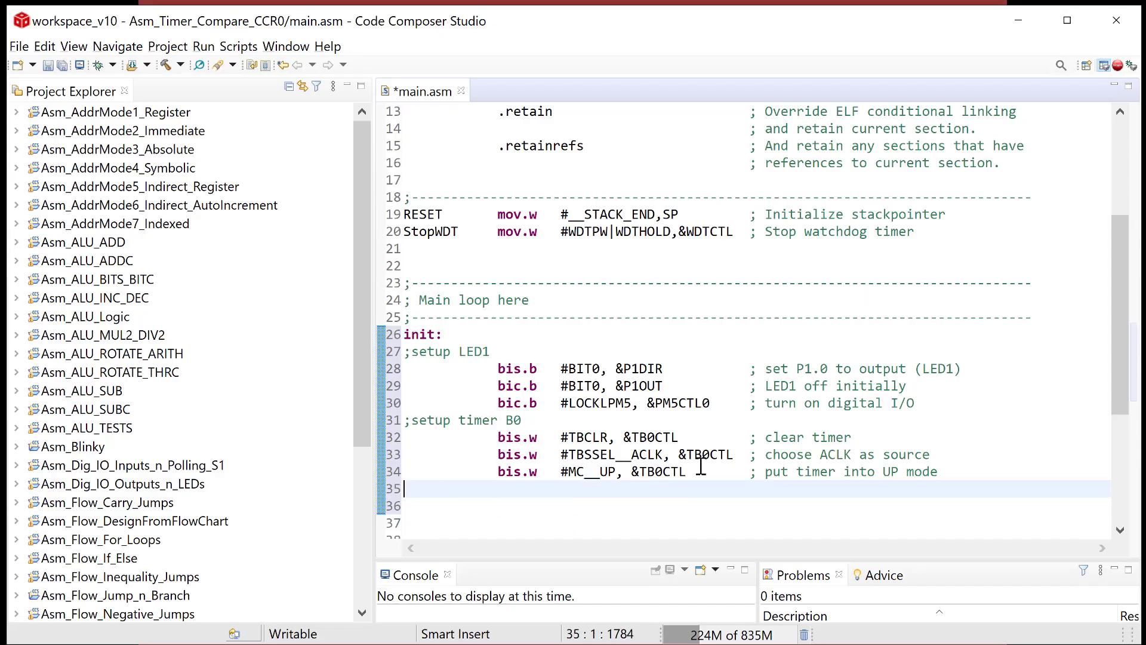
# Add a ';setup compare' header and 'mov.w #16384, &TB0CCR0 ; setup compare VALUE'
pyautogui.write(';setup compare')
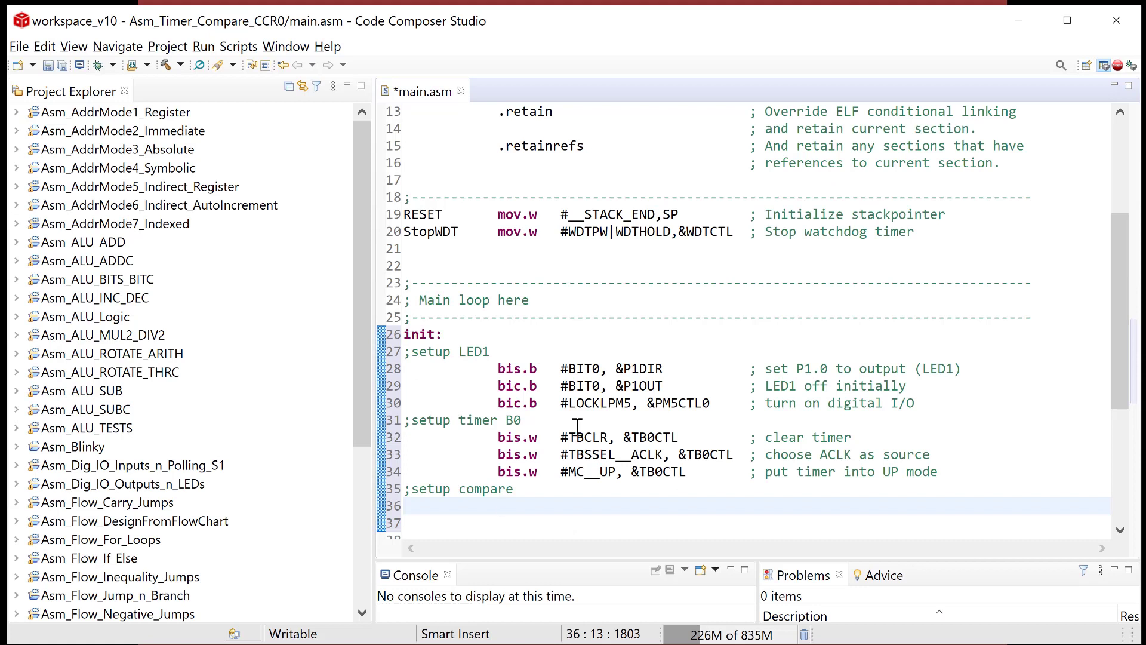
pyautogui.write('m')
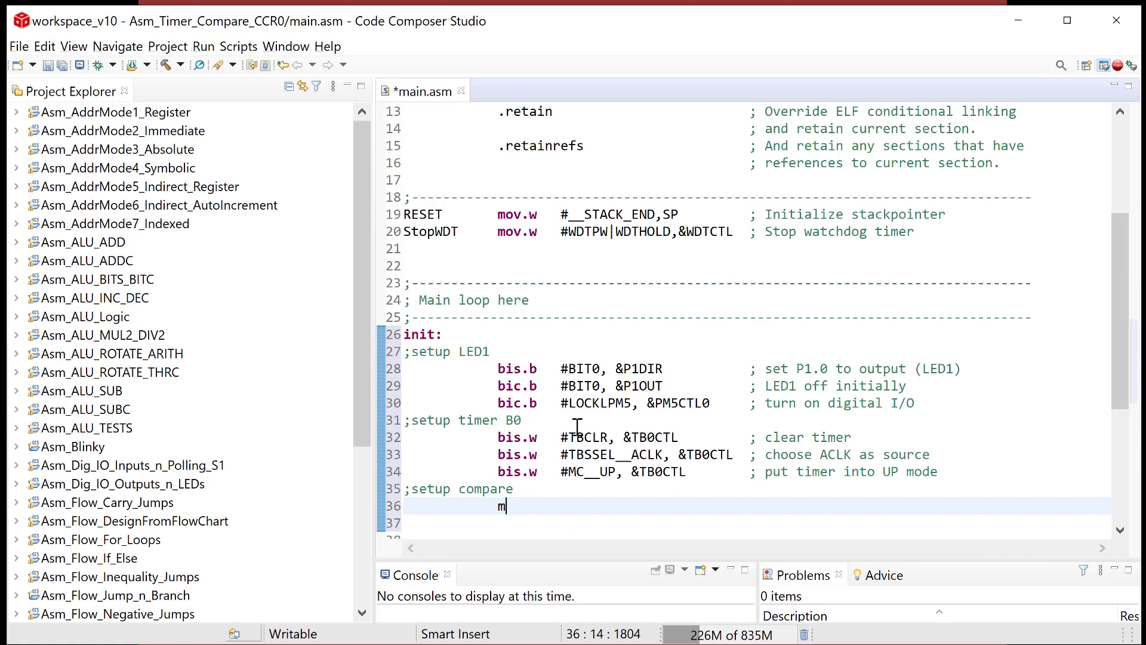
pyautogui.write('ov.w')
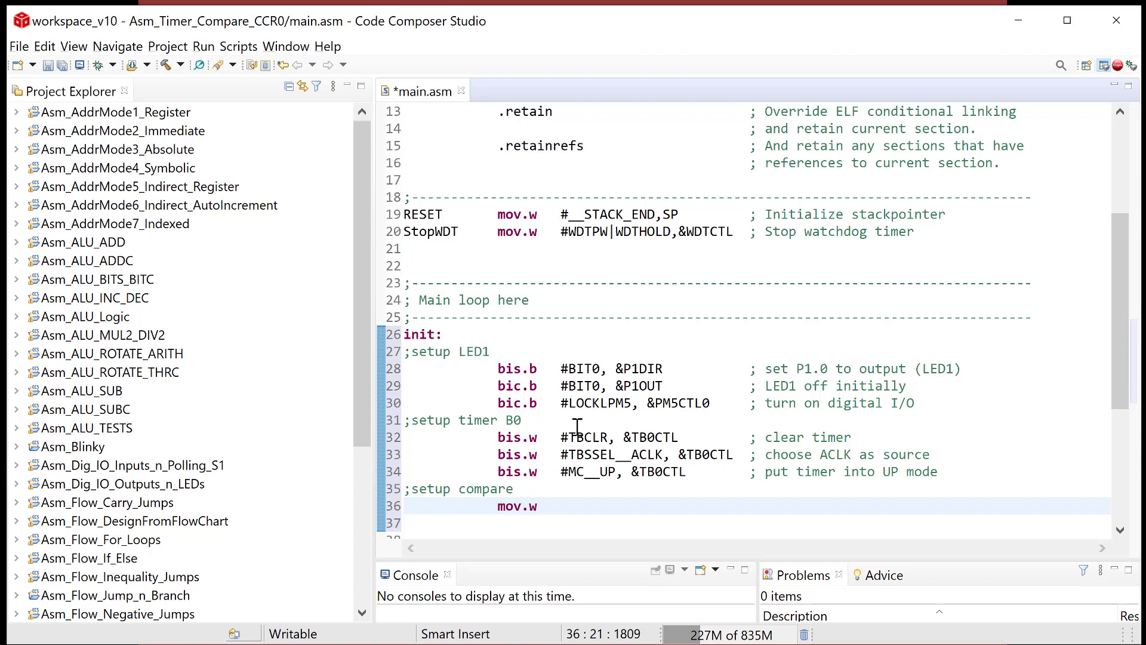
pyautogui.write('#1')
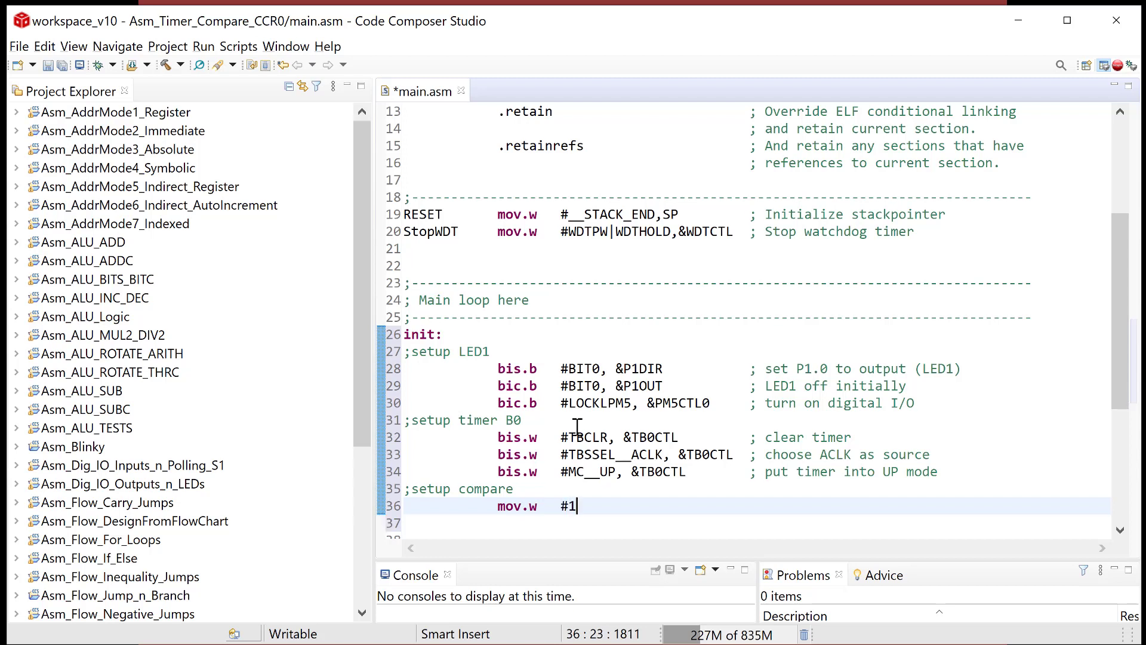
pyautogui.write('63')
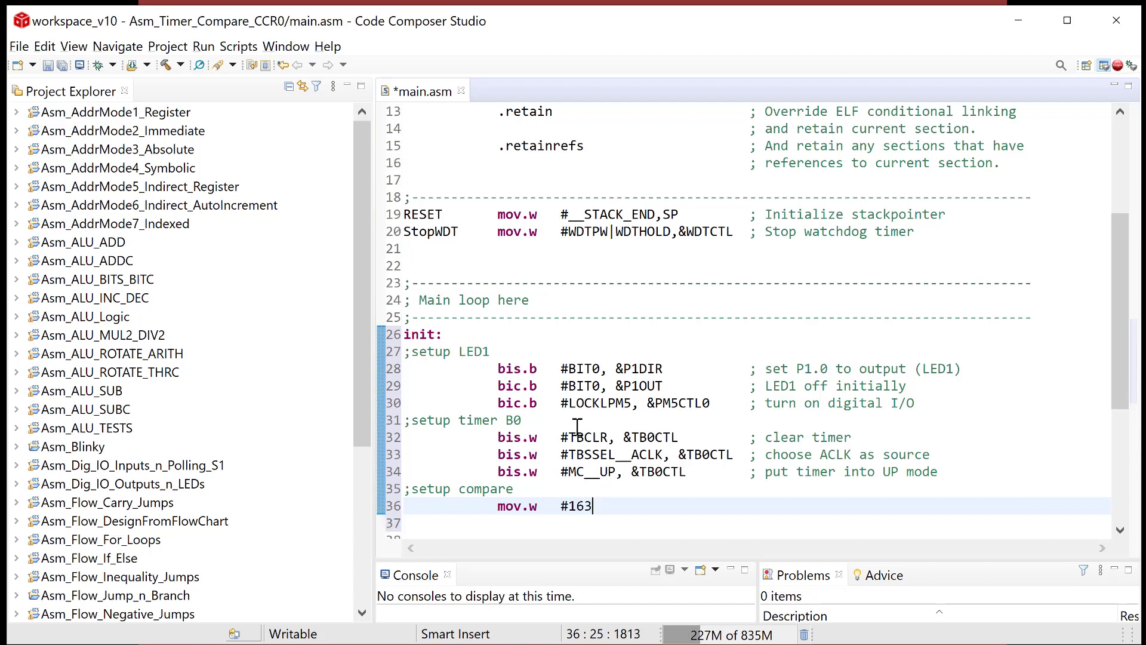
pyautogui.write('84,')
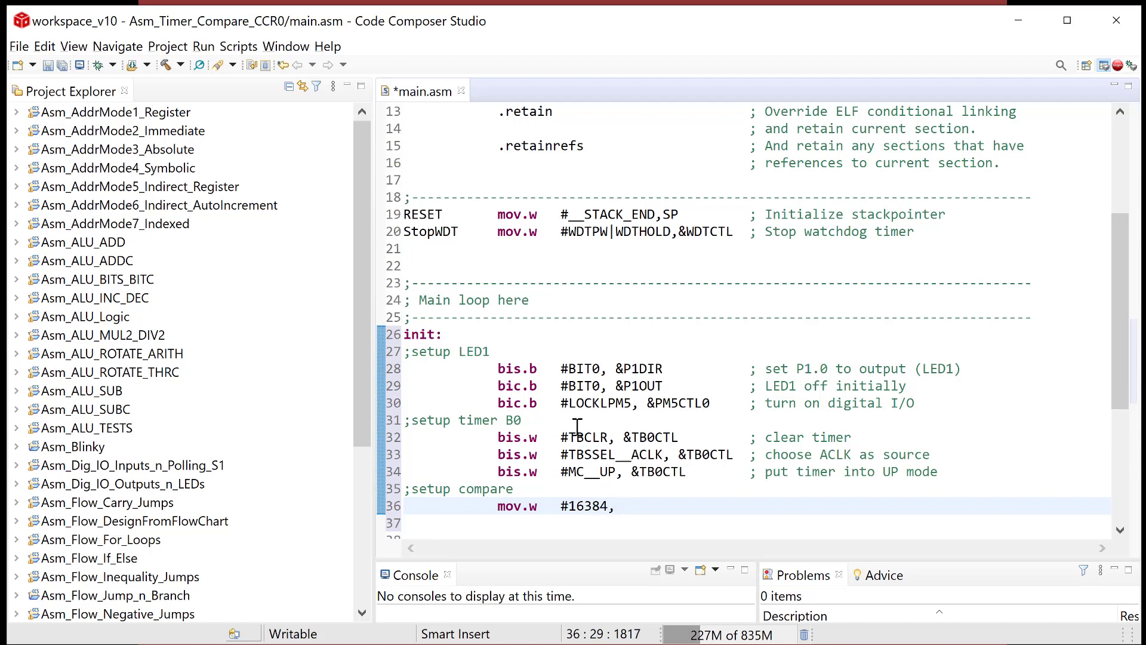
pyautogui.write('&TB')
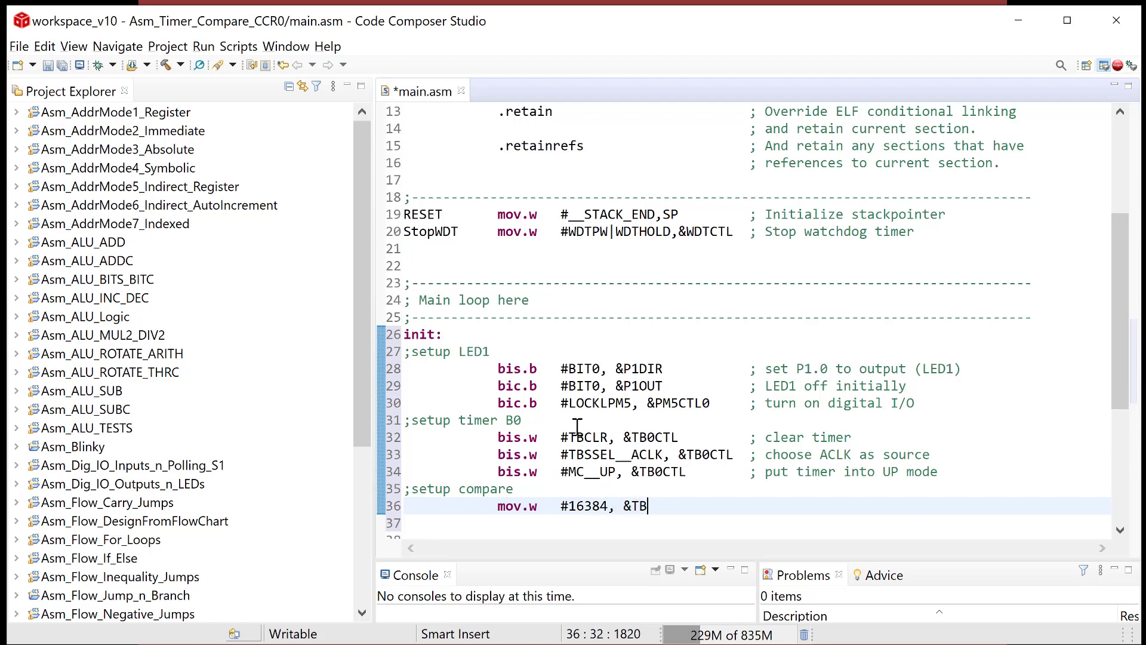
pyautogui.write('0CCR0        ;')
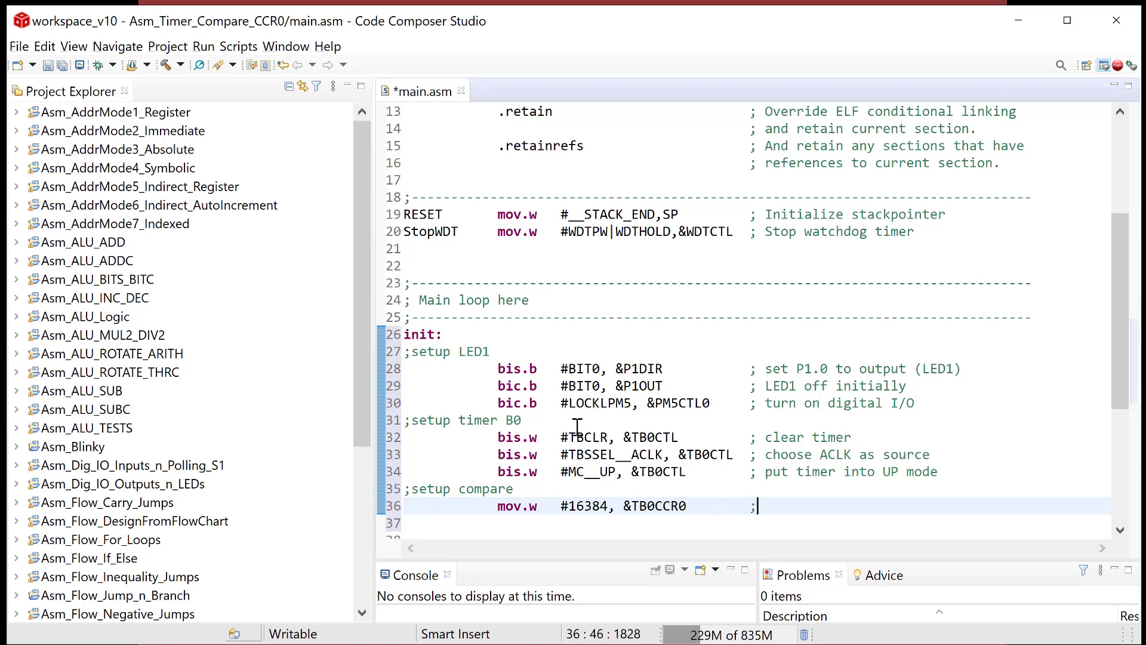
pyautogui.write('setup c')
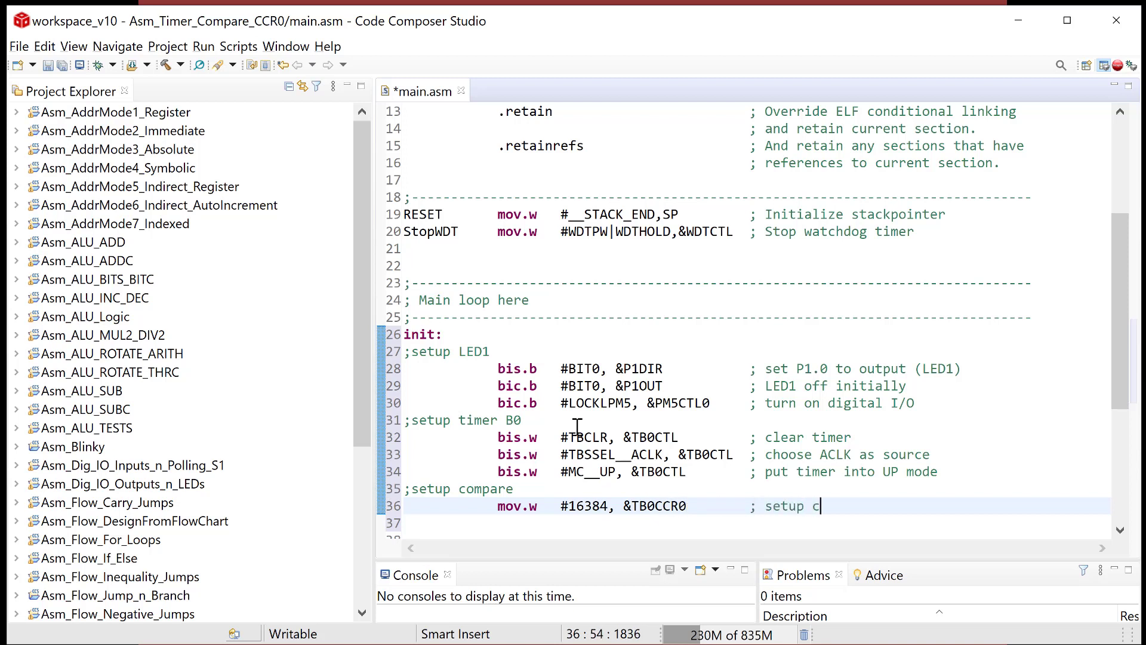
pyautogui.write('ompare')
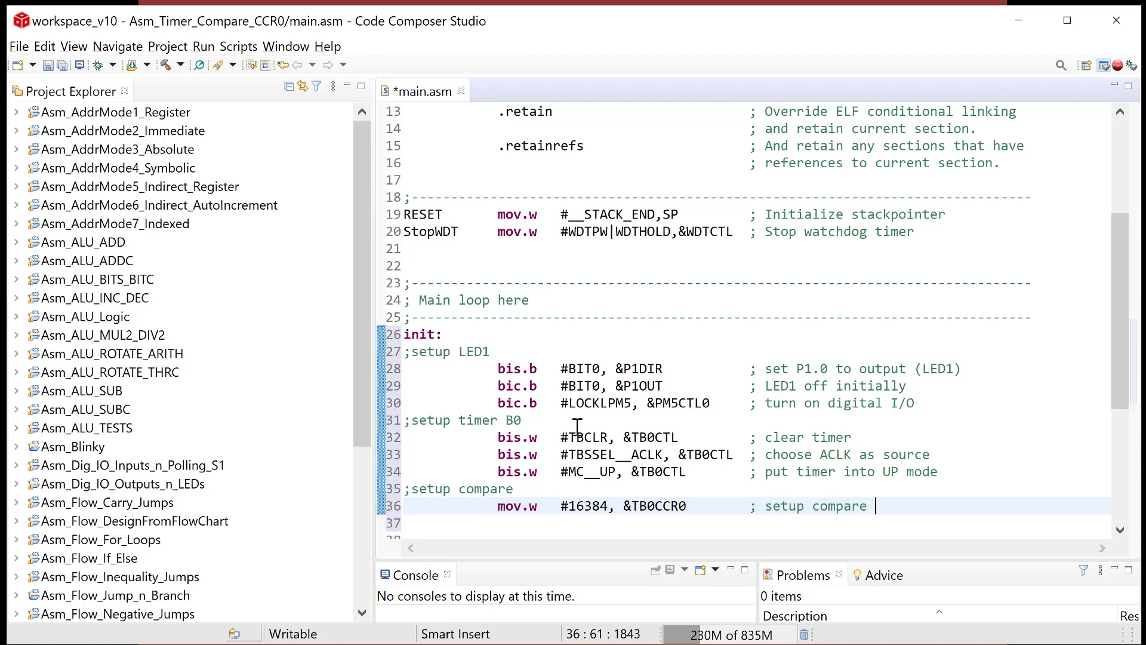
pyautogui.write('VALUE')
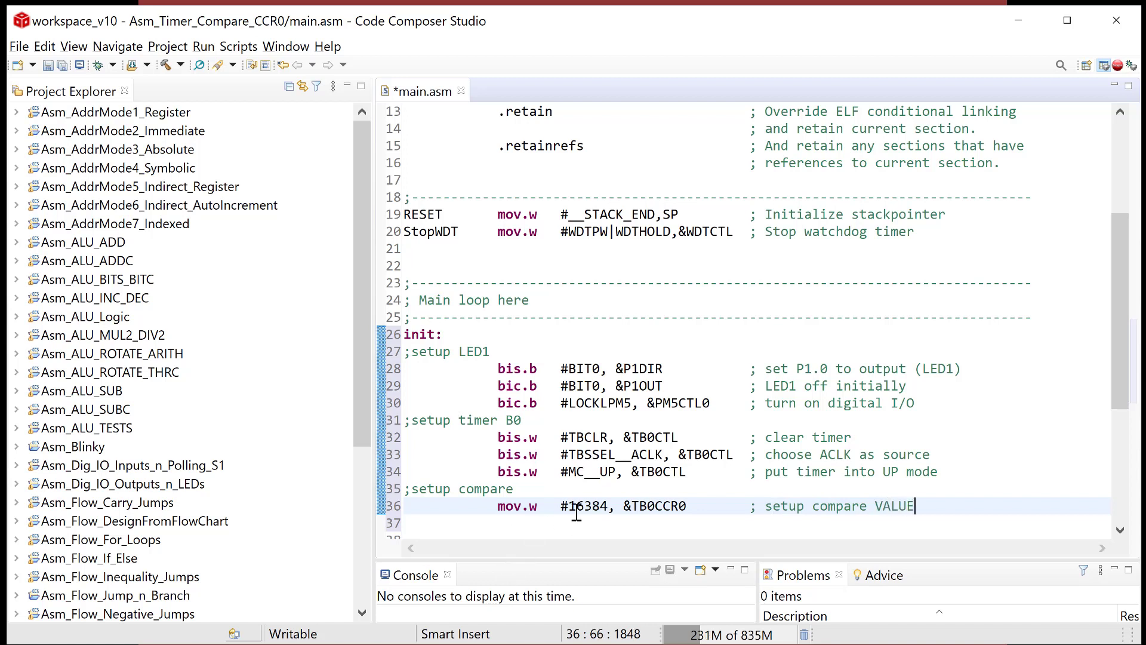
pyautogui.moveTo(881, 505)
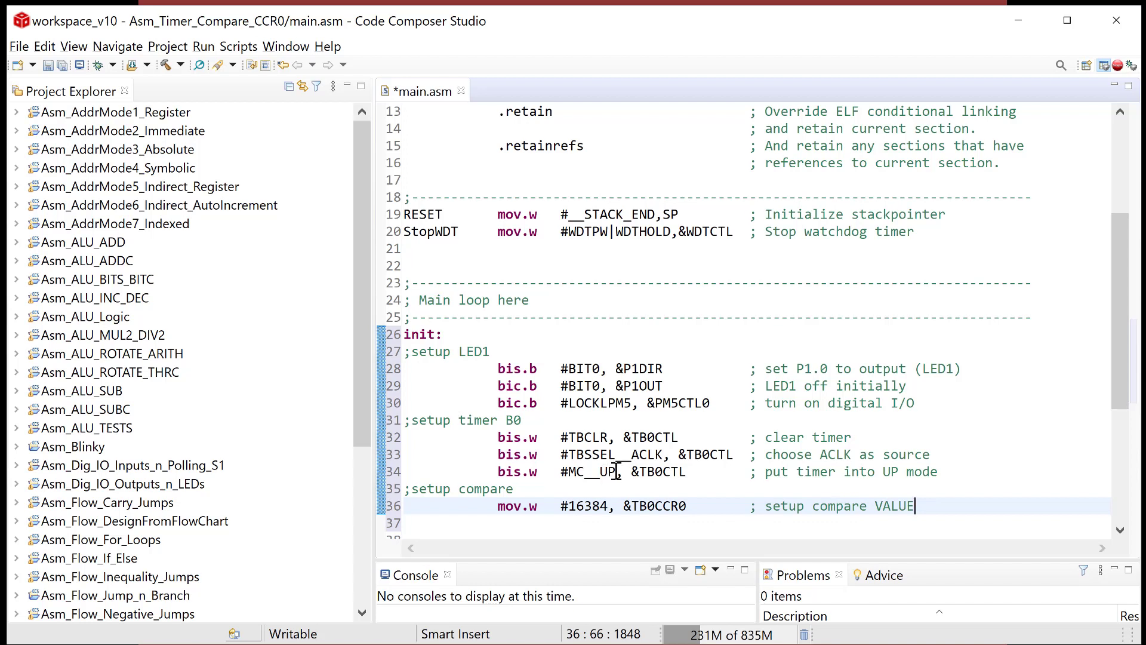
pyautogui.doubleClick(611, 472)
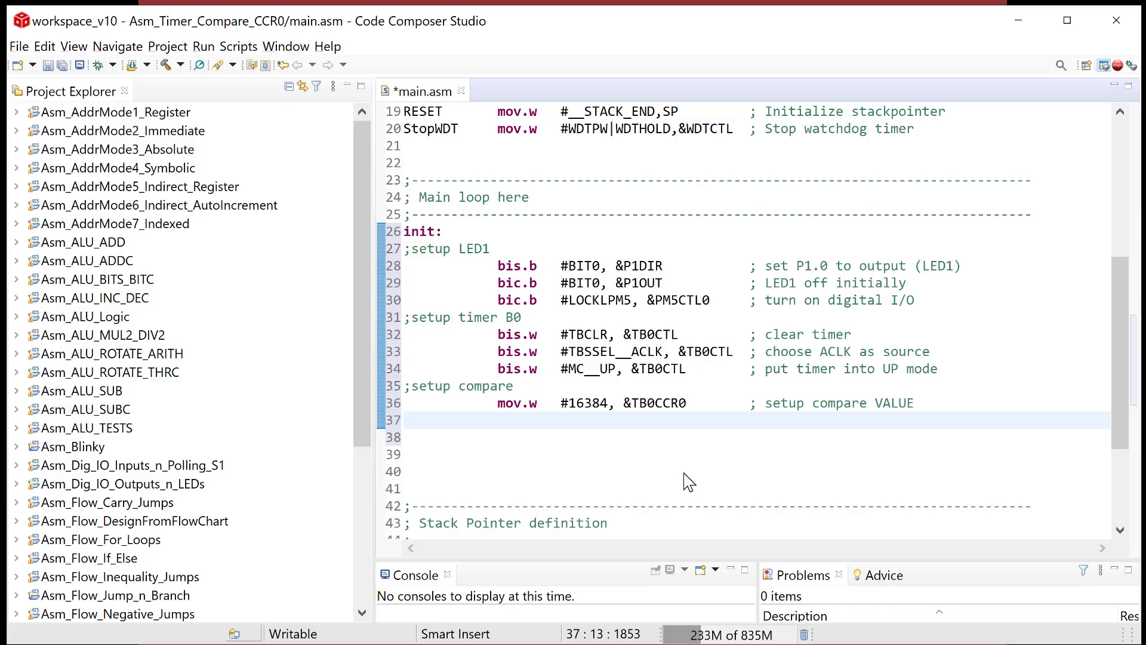
# Type the 'bis.w #CCIE, &TB0CCTL0' instruction and check the TB0CCTL0 register name
pyautogui.write('bis.w')
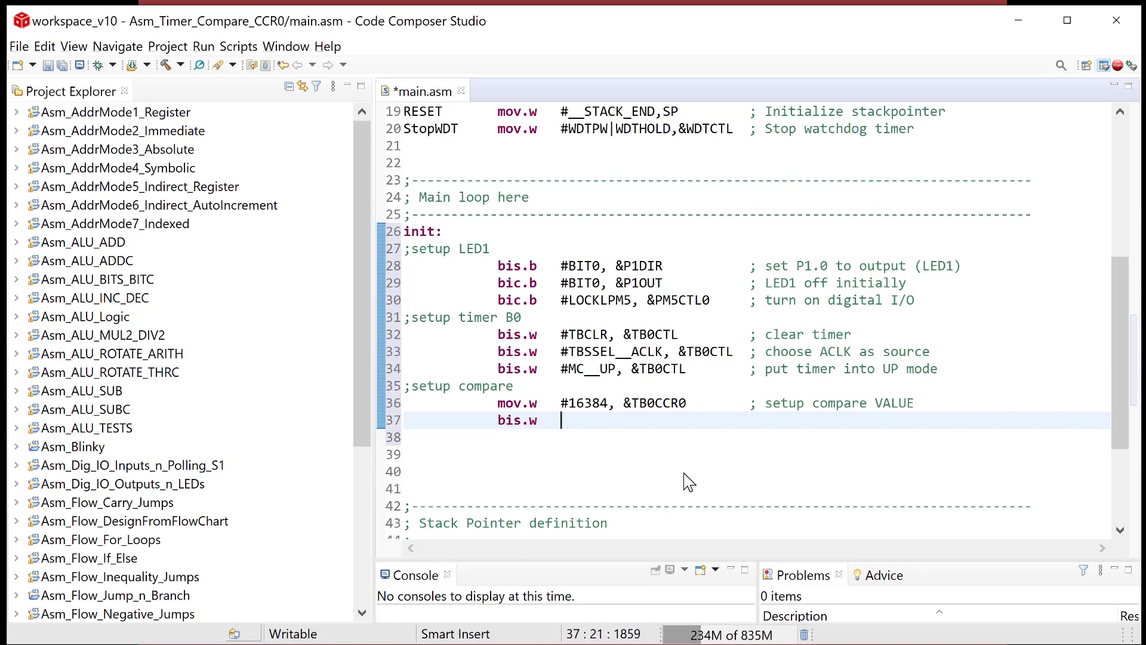
pyautogui.write('#')
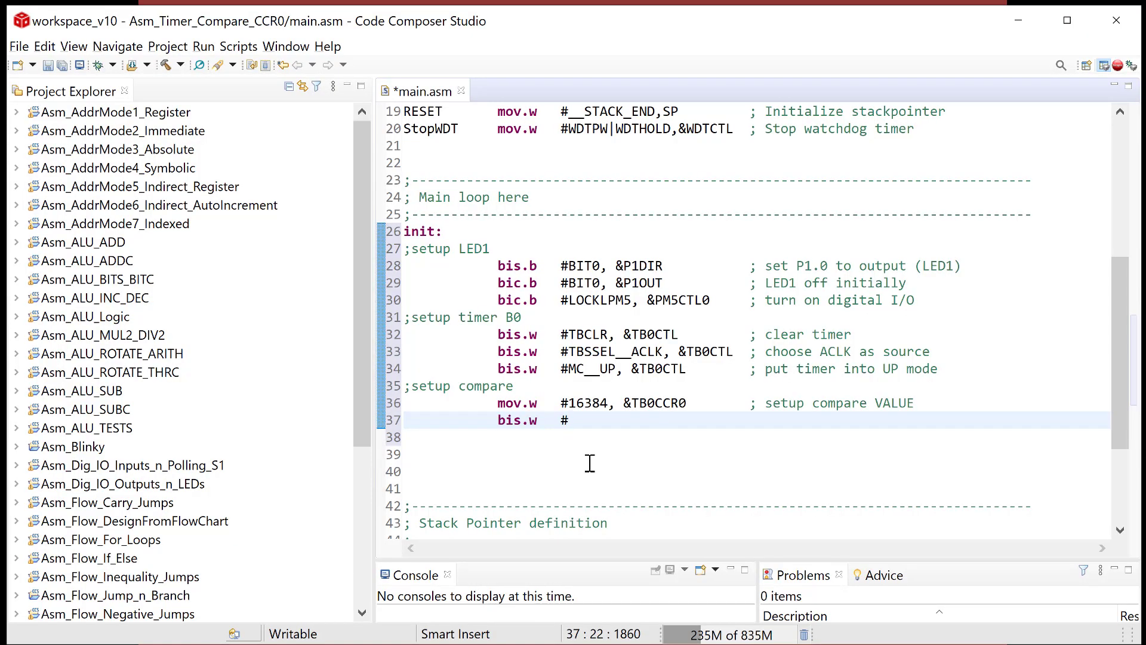
pyautogui.write('CCIE')
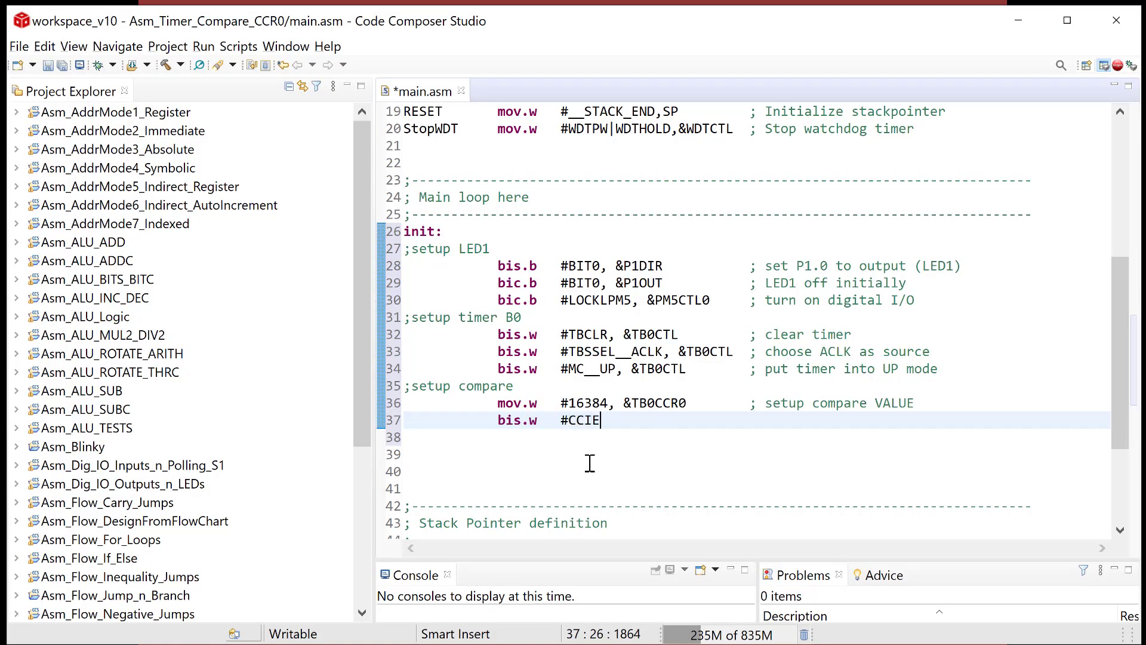
pyautogui.write(',')
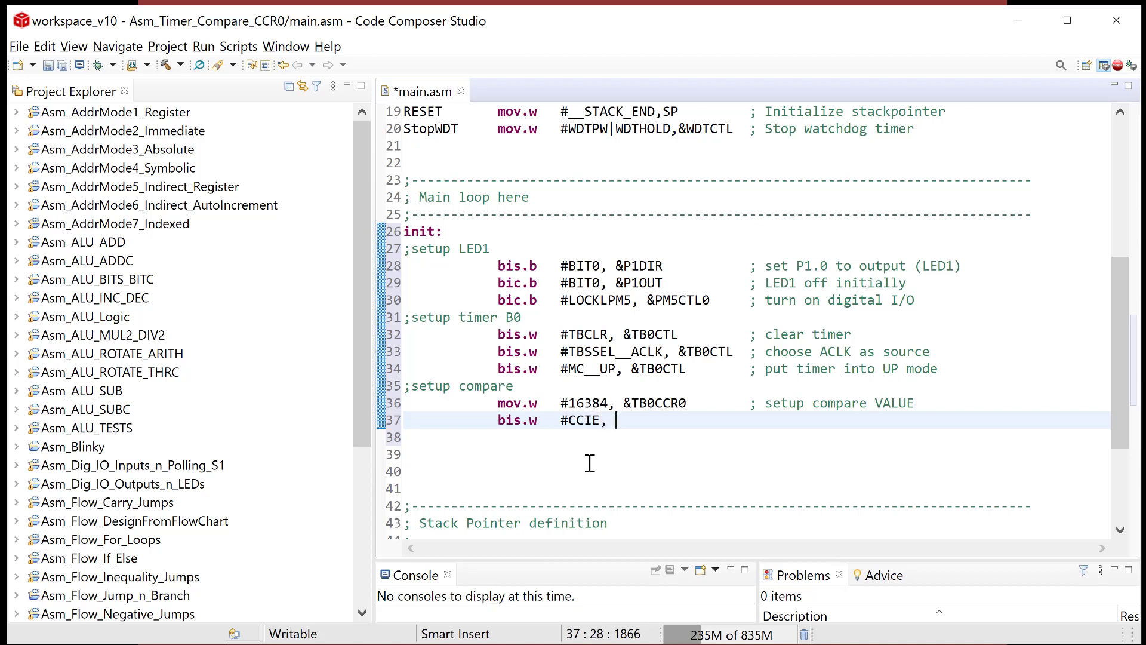
pyautogui.write('&')
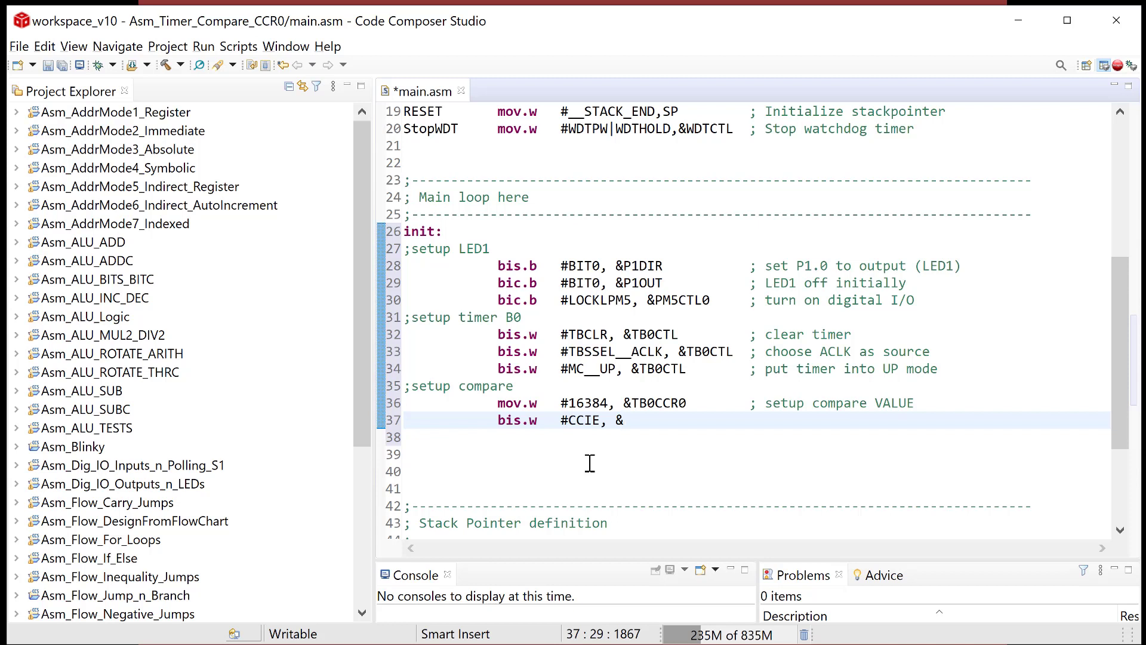
pyautogui.write('TB0')
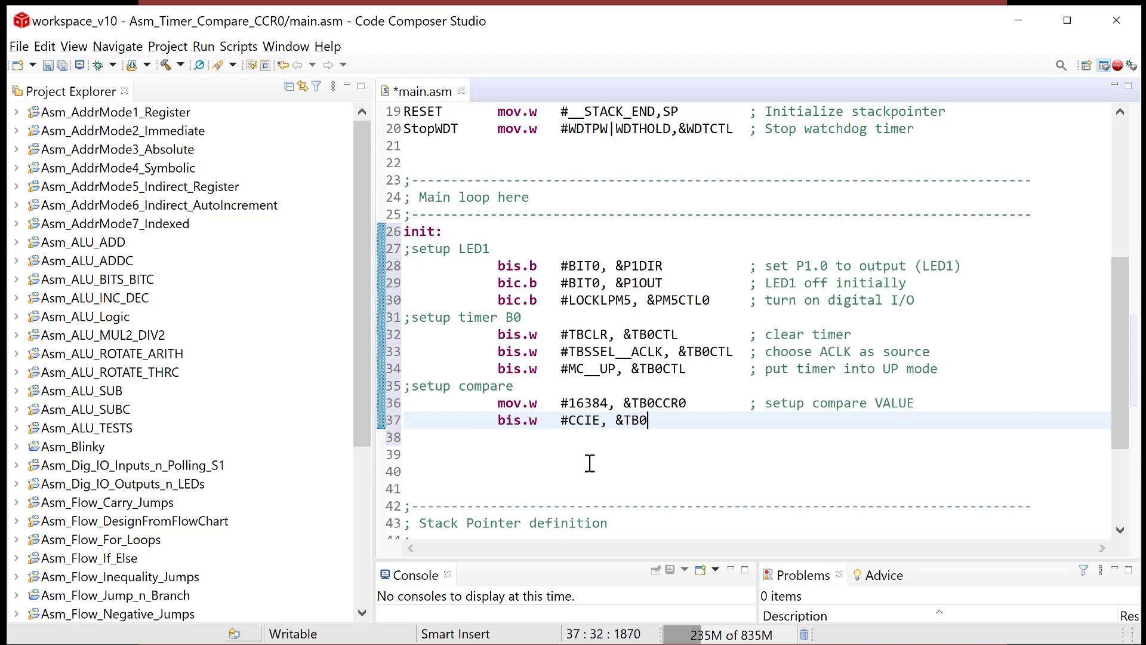
pyautogui.write('CCT')
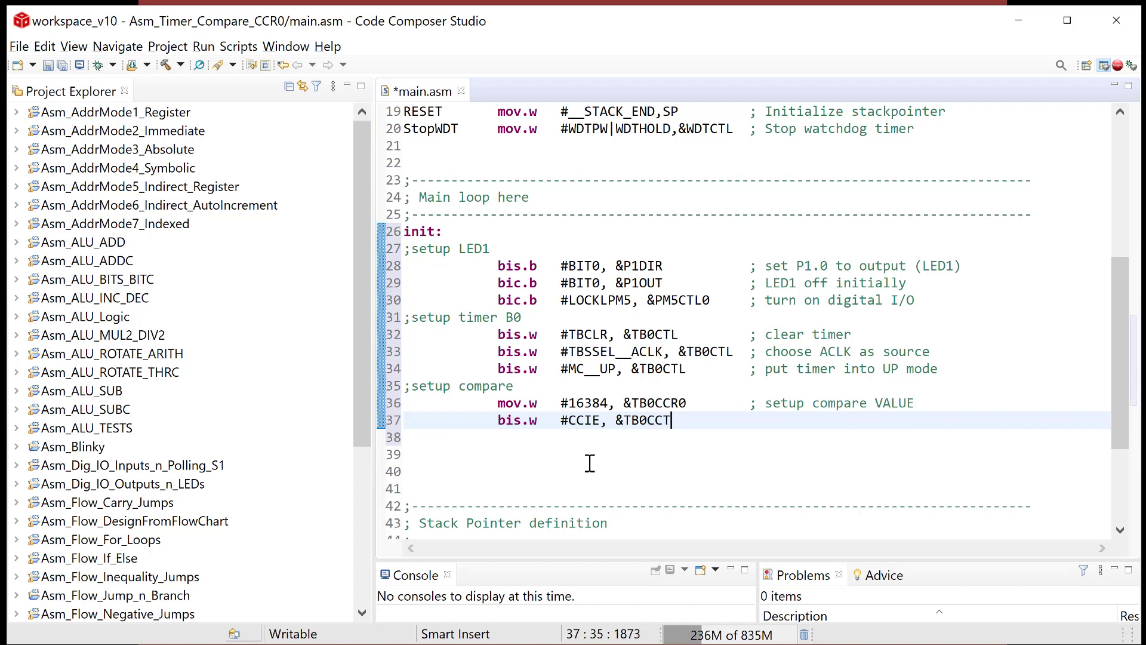
pyautogui.write('0')
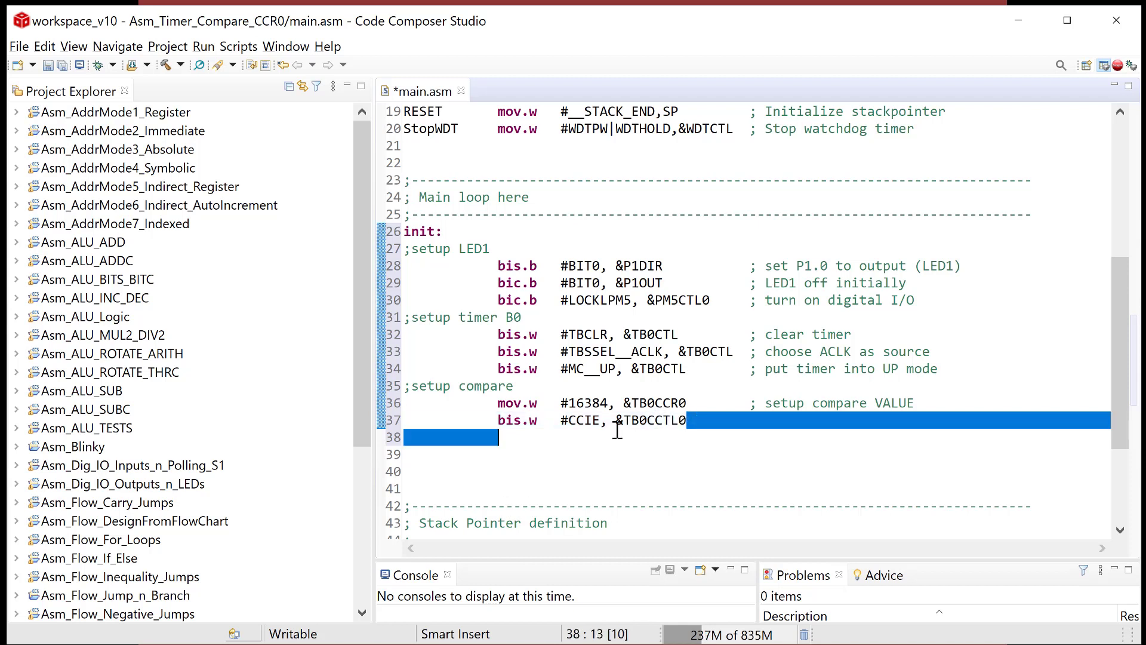
pyautogui.doubleClick(651, 421)
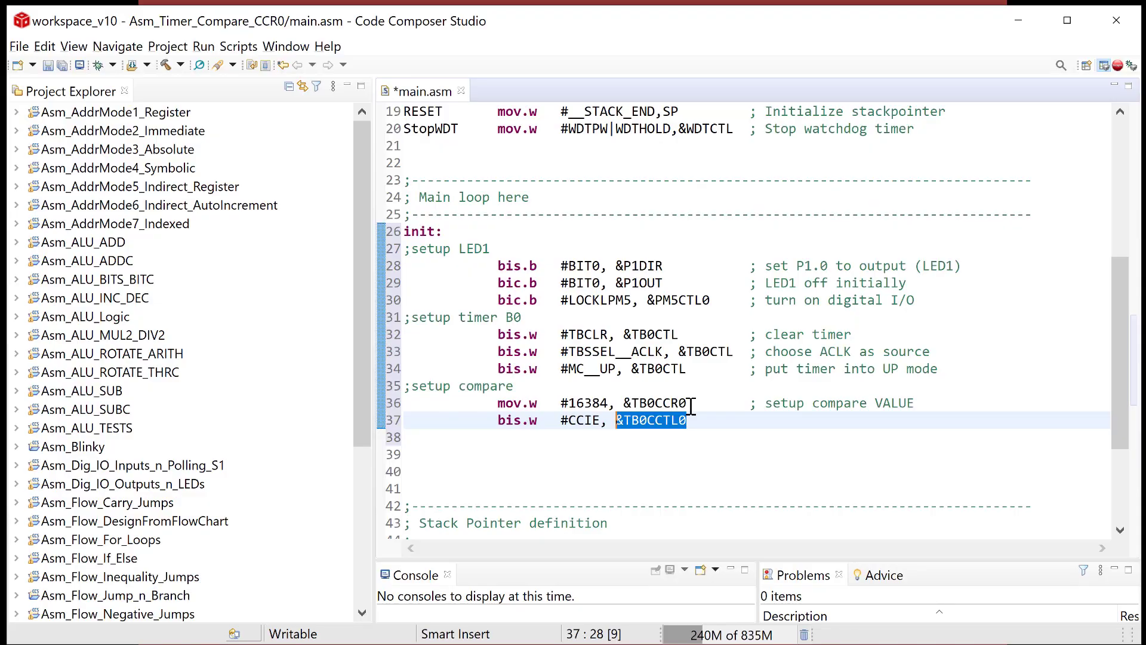
pyautogui.click(649, 420)
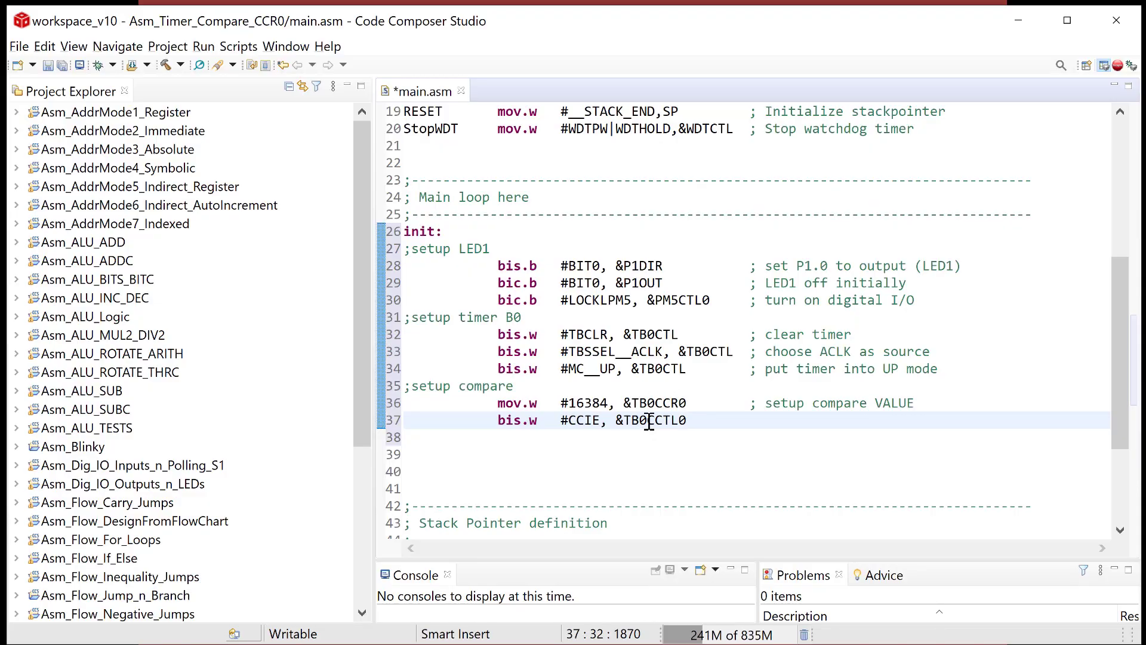
pyautogui.doubleClick(633, 420)
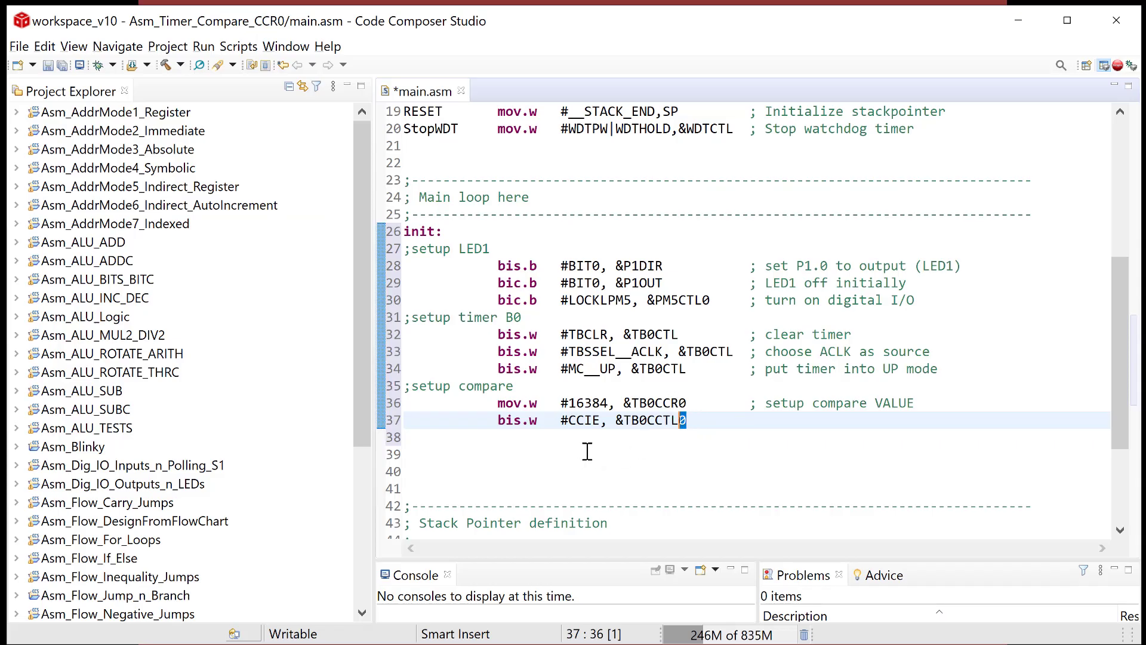
# Comment the CCIE line '; local enable for CCR0 in TB0'
pyautogui.click(744, 420)
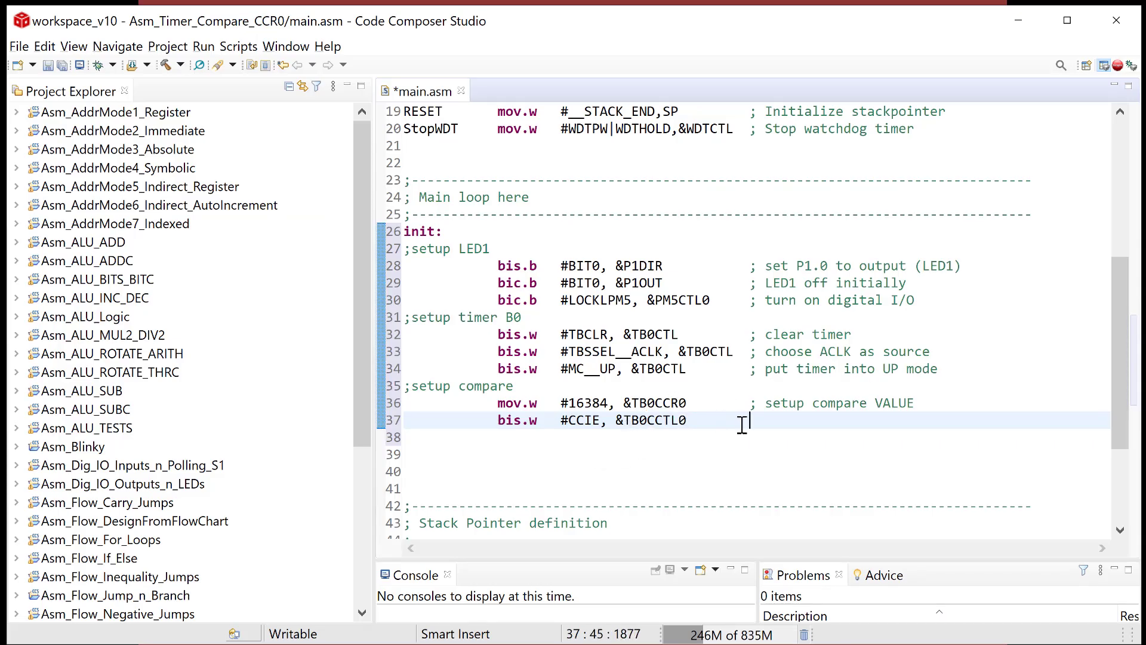
pyautogui.write('; local enable f')
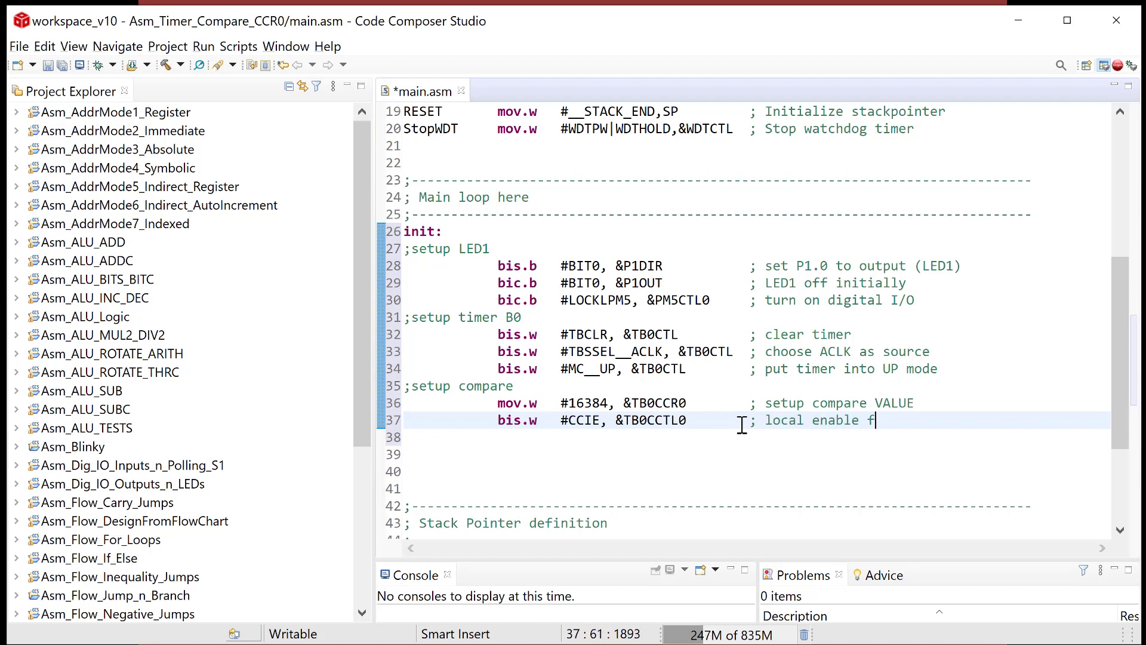
pyautogui.write('or CC')
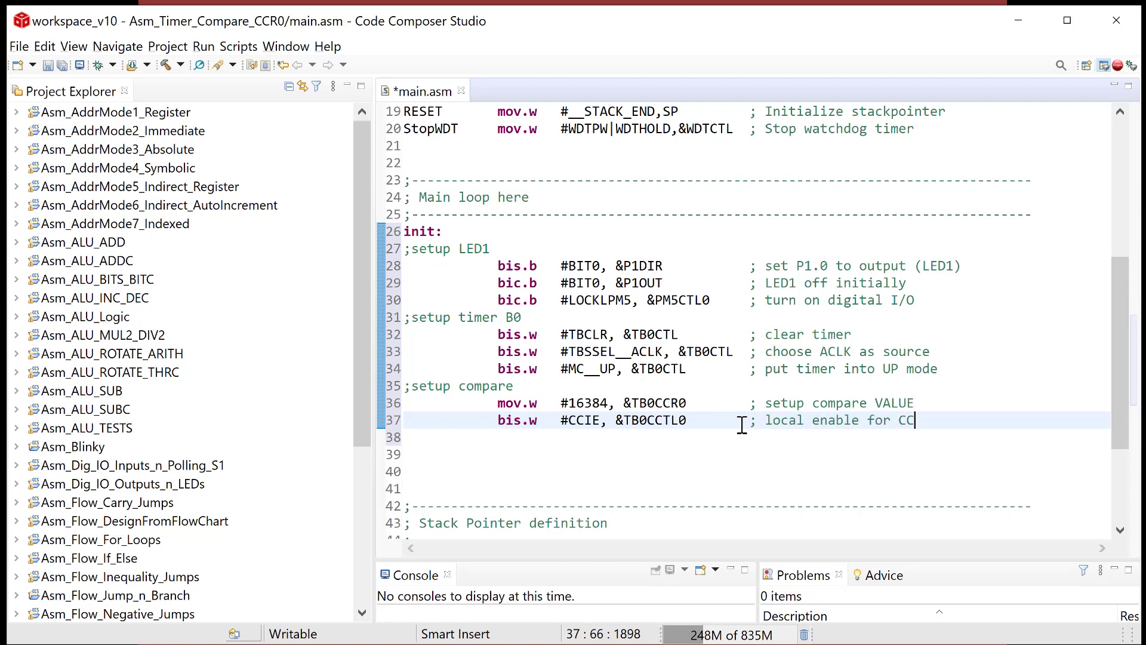
pyautogui.write('R0 in TB0')
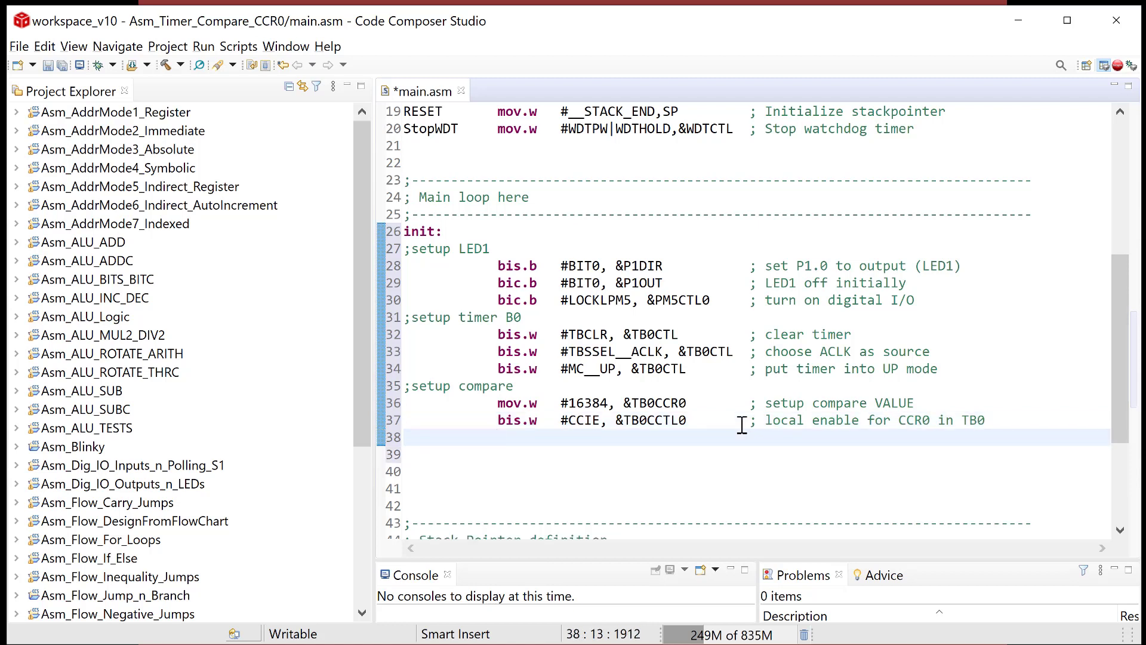
# Add an 'eint' line commented '; global enable' and start a new line
pyautogui.write('e')
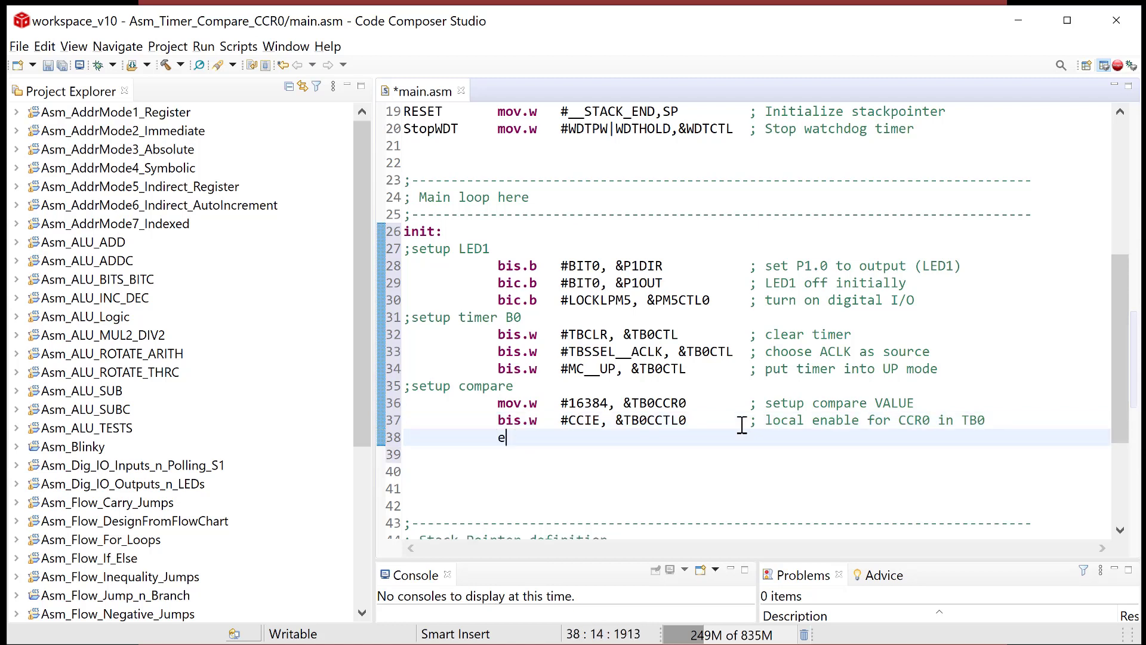
pyautogui.write('nit')
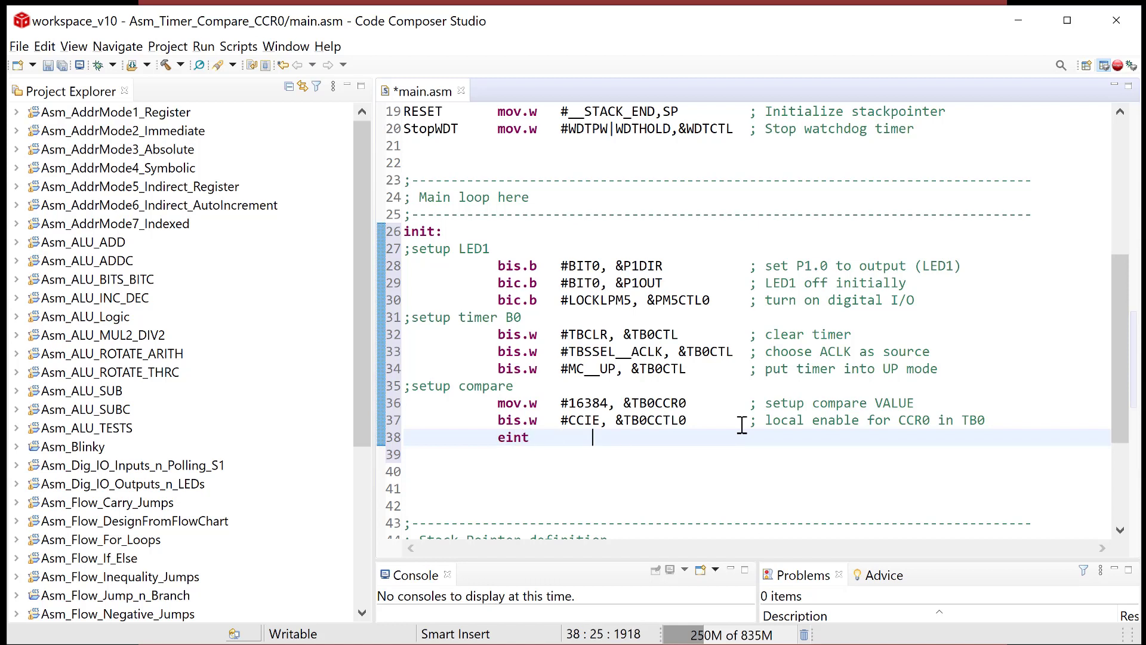
pyautogui.write('; gl')
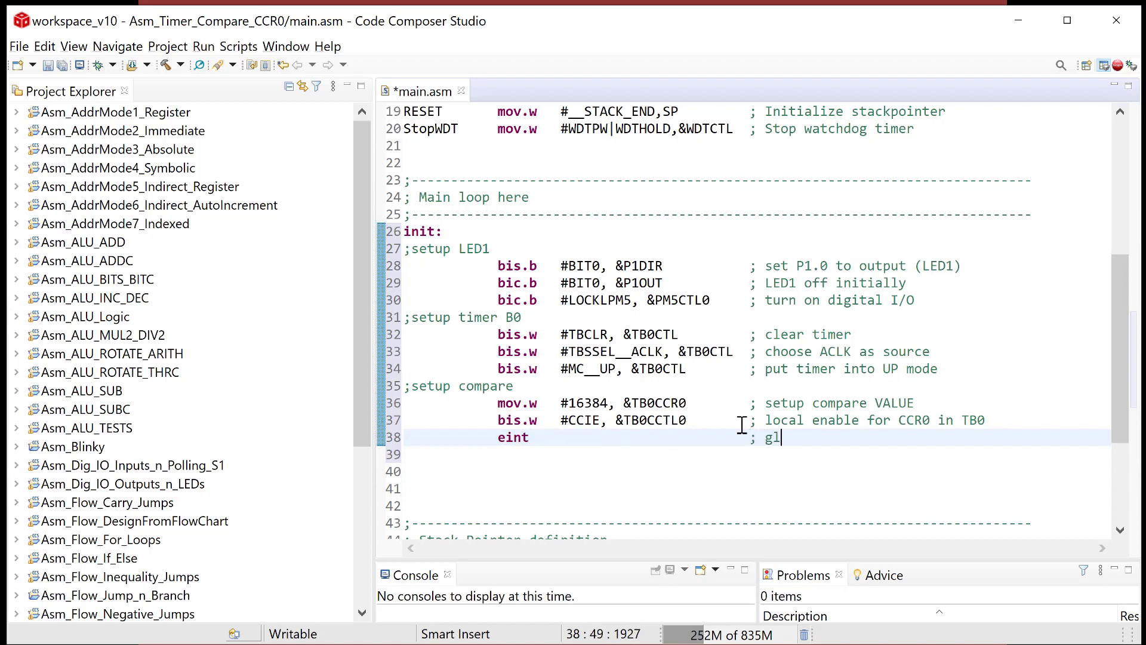
pyautogui.write('obal enable')
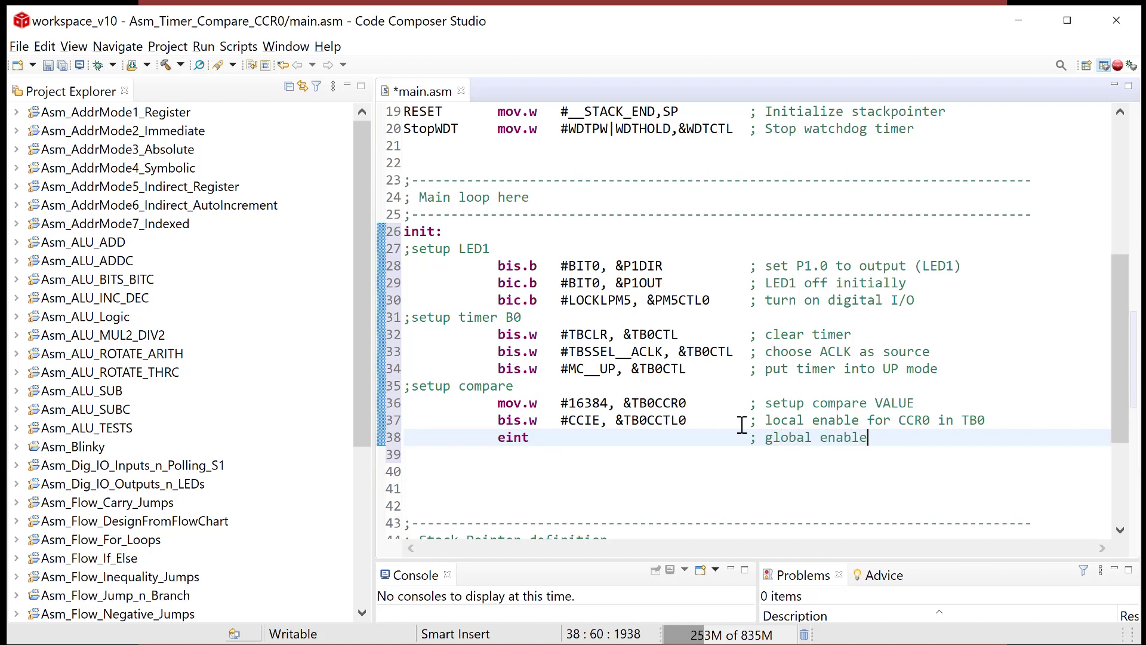
pyautogui.press('Return')
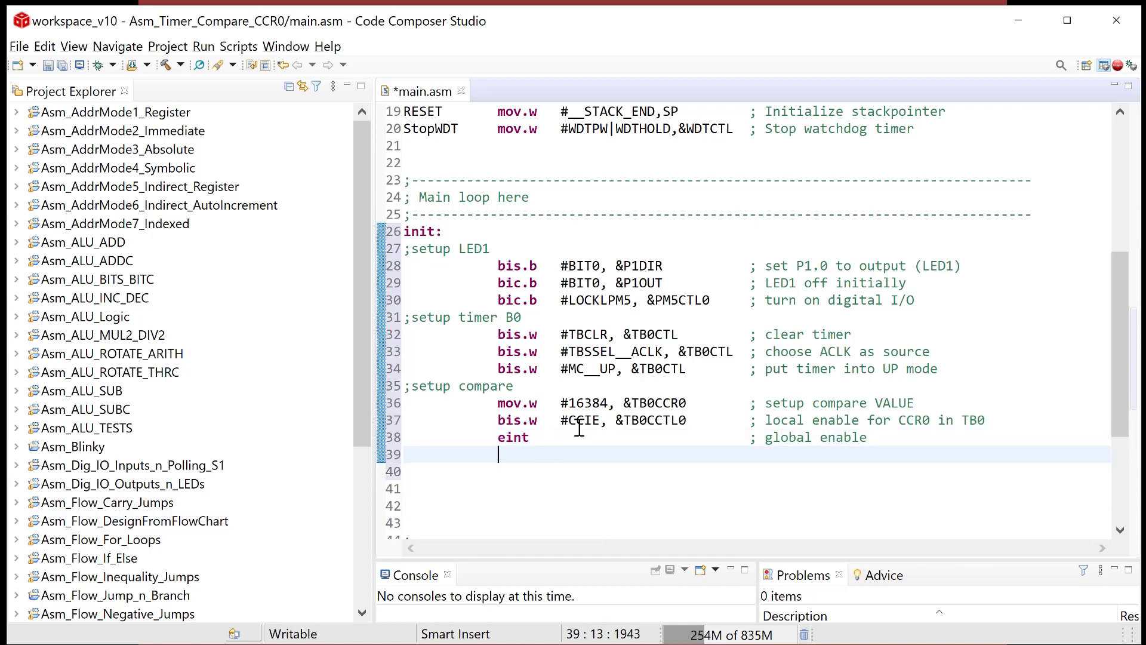
pyautogui.moveTo(554, 469)
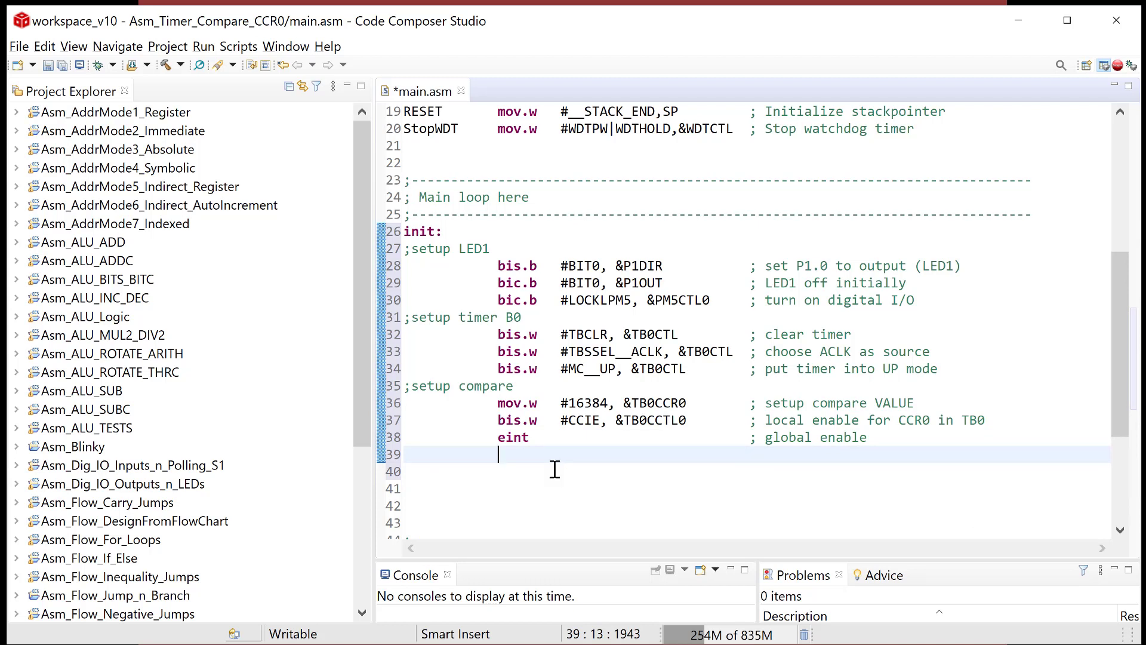
# Below eint, add 'bic.w #CCIFG, &TB0CCTL0' commented '; clear CCIFG flag'
pyautogui.write('bic.w   #')
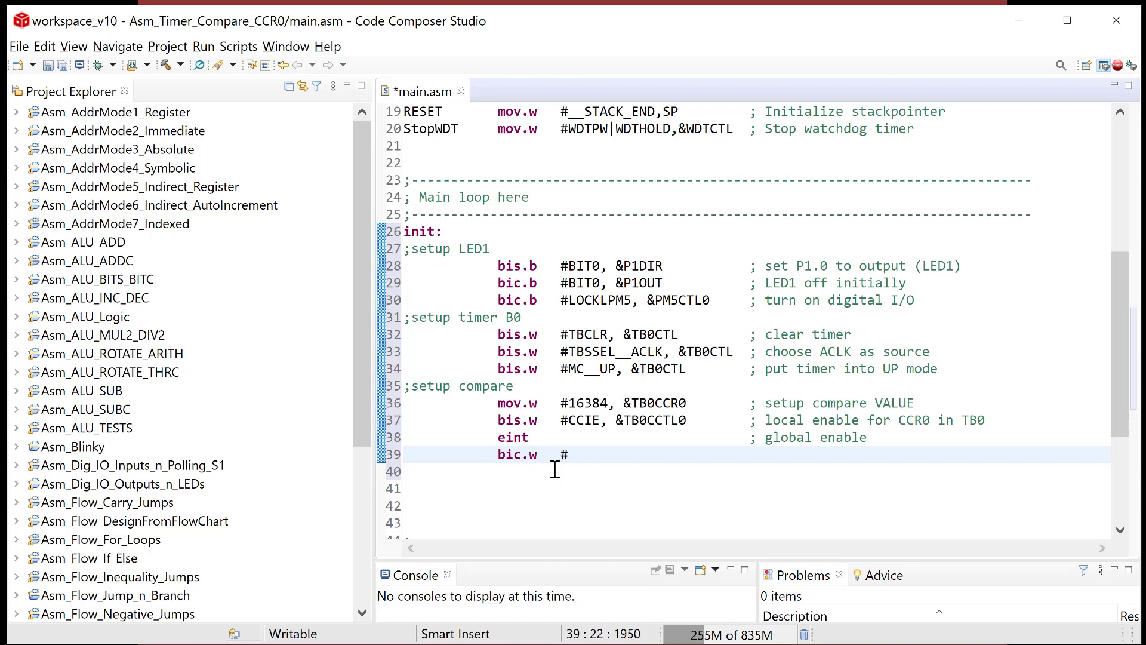
pyautogui.write('CCI')
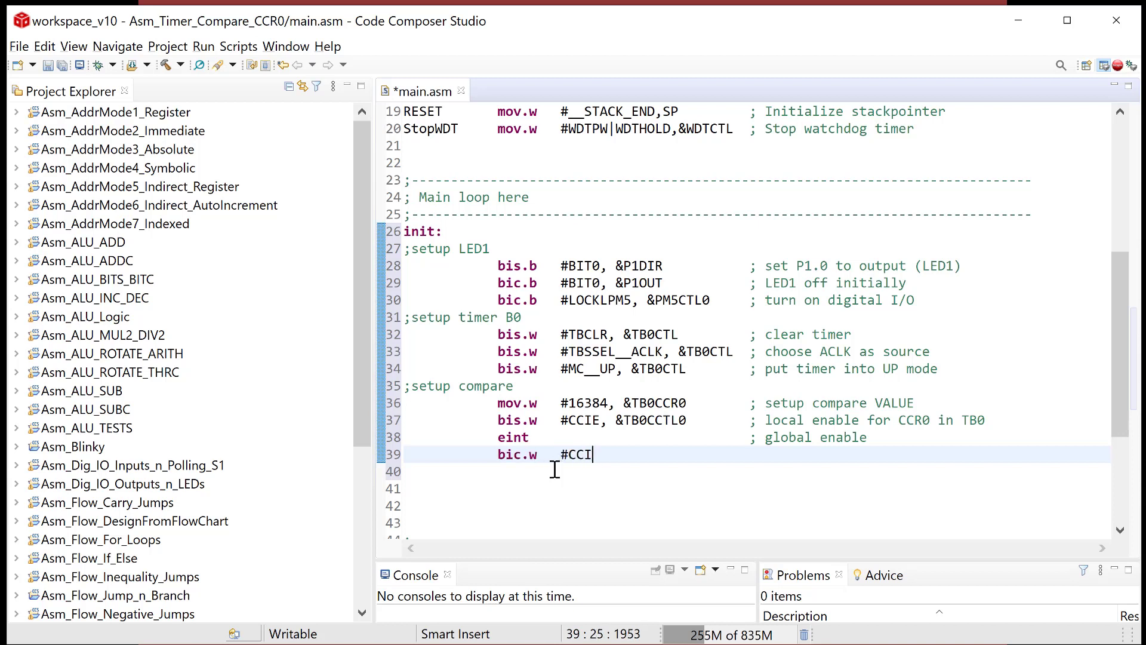
pyautogui.write('FG,')
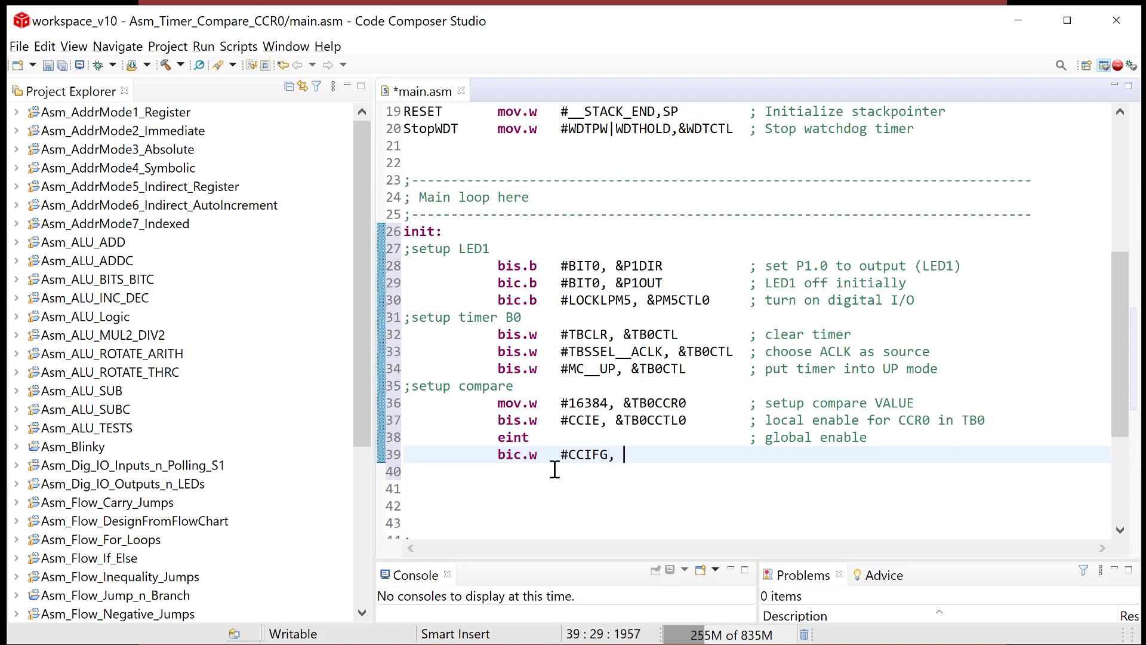
pyautogui.write('&TB')
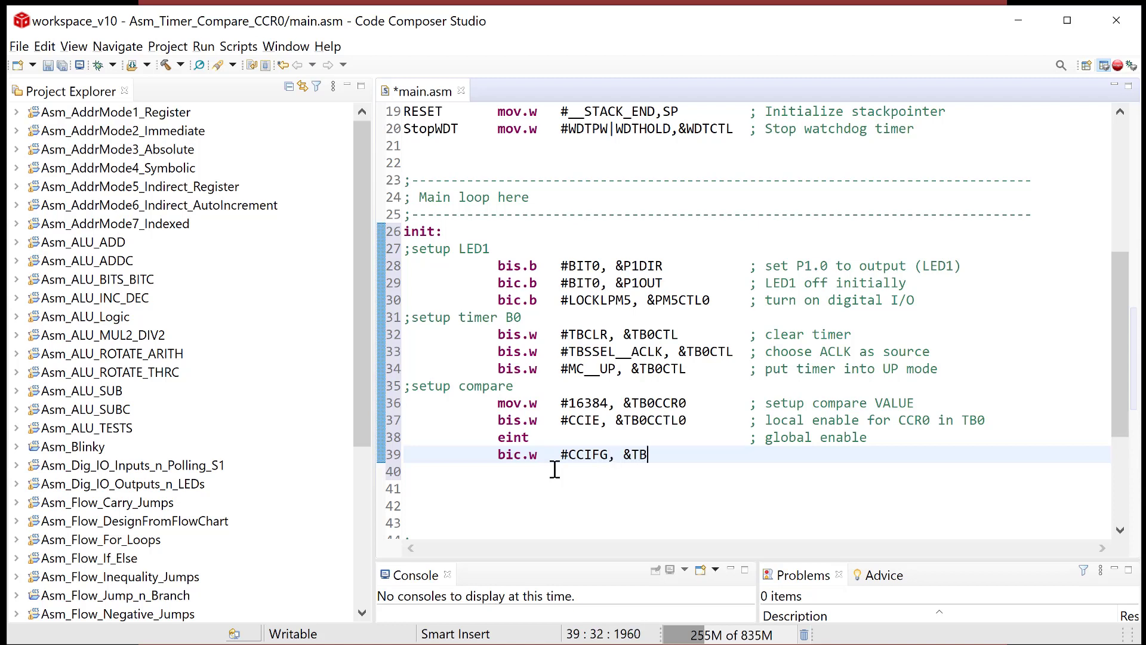
pyautogui.write('0CCTL0')
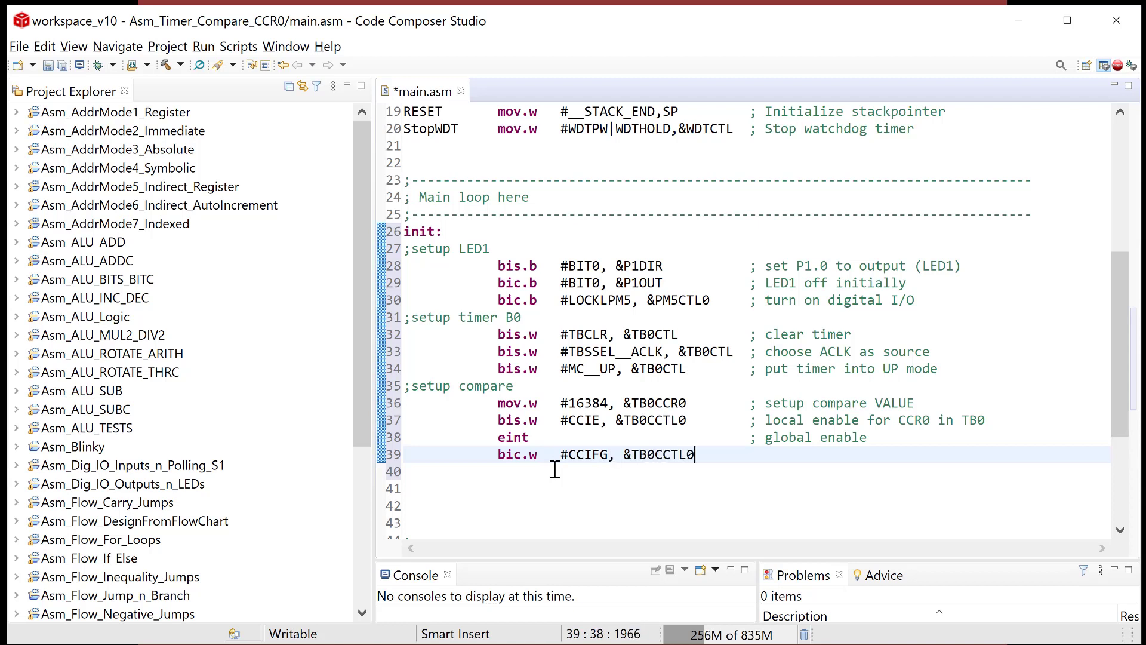
pyautogui.write('; clear')
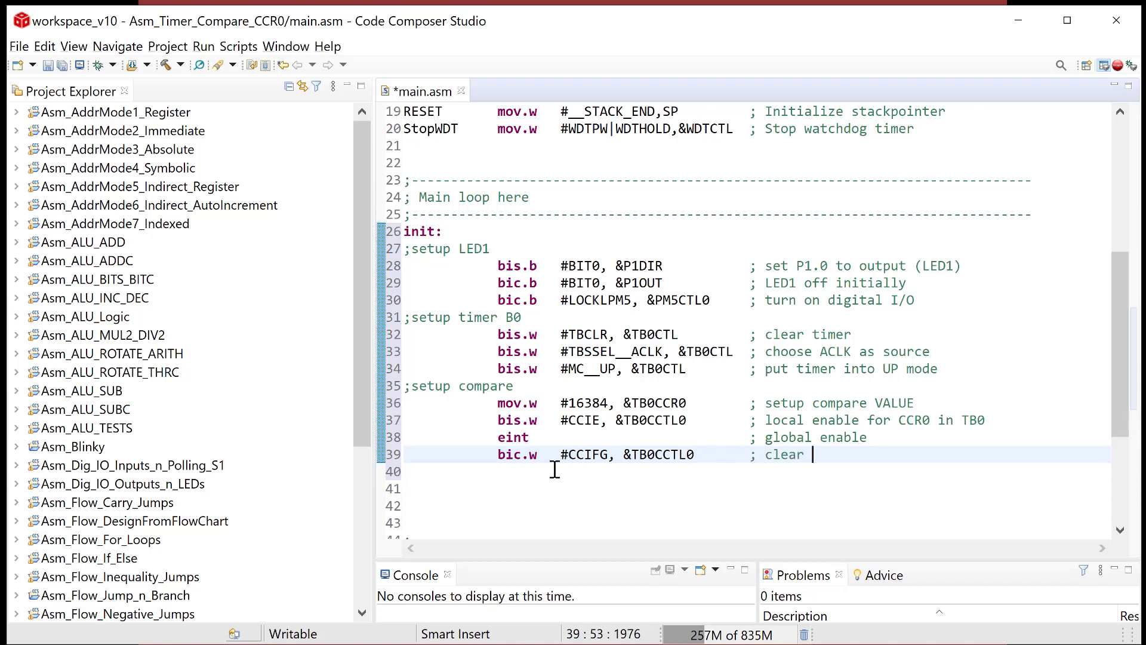
pyautogui.write('CCIFG')
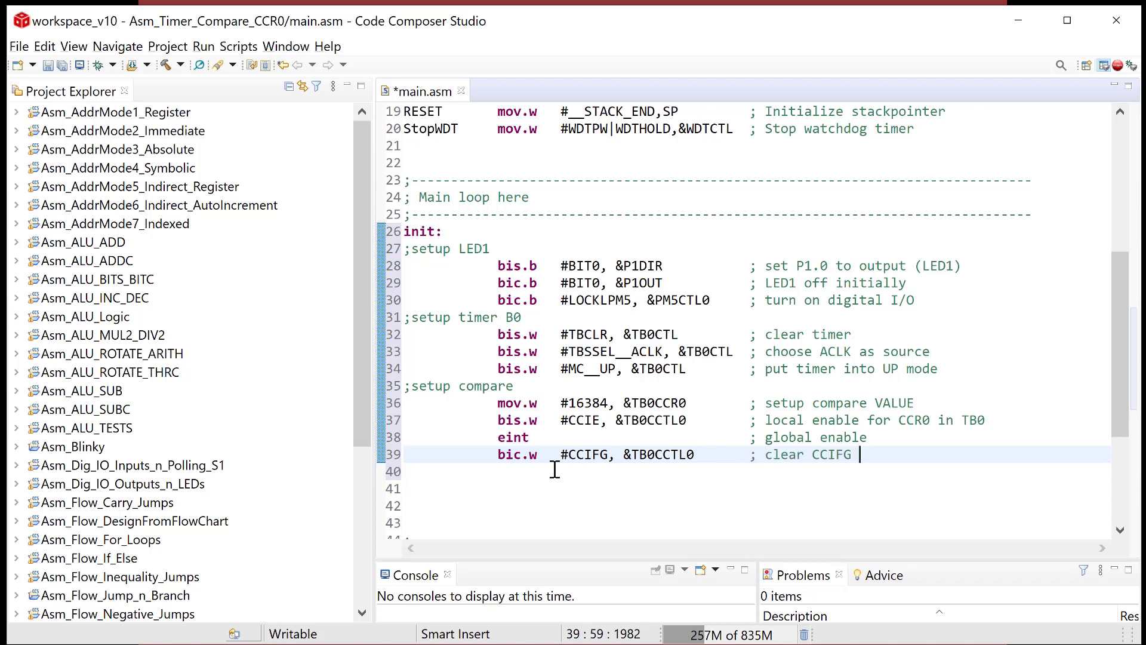
pyautogui.write('flag')
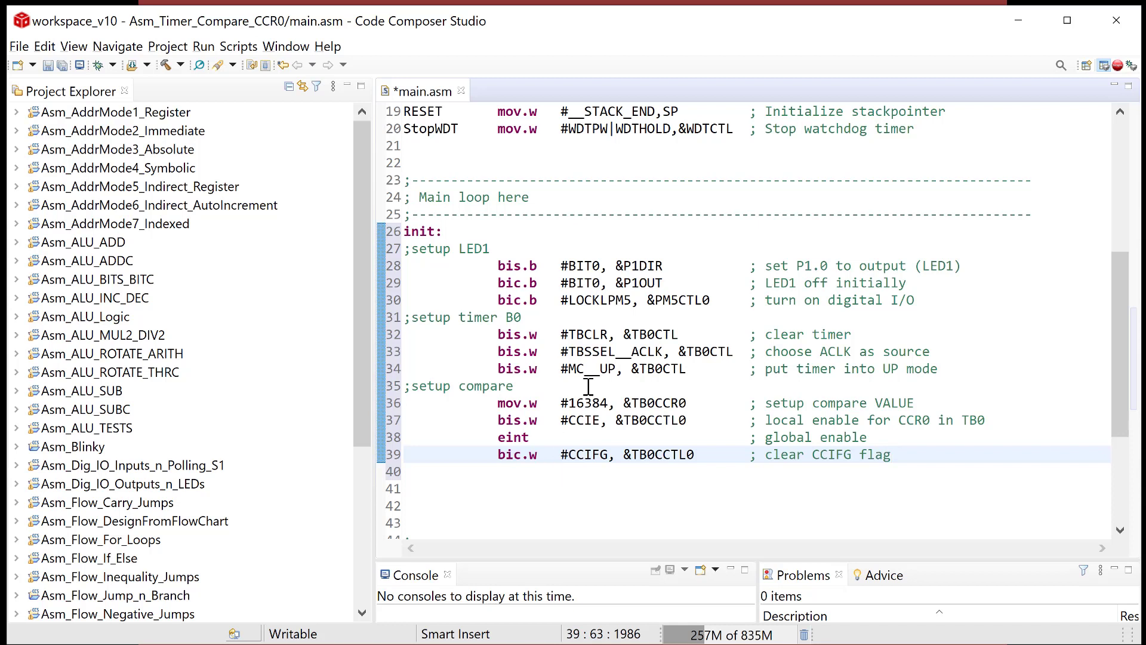
pyautogui.moveTo(664, 410)
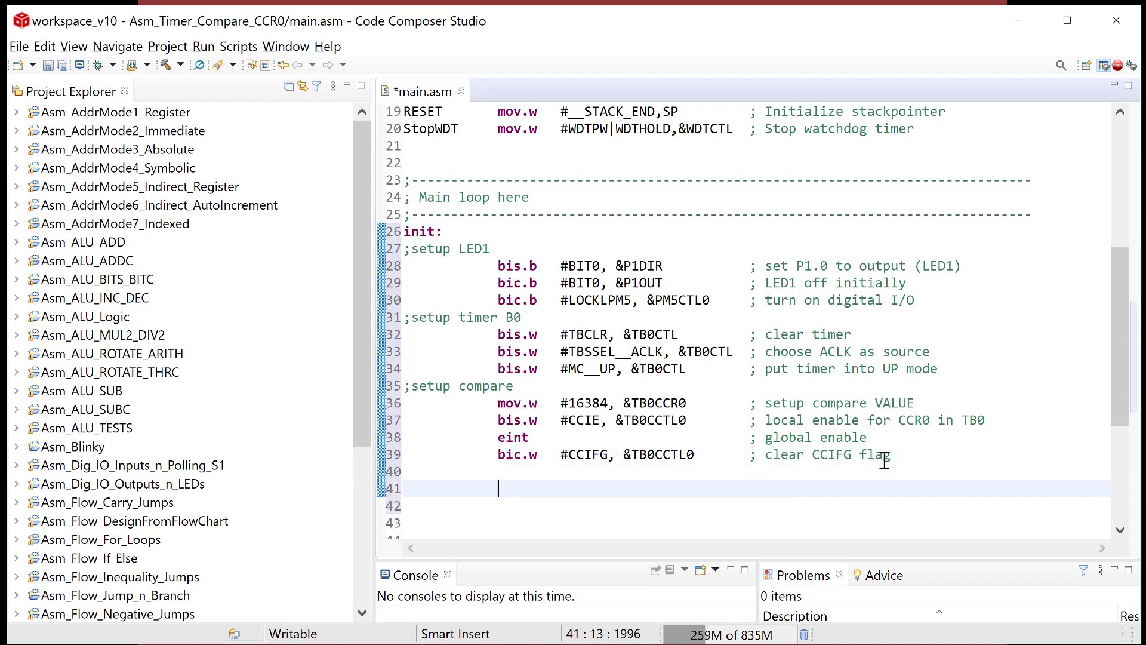
# Add a 'main: jmp main' loop, an '; ISRs' banner, and an unindented ISR label start
pyautogui.write('main:')
pyautogui.click(757, 505)
pyautogui.write('jmp     m')
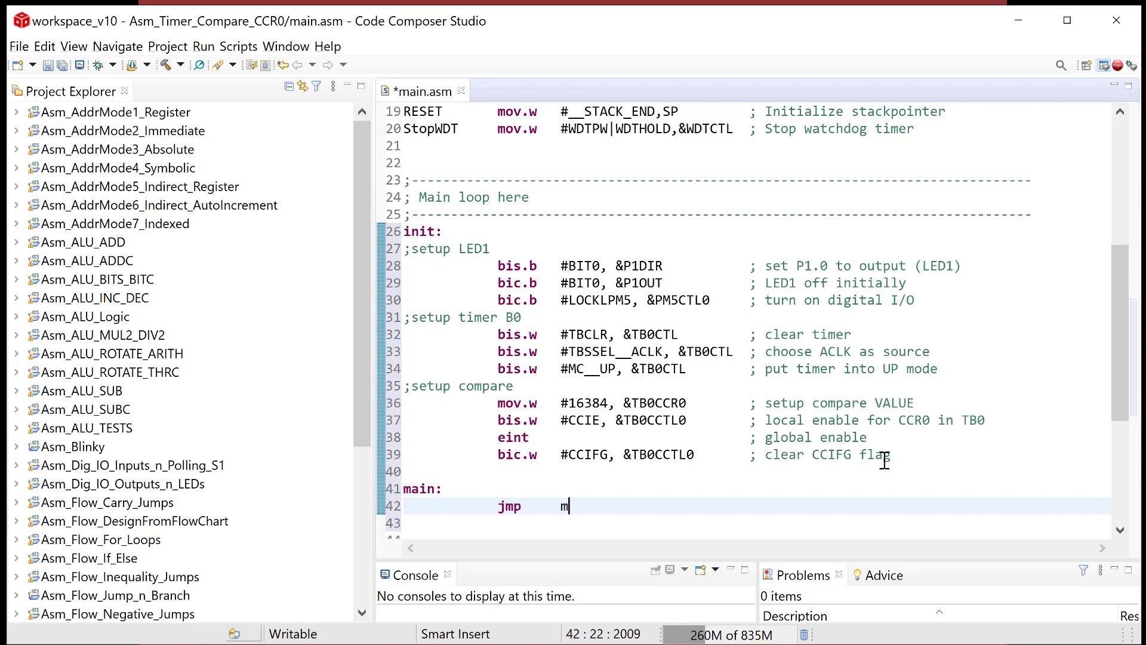
pyautogui.write('ain')
pyautogui.write('; IS')
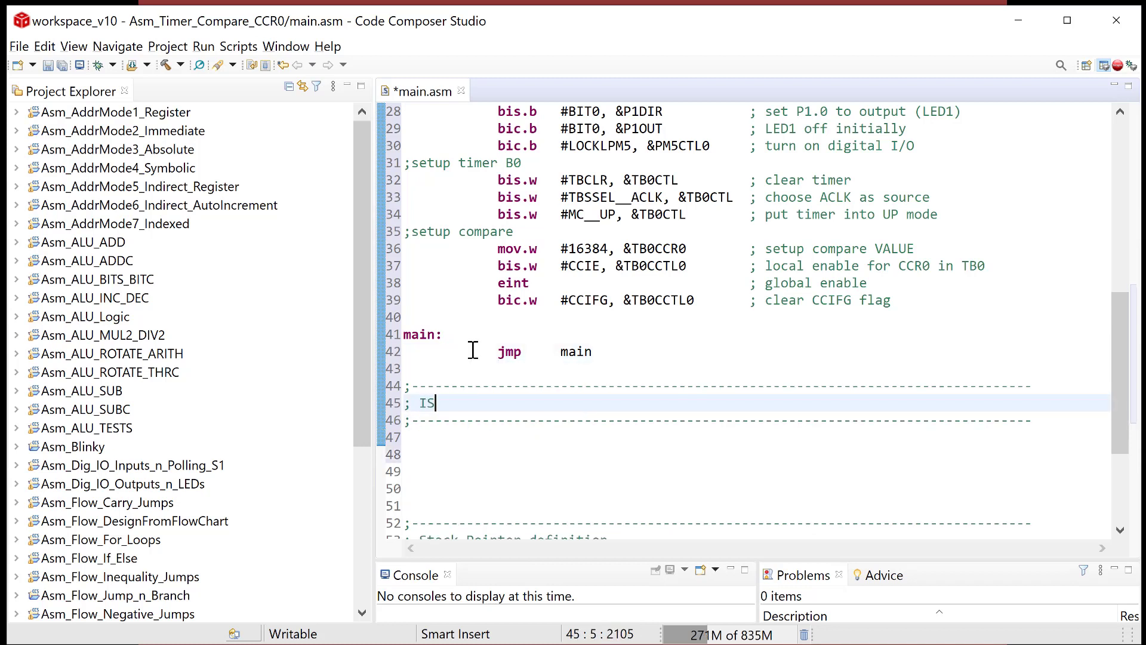
pyautogui.write('Rs')
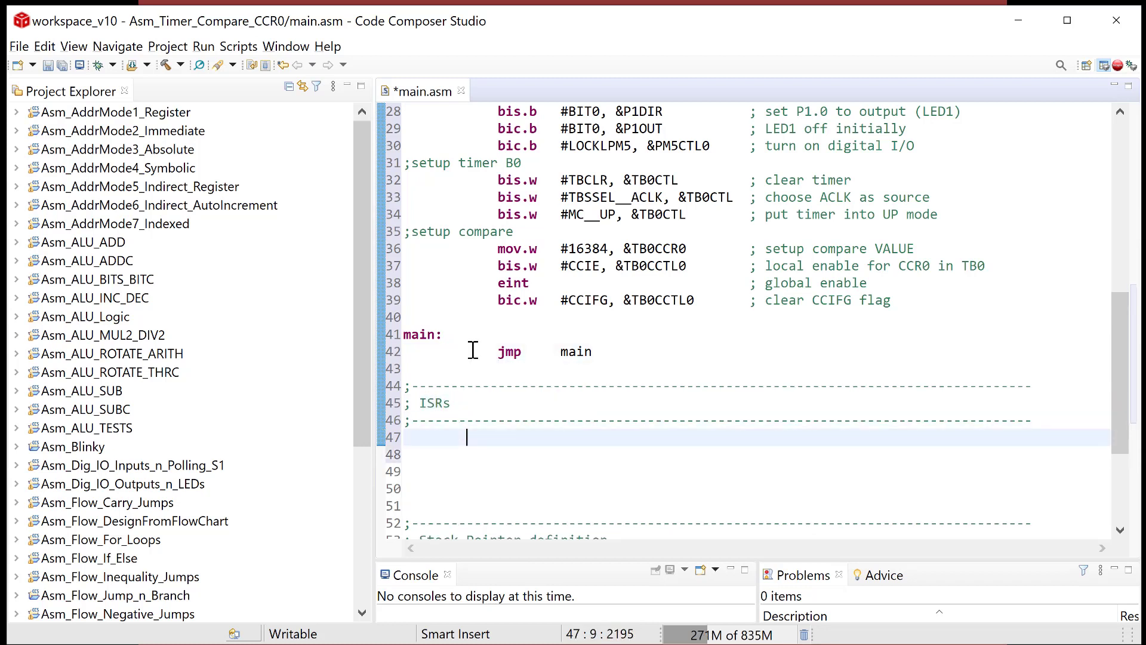
pyautogui.press('Home')
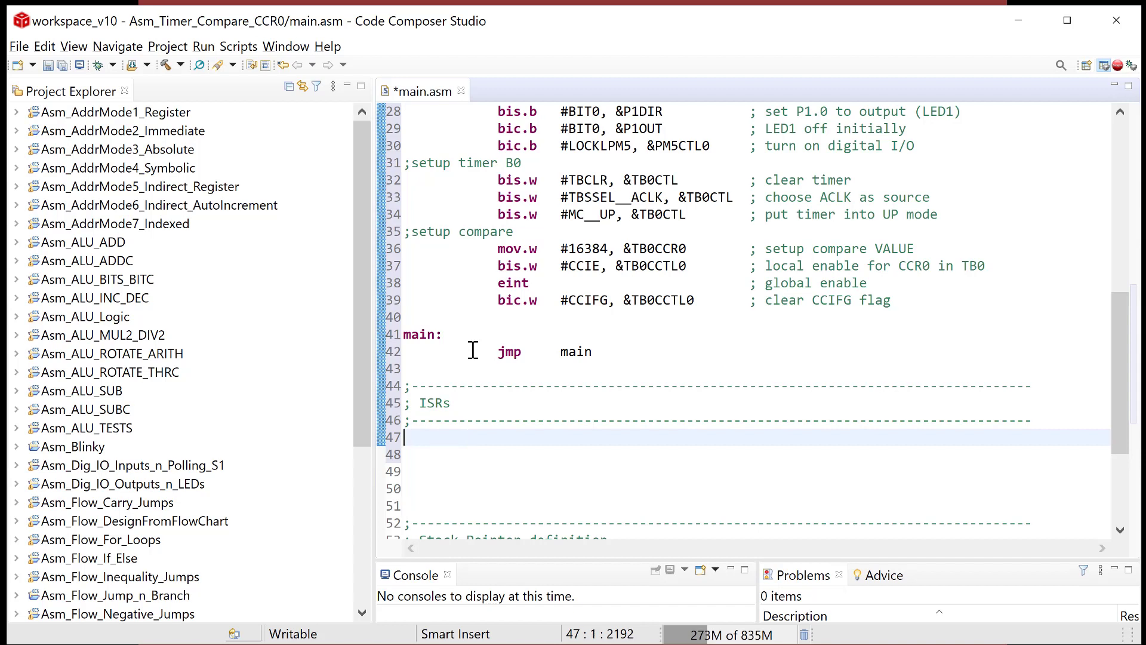
pyautogui.write('IS')
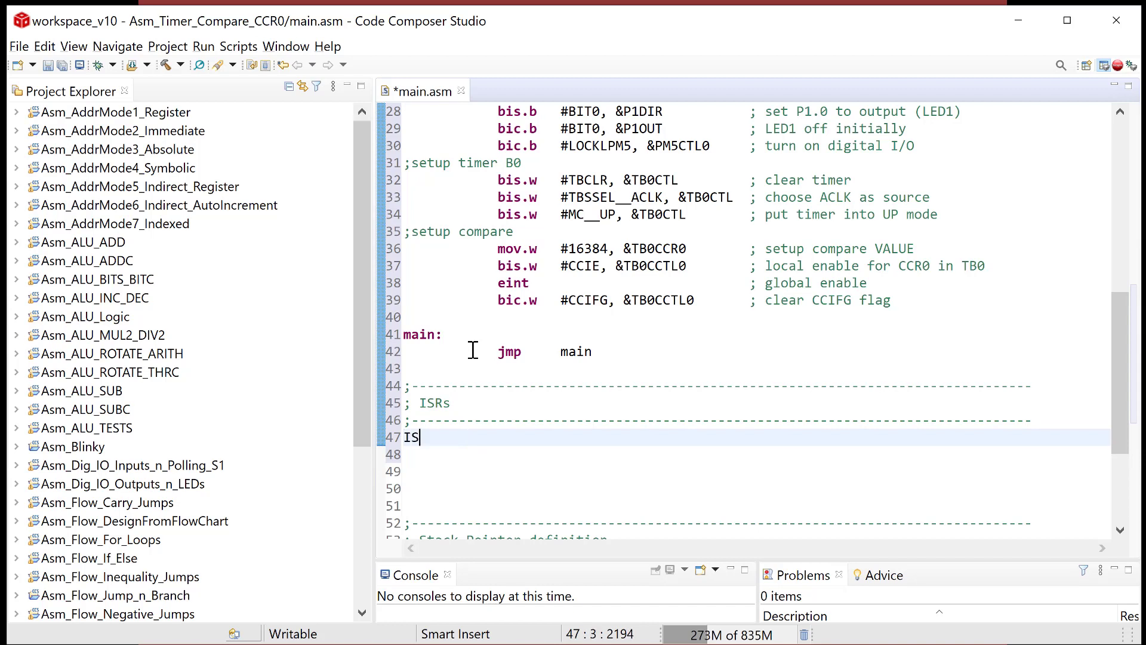
# Finish the 'ISR_TB0_CCR0:' label and start the routine's first instruction line
pyautogui.write('R_')
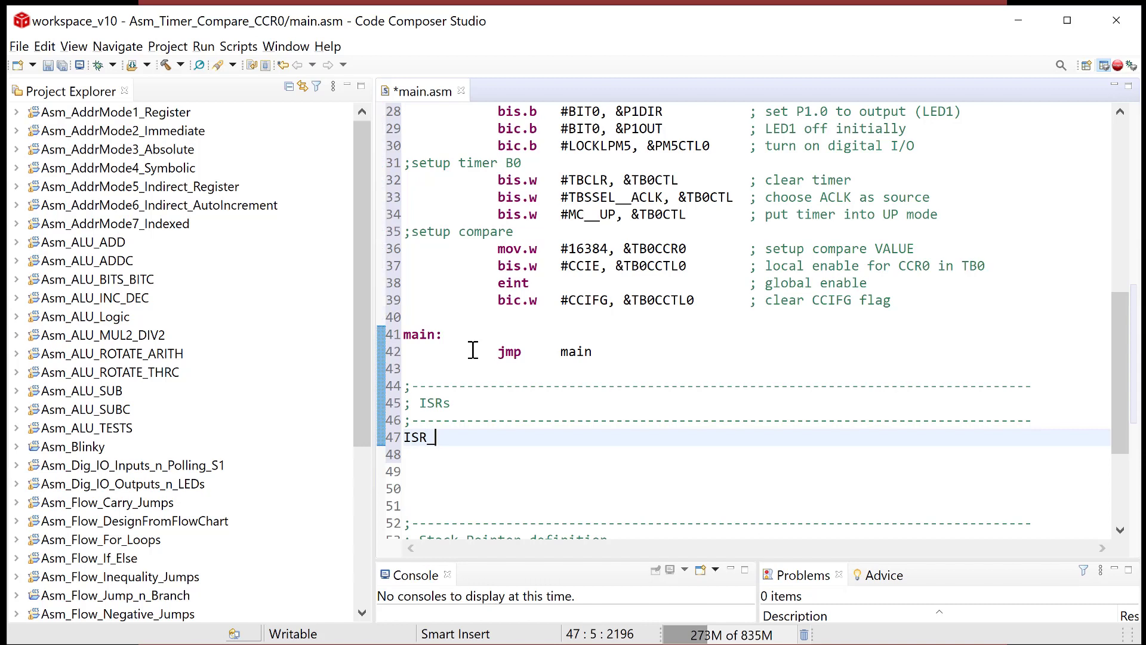
pyautogui.write('TB0_C')
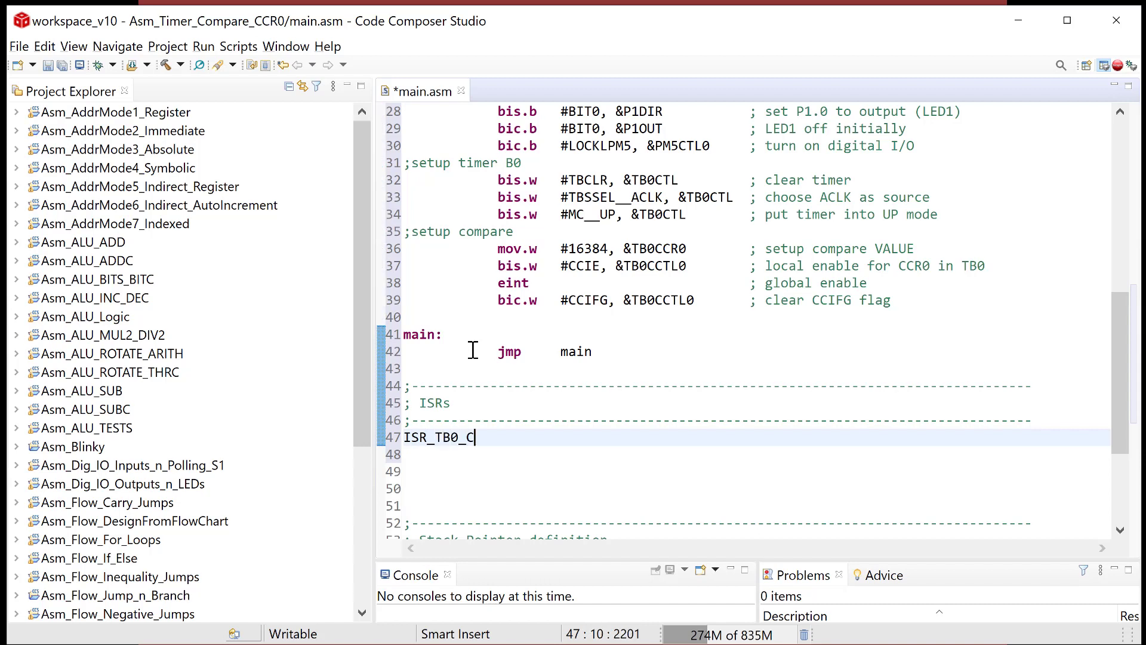
pyautogui.write('CR0:')
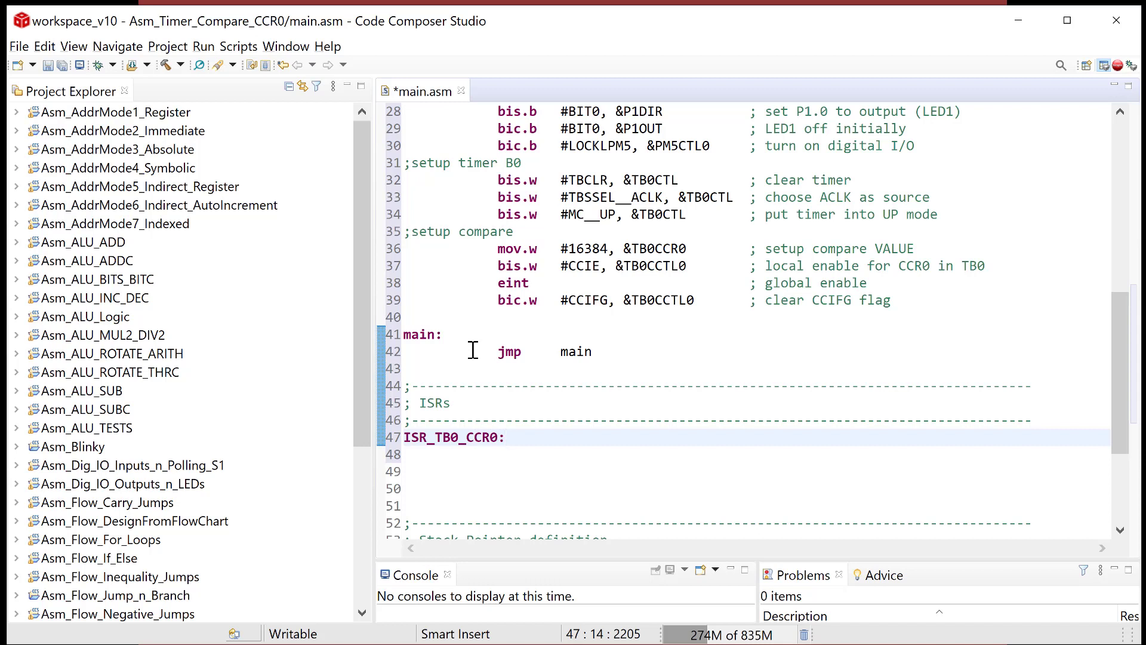
pyautogui.click(505, 437)
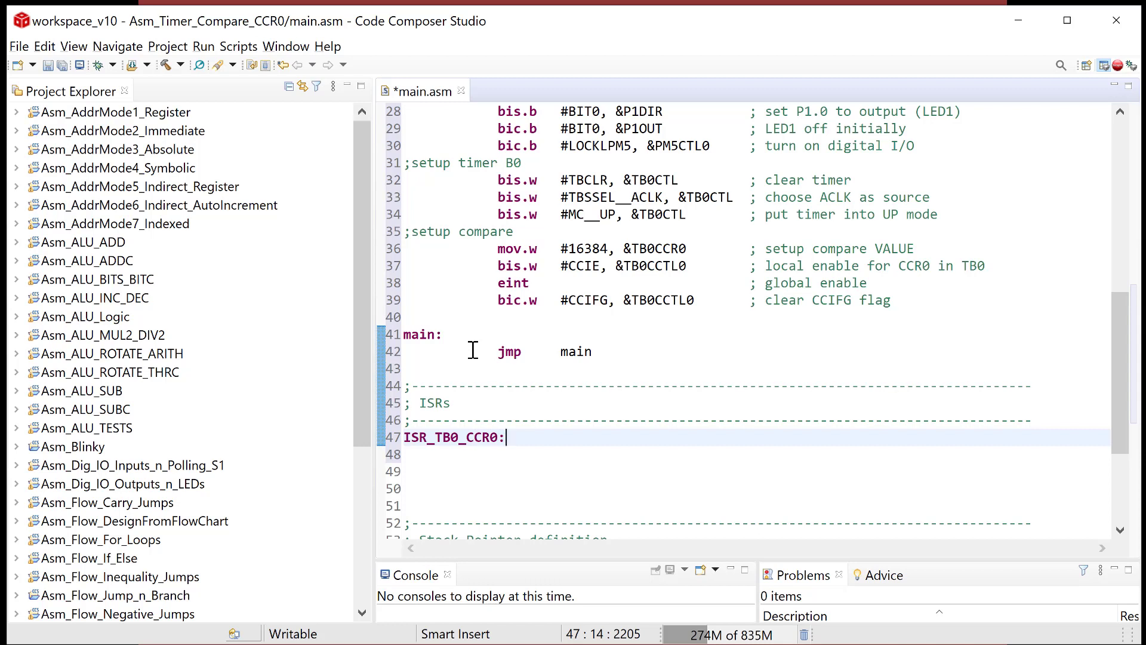
pyautogui.press('Return')
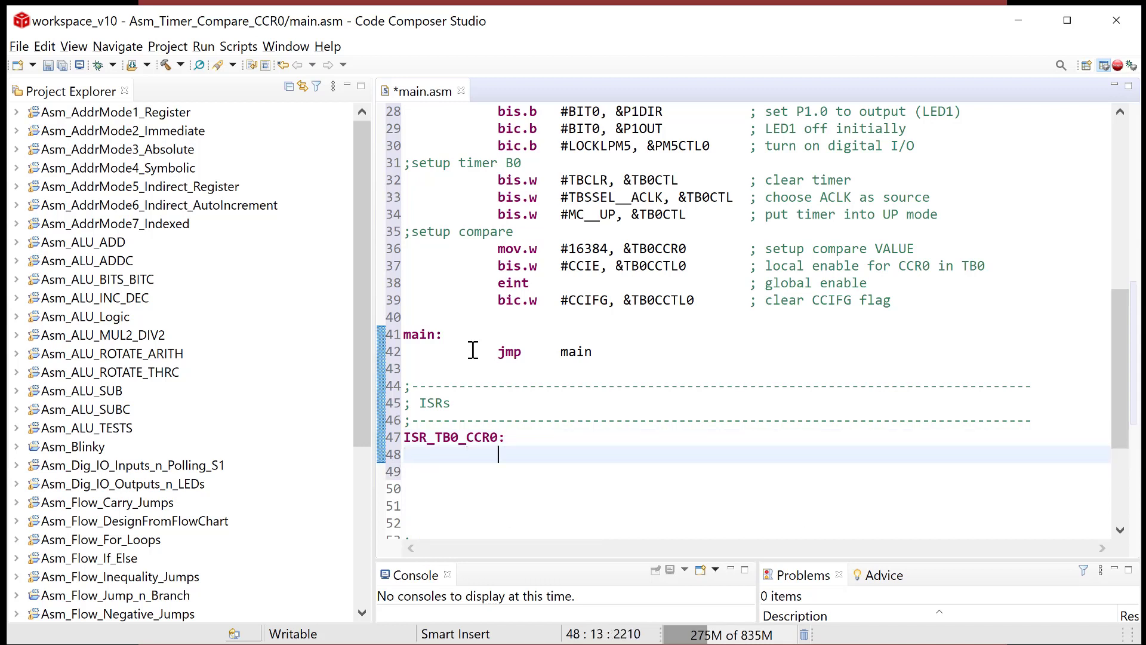
# Write 'xor.b #BIT0, &P1OUT' to toggle LED1, the CCIFG clear, and 'reti', then select the label
pyautogui.write('xor.b')
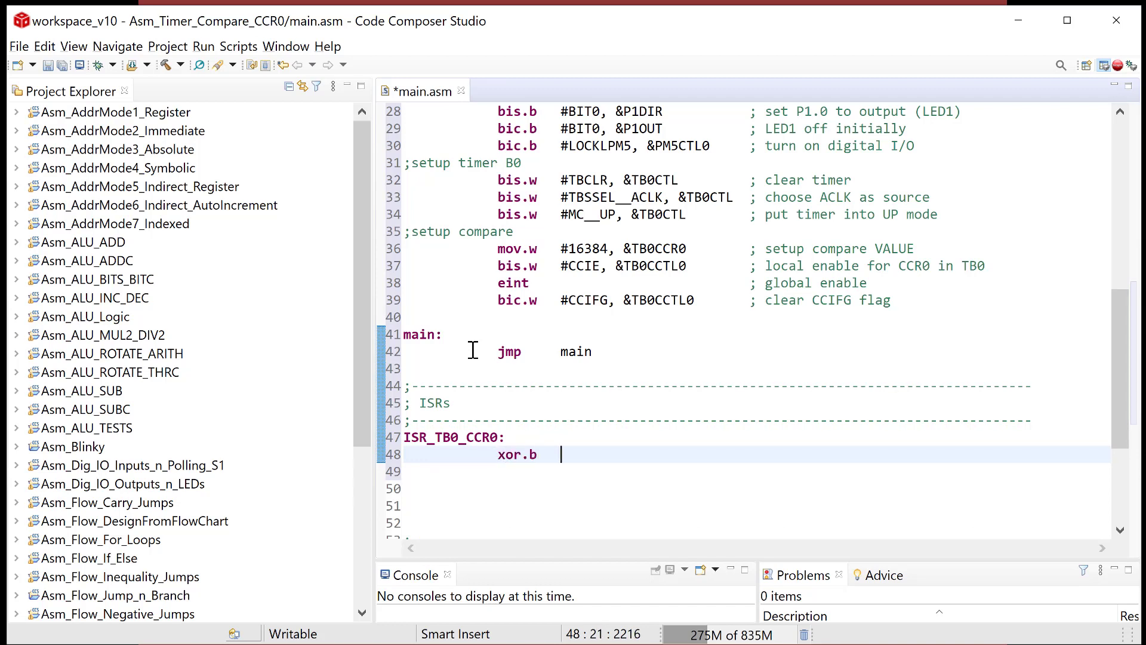
pyautogui.write('#BIT0')
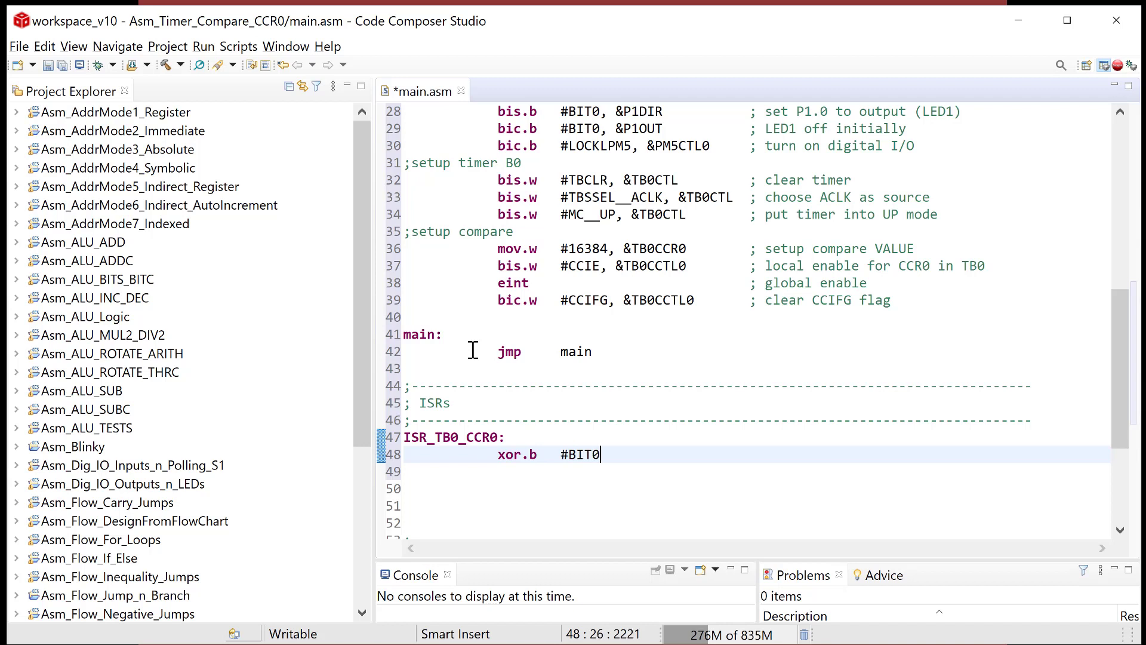
pyautogui.write(', &P')
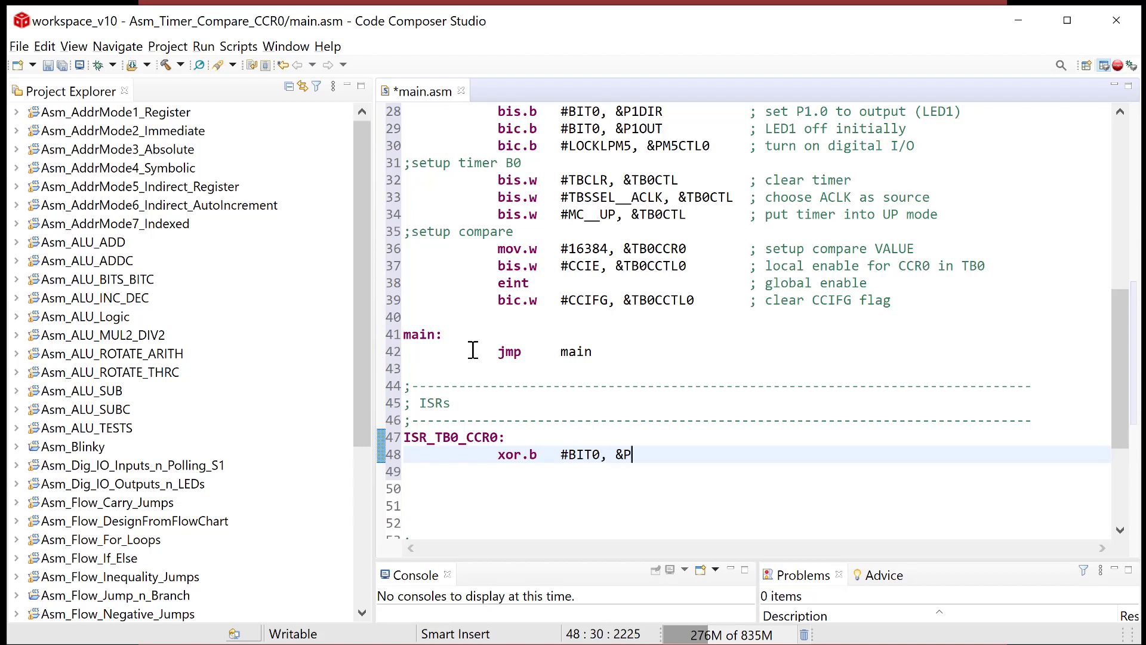
pyautogui.write('1OUT')
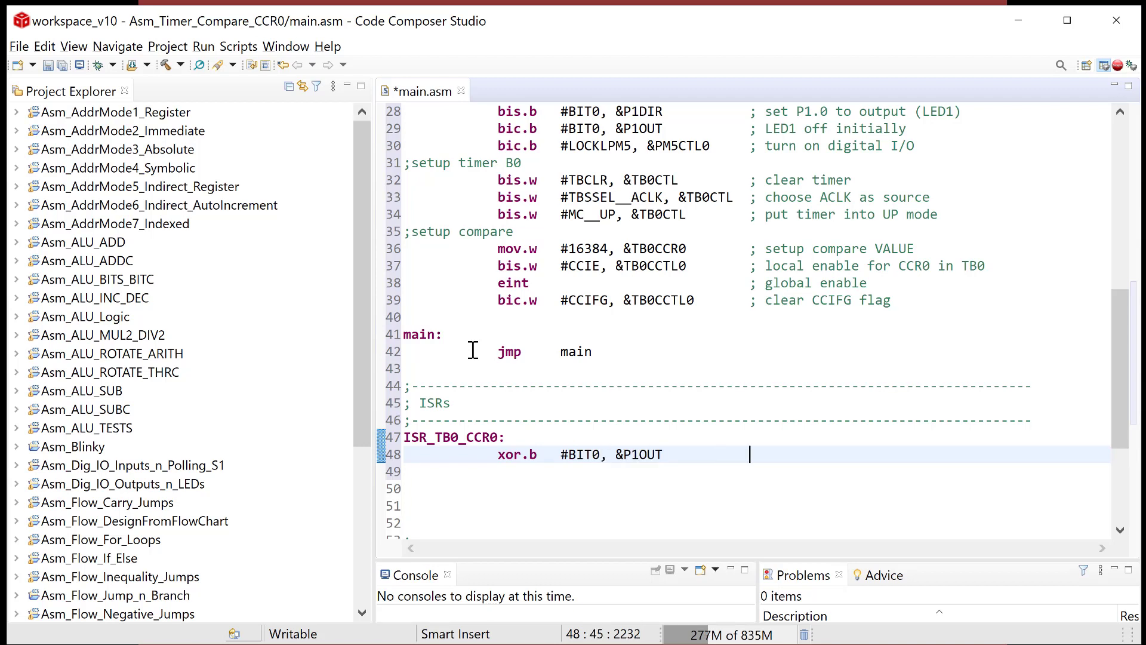
pyautogui.write('; toggled LE')
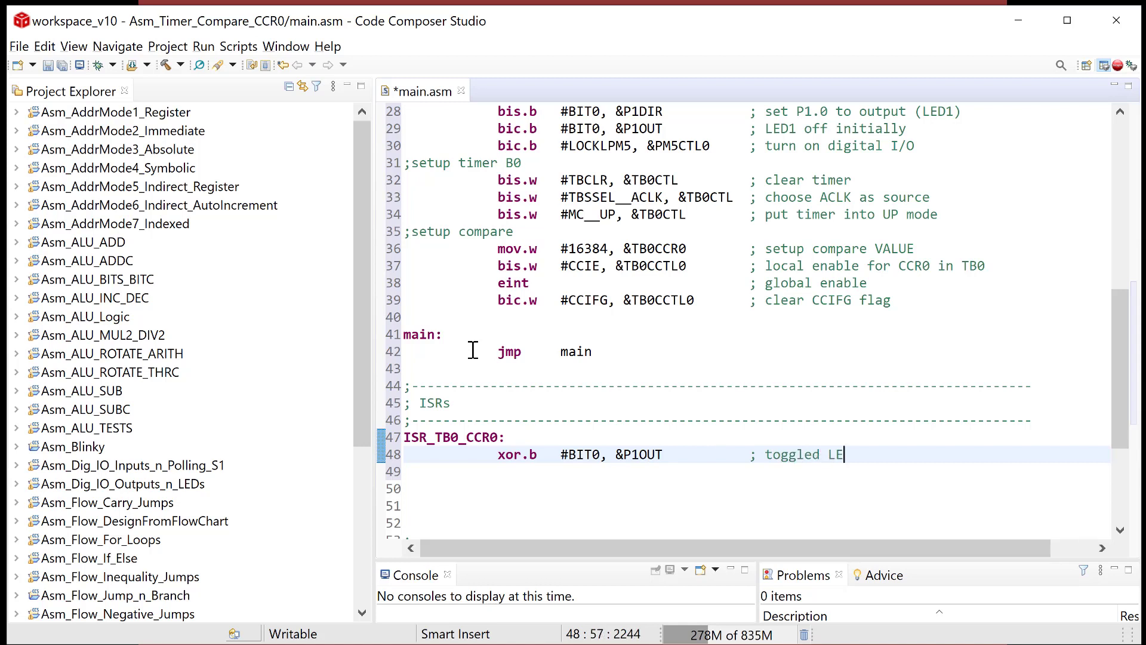
pyautogui.press('enter')
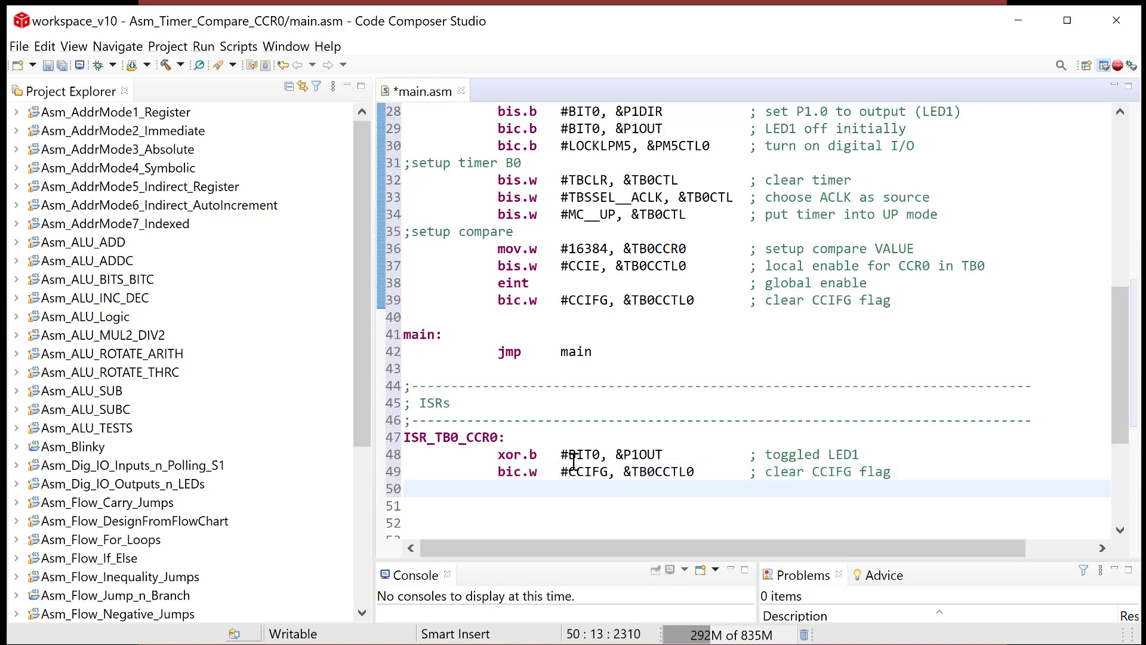
pyautogui.write('reti')
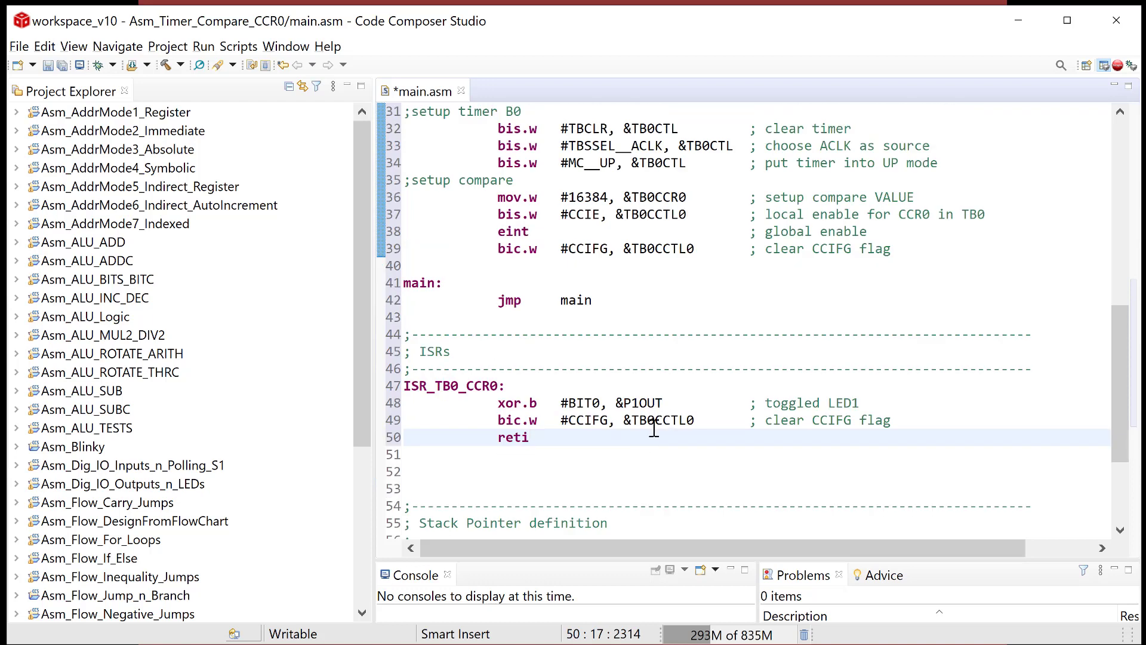
pyautogui.scroll(-3)
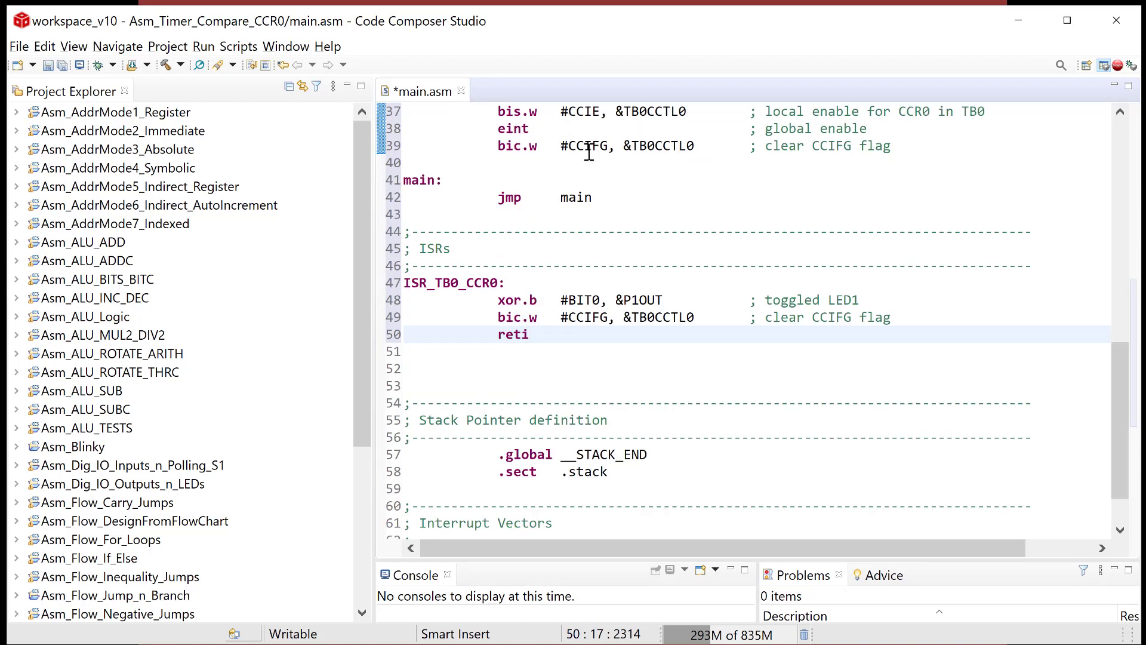
pyautogui.doubleClick(485, 282)
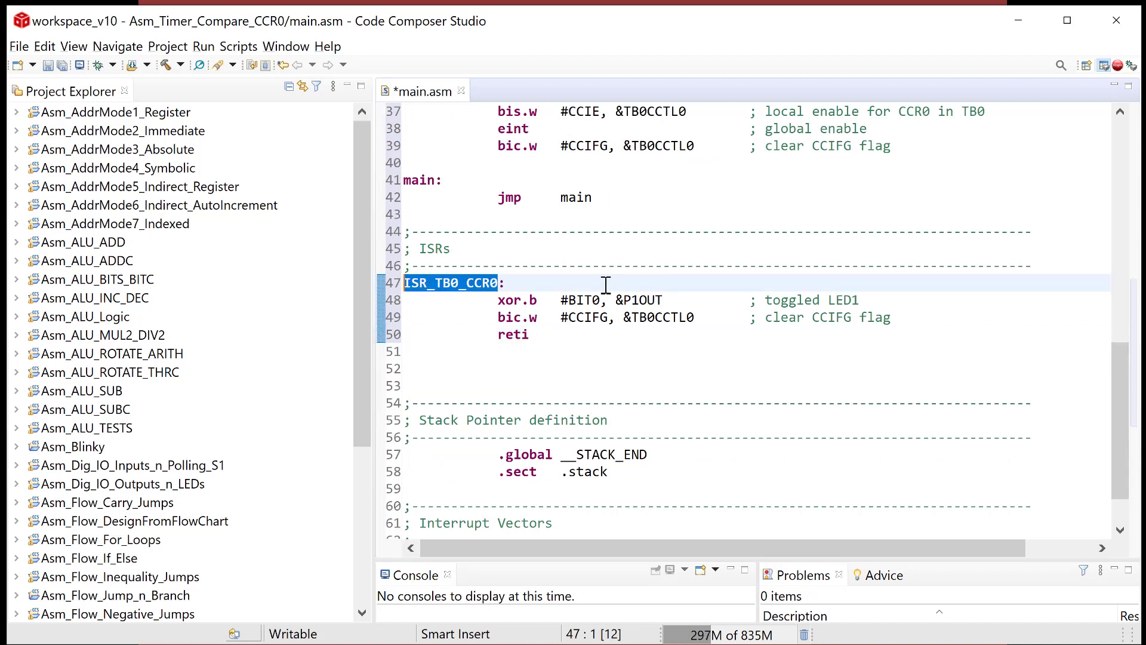
# On a new line below '.short RESET', type '.sect ".int43"'
pyautogui.scroll(-3)
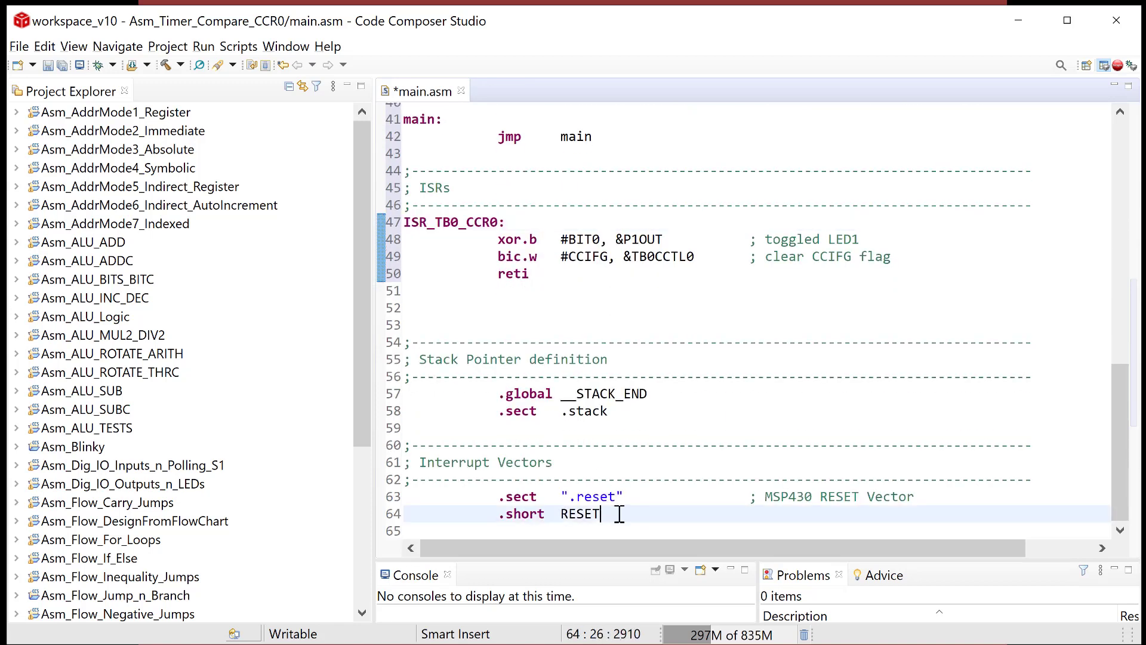
pyautogui.press('Enter')
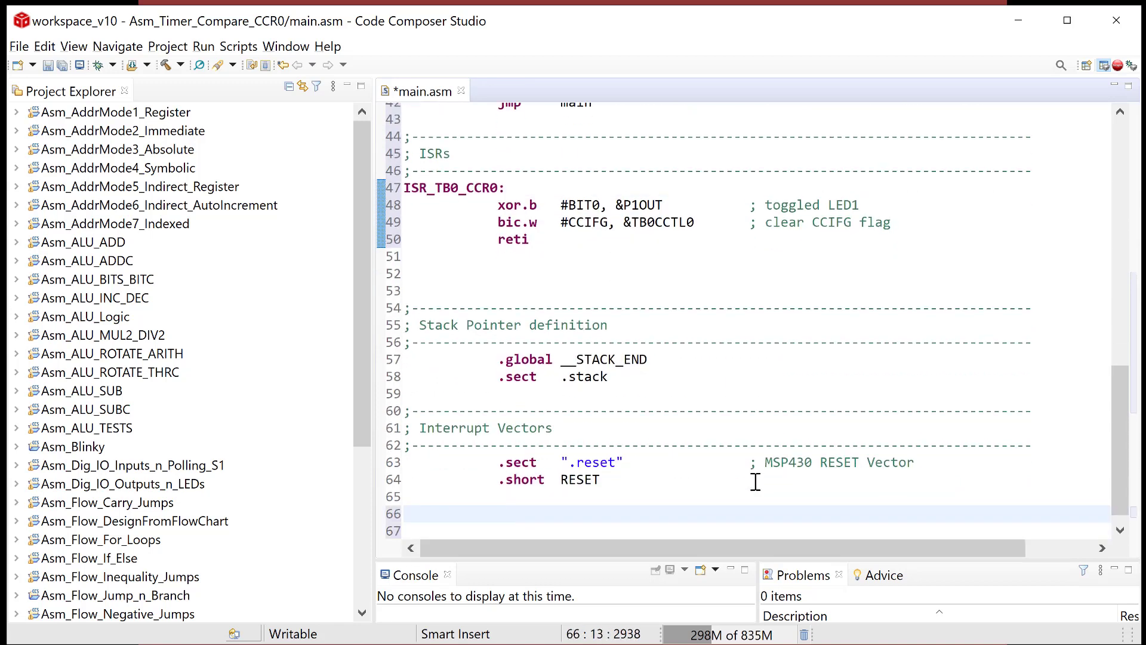
pyautogui.write('.sect')
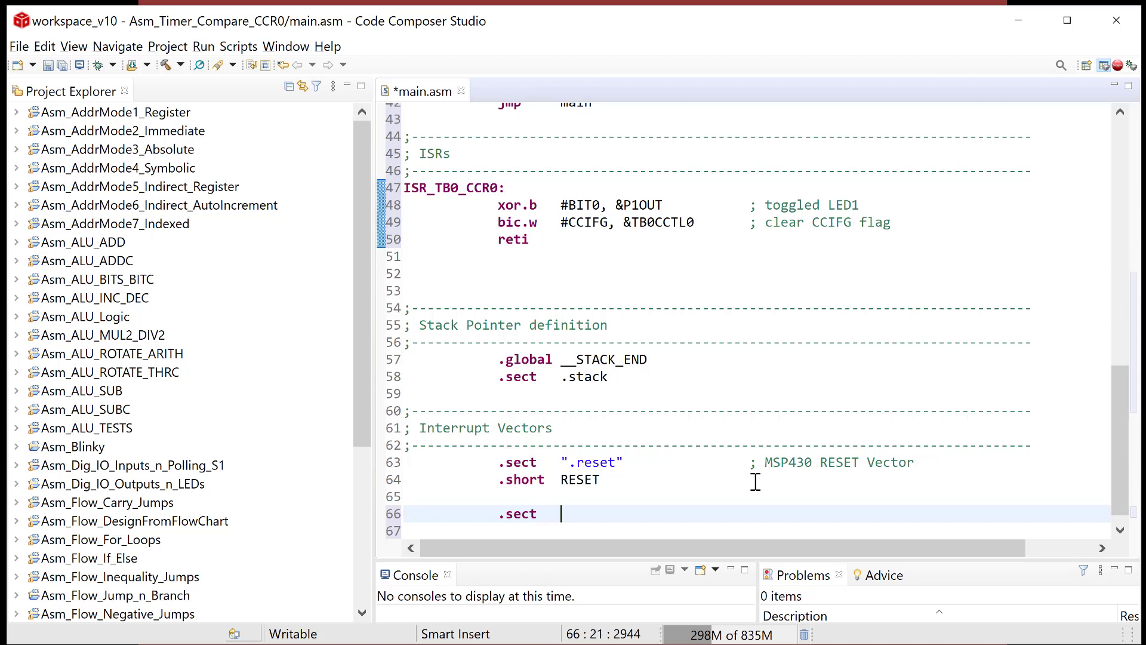
pyautogui.write('"')
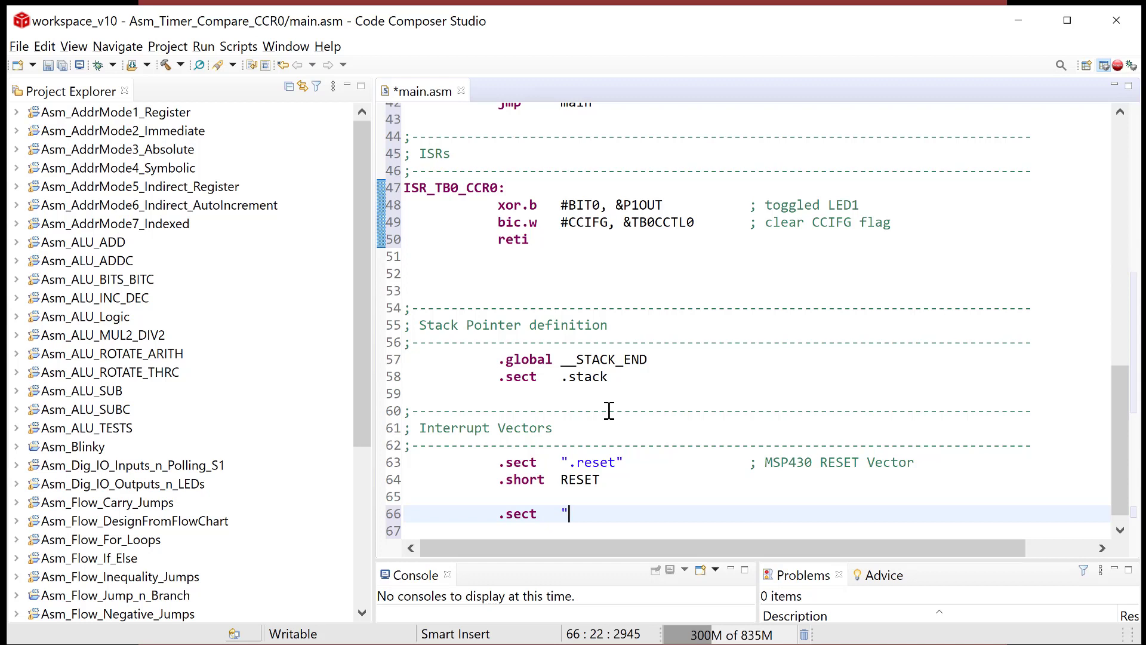
pyautogui.write('.int')
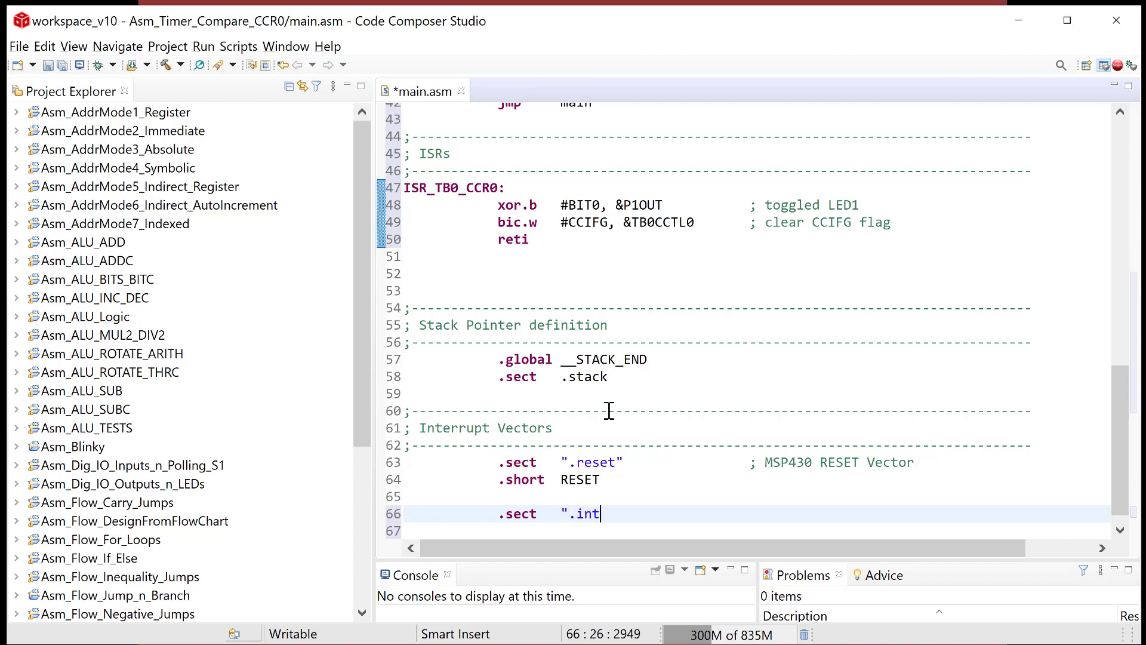
pyautogui.write('43"')
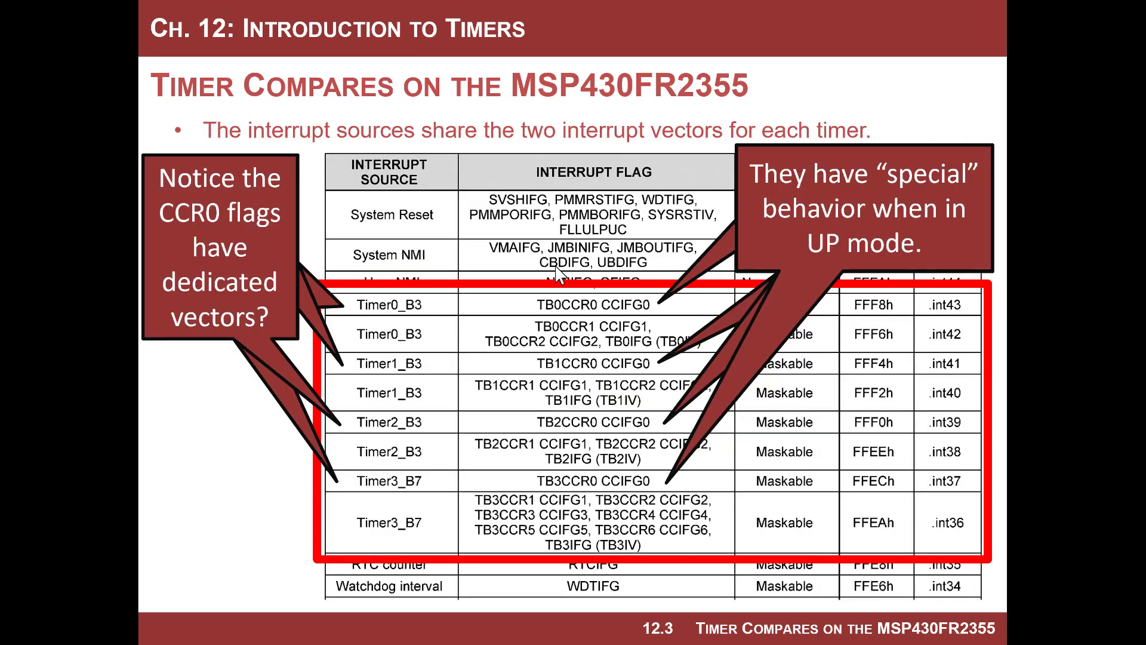
pyautogui.moveTo(581, 316)
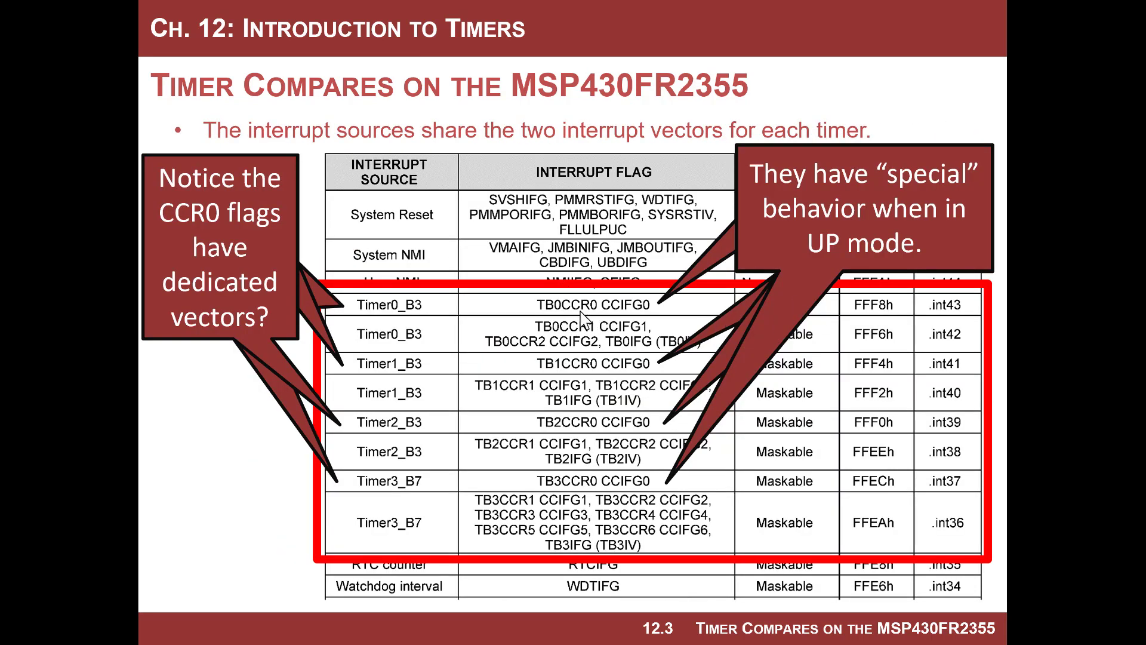
pyautogui.moveTo(639, 314)
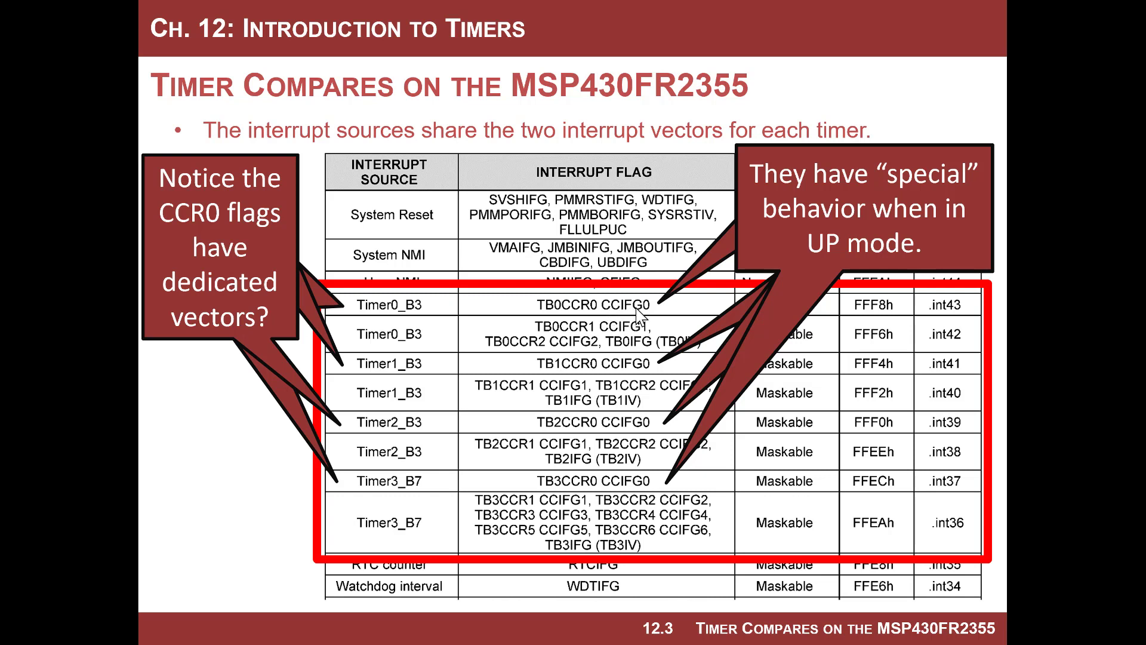
pyautogui.moveTo(585, 314)
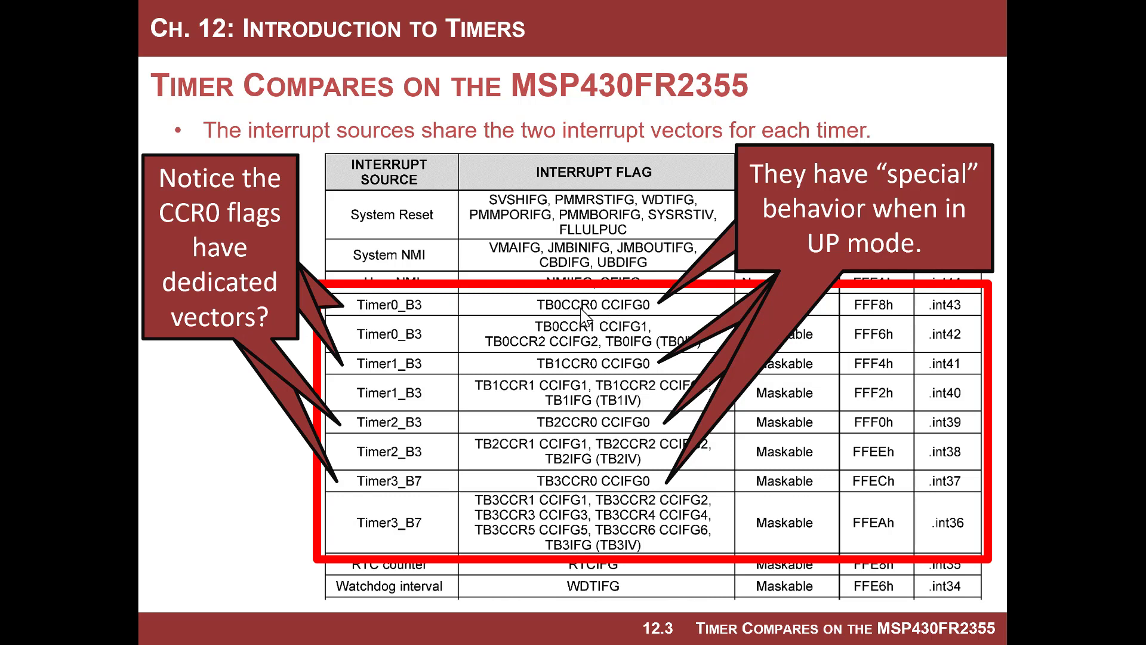
pyautogui.moveTo(886, 309)
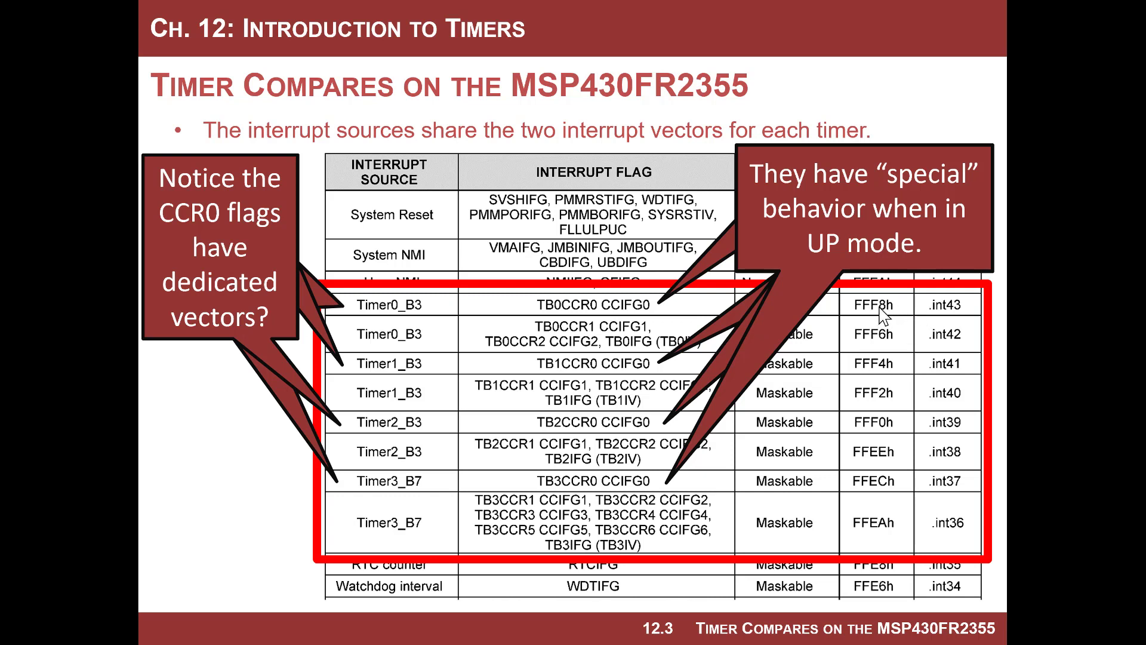
pyautogui.moveTo(938, 313)
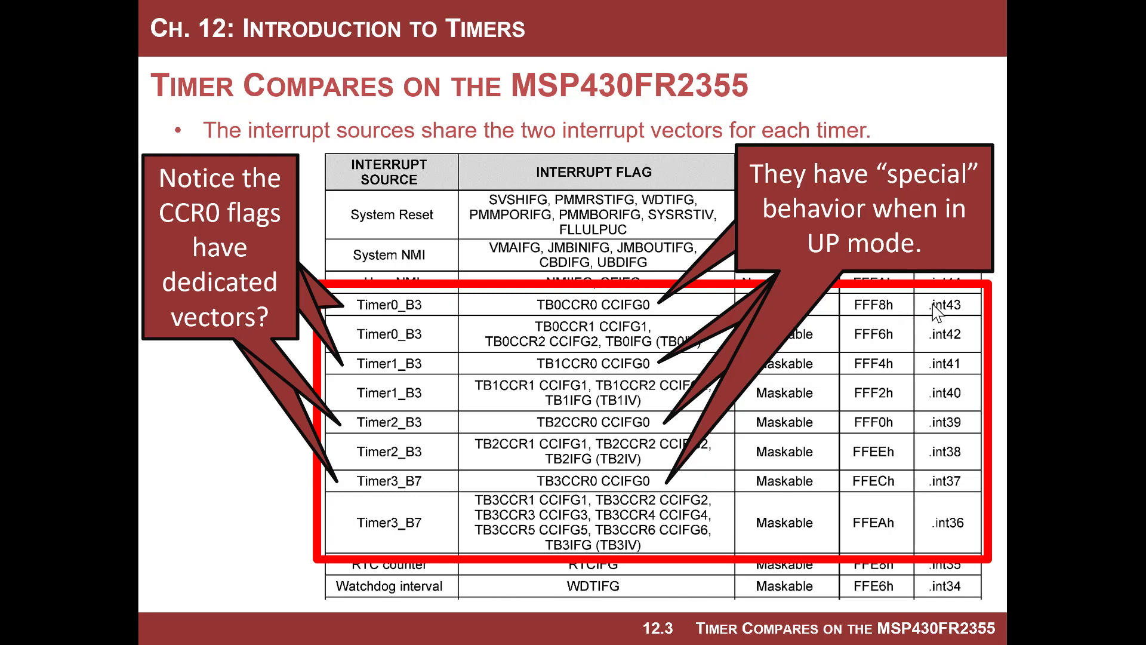
pyautogui.moveTo(870, 315)
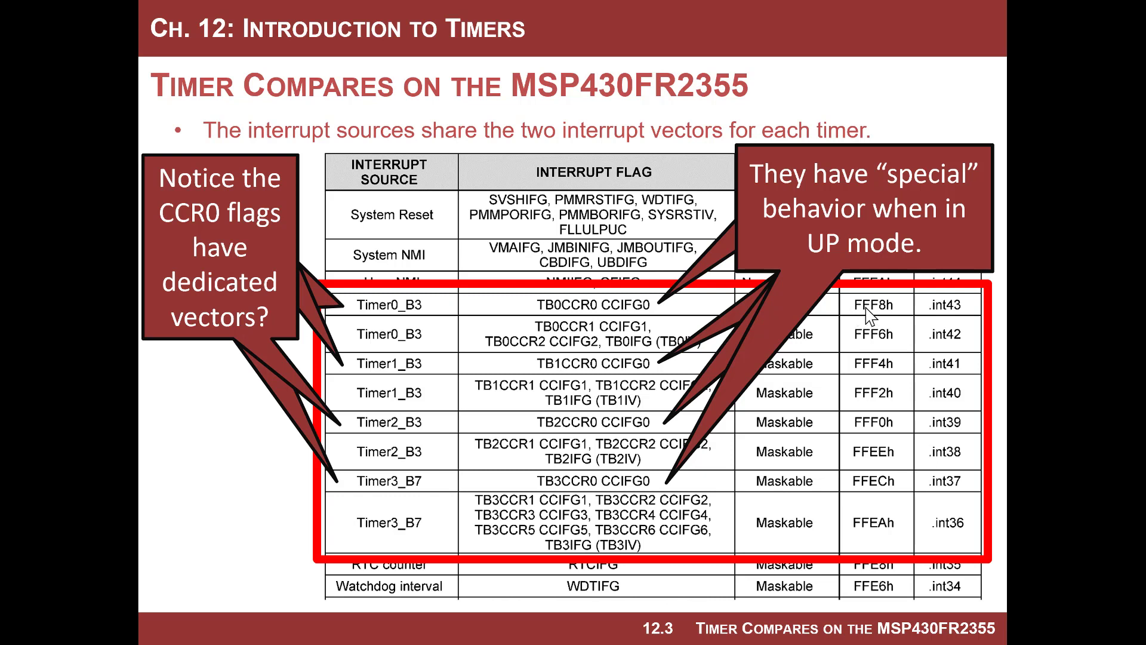
pyautogui.moveTo(954, 330)
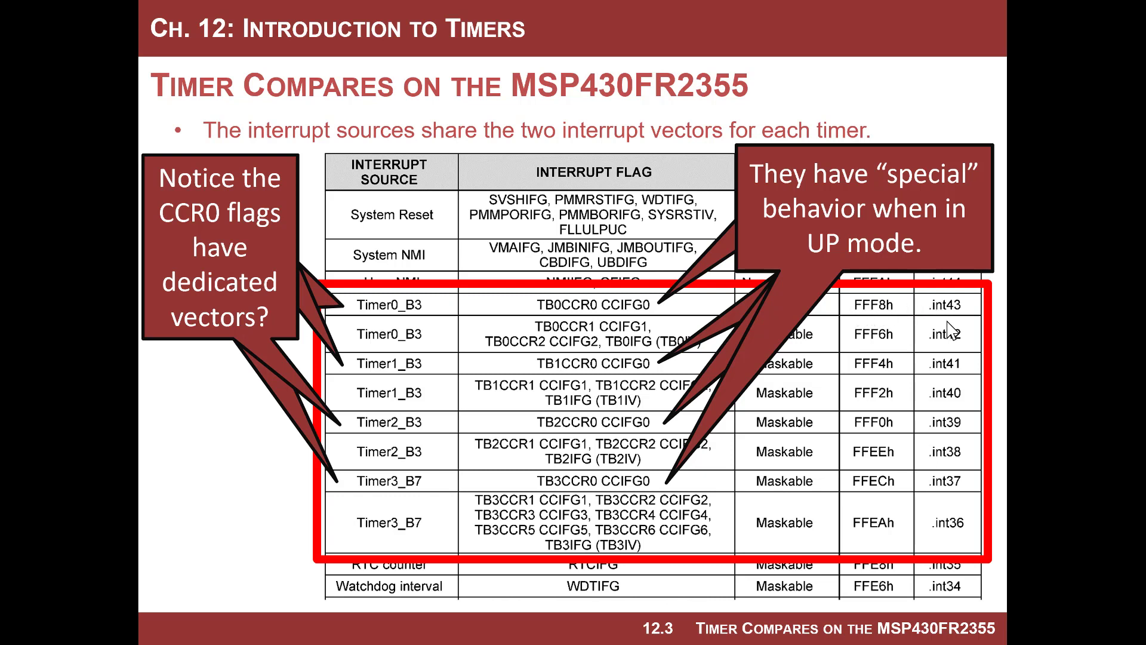
pyautogui.moveTo(947, 318)
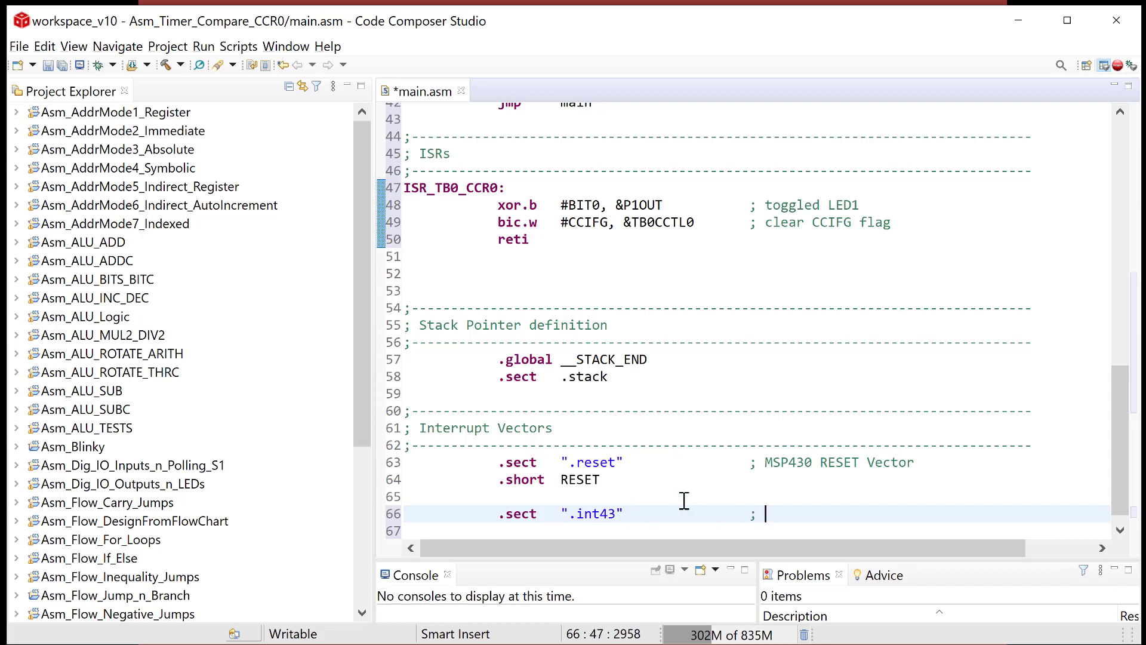
# Comment the .int43 entry 'TB0 CCR0 Vector', save main.asm, and launch debugging
pyautogui.write('TB0 CCR0 V')
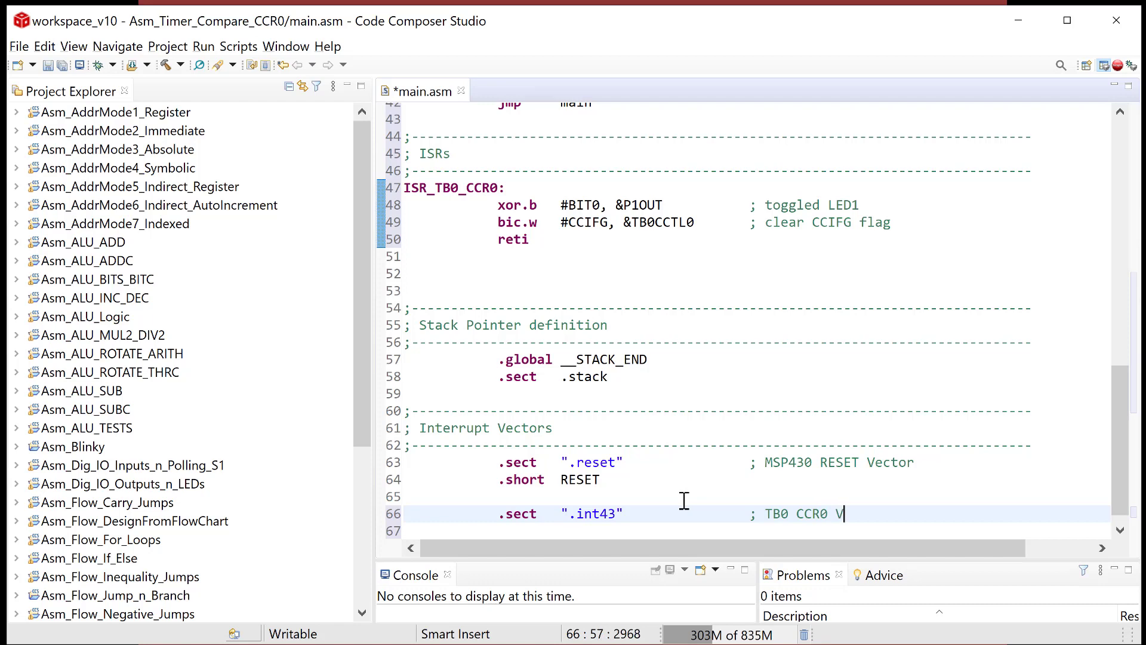
pyautogui.write('ector')
pyautogui.click(756, 530)
pyautogui.write('.short  ISR_TB0_CCR0')
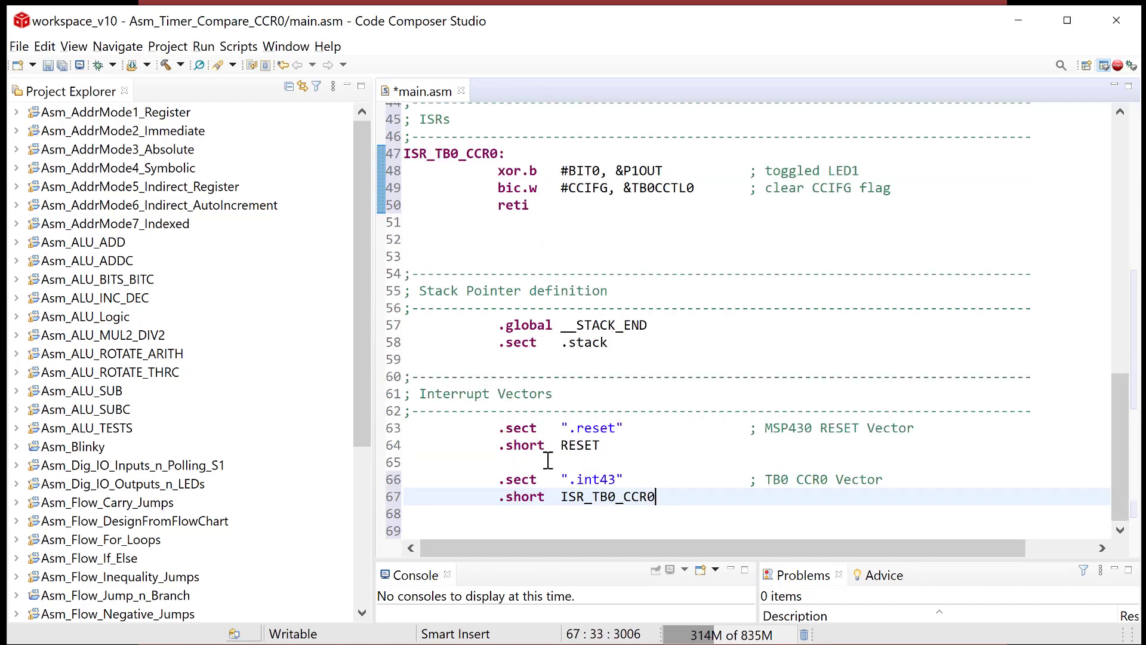
pyautogui.press('ctrl+s')
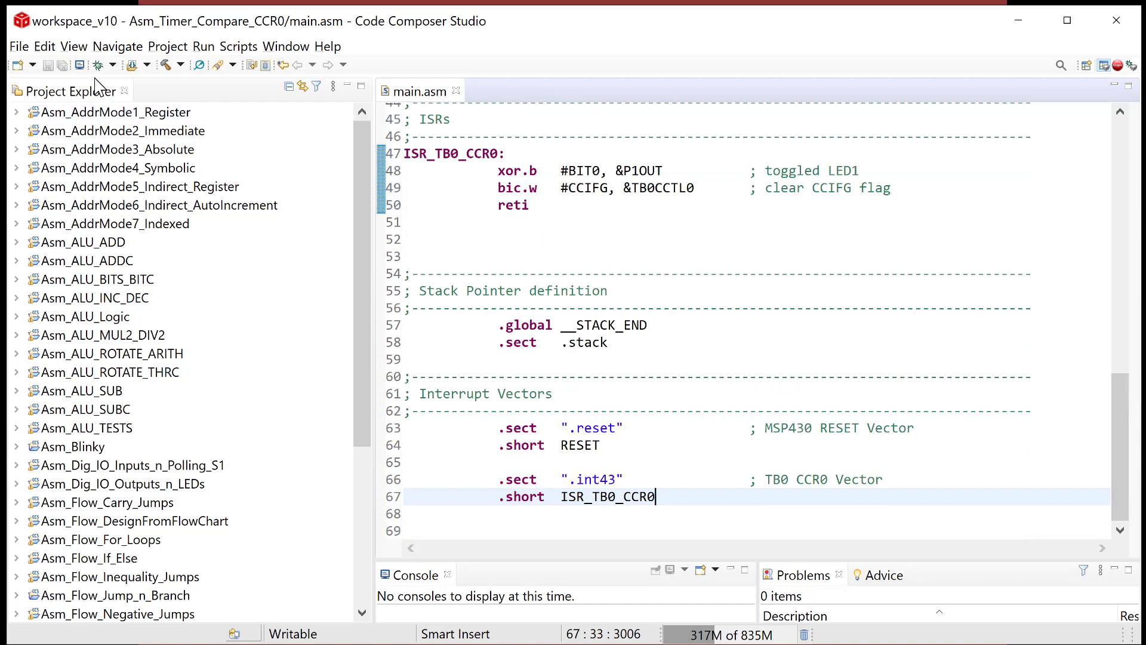
pyautogui.click(98, 65)
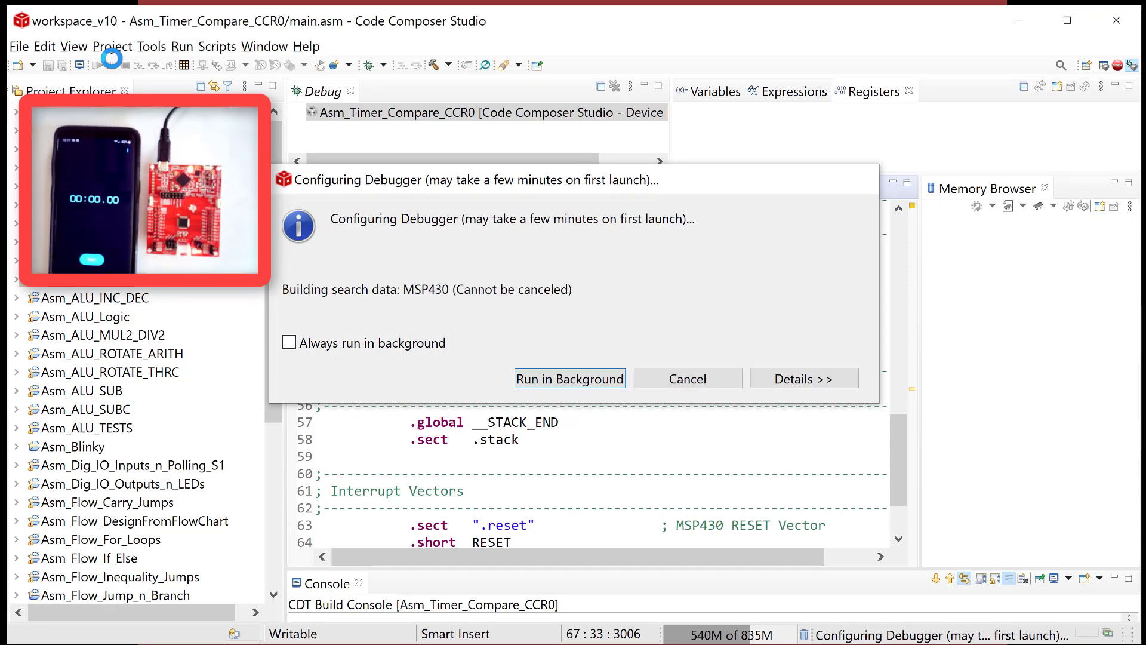
# Complete the debugger setup so the program loads onto the LaunchPad, halted at RESET
pyautogui.click(570, 378)
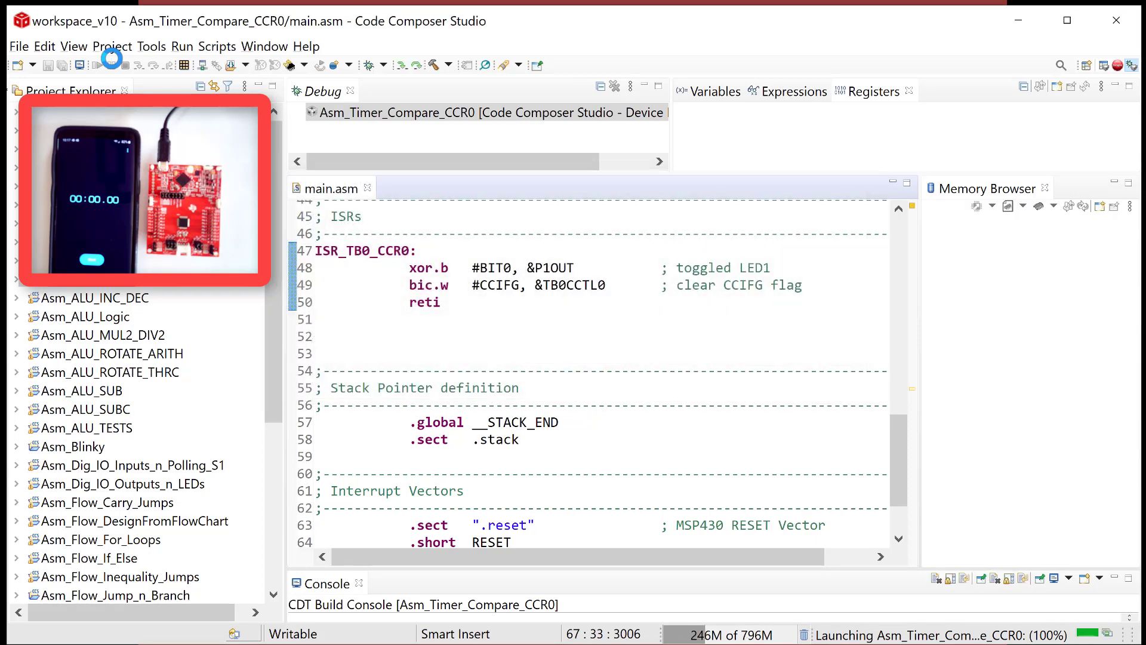
pyautogui.click(96, 65)
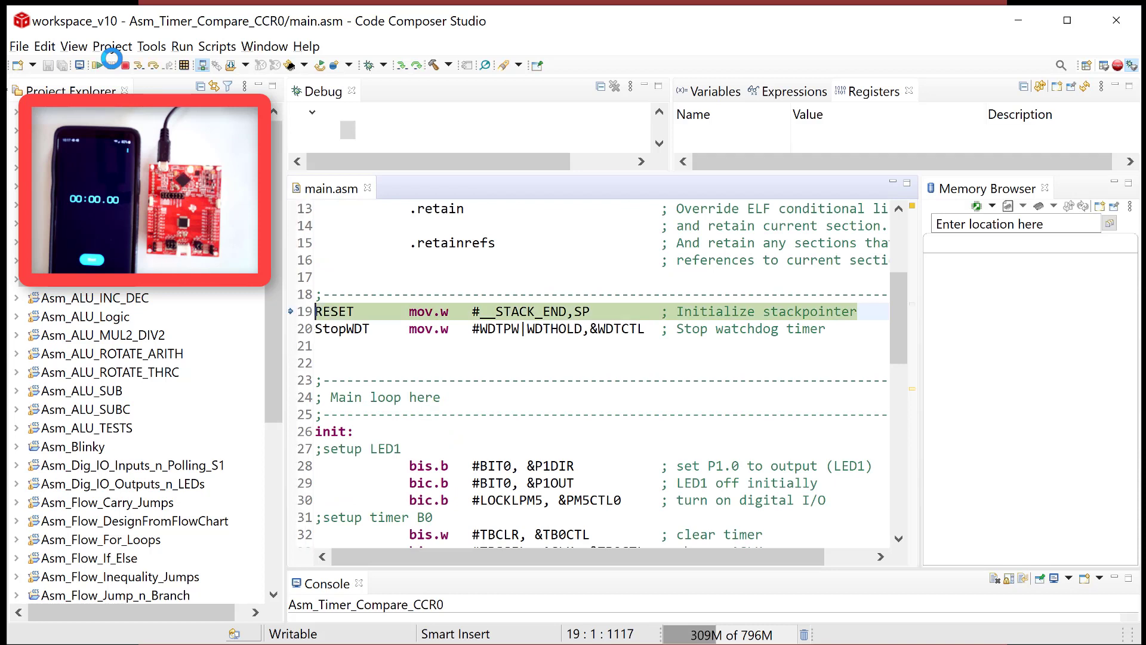
# Resume execution so the timer program runs on the LaunchPad
pyautogui.click(95, 65)
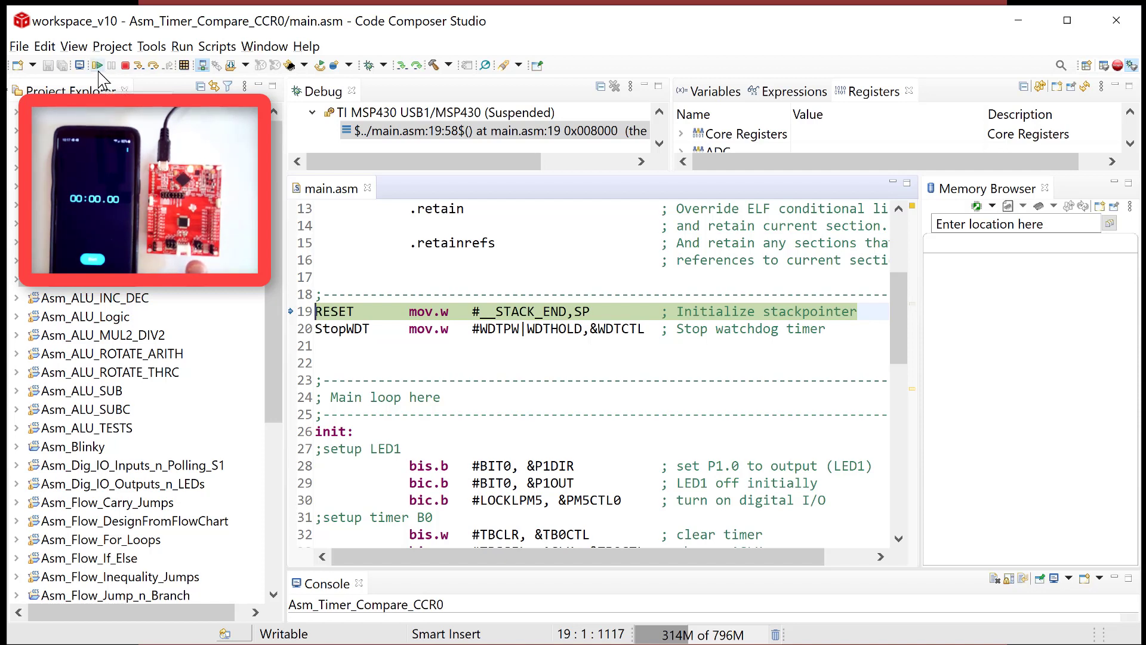
pyautogui.click(96, 65)
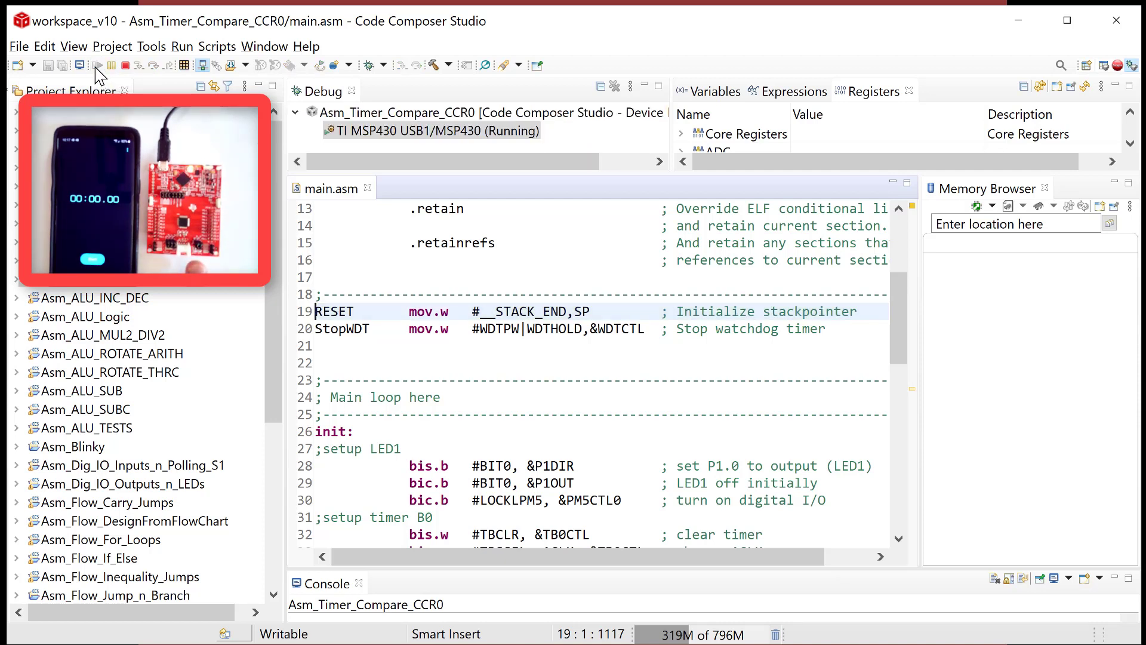